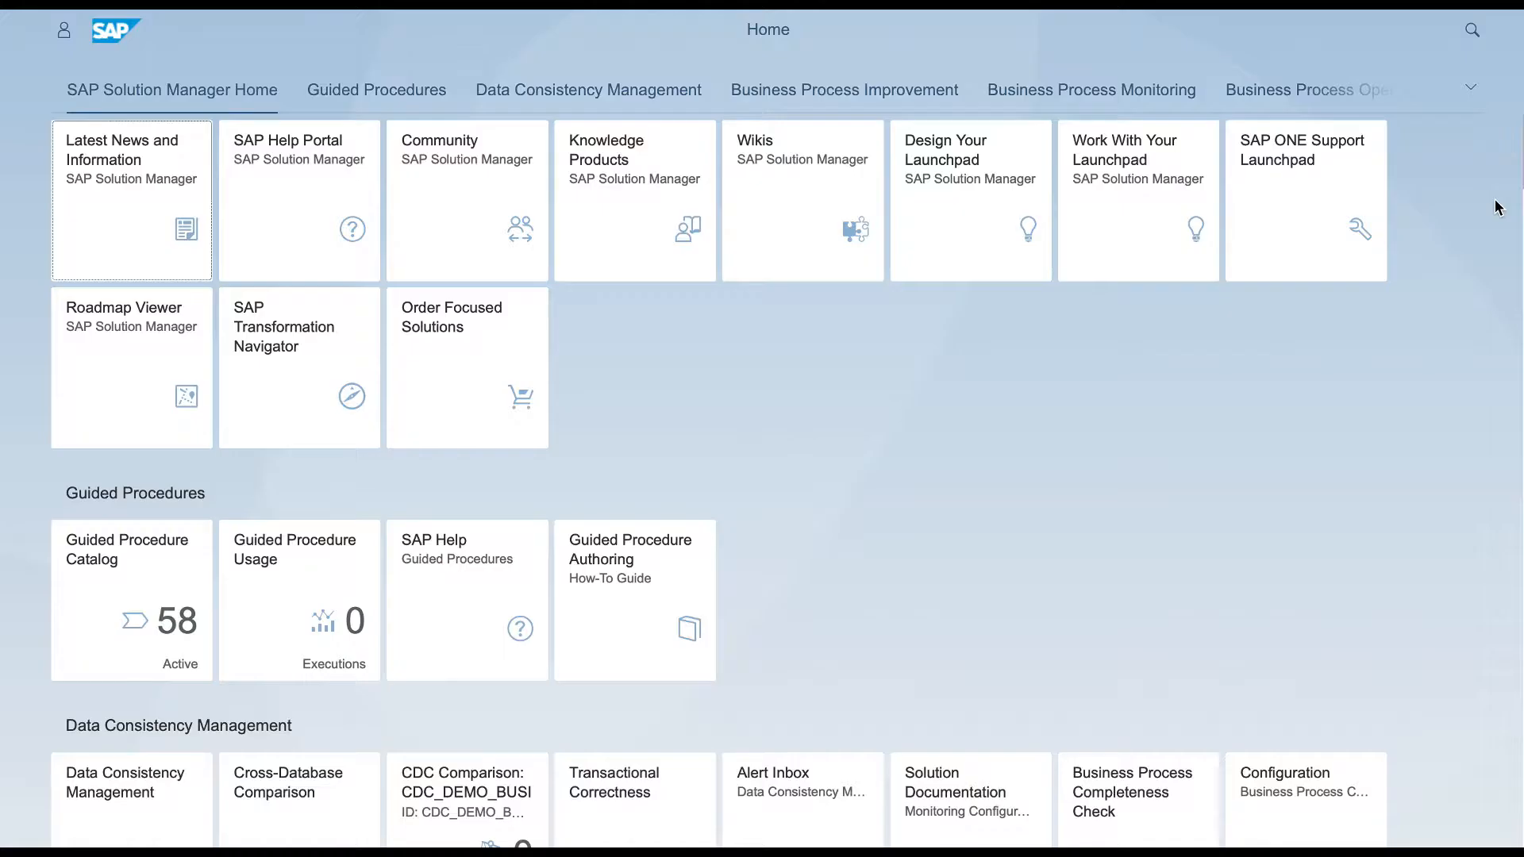
Step: Start a new job documentation from Job Management Administration's job documentation list
click(1470, 87)
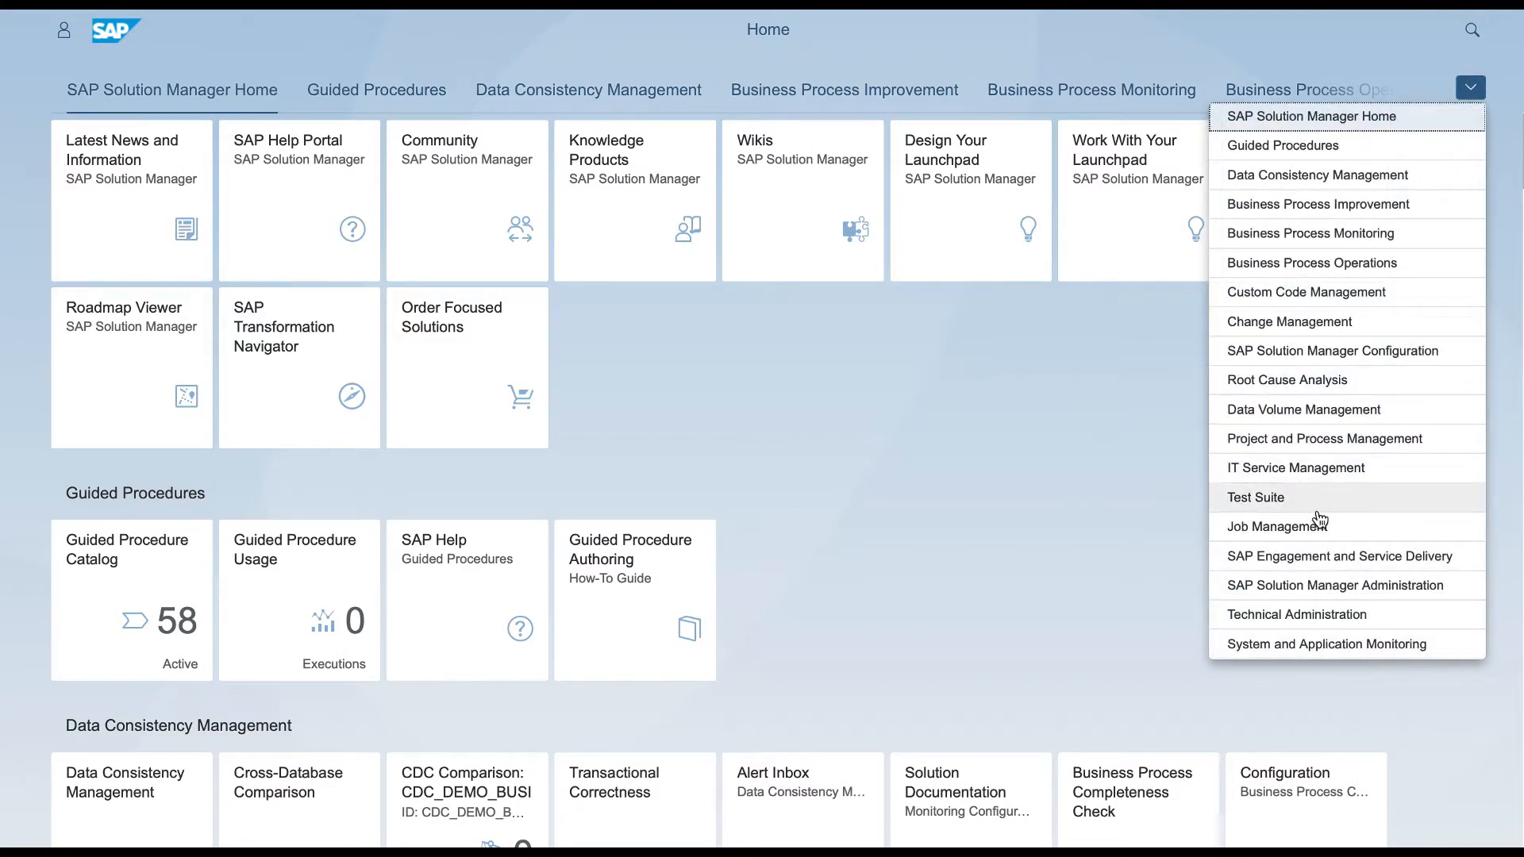
click(1272, 526)
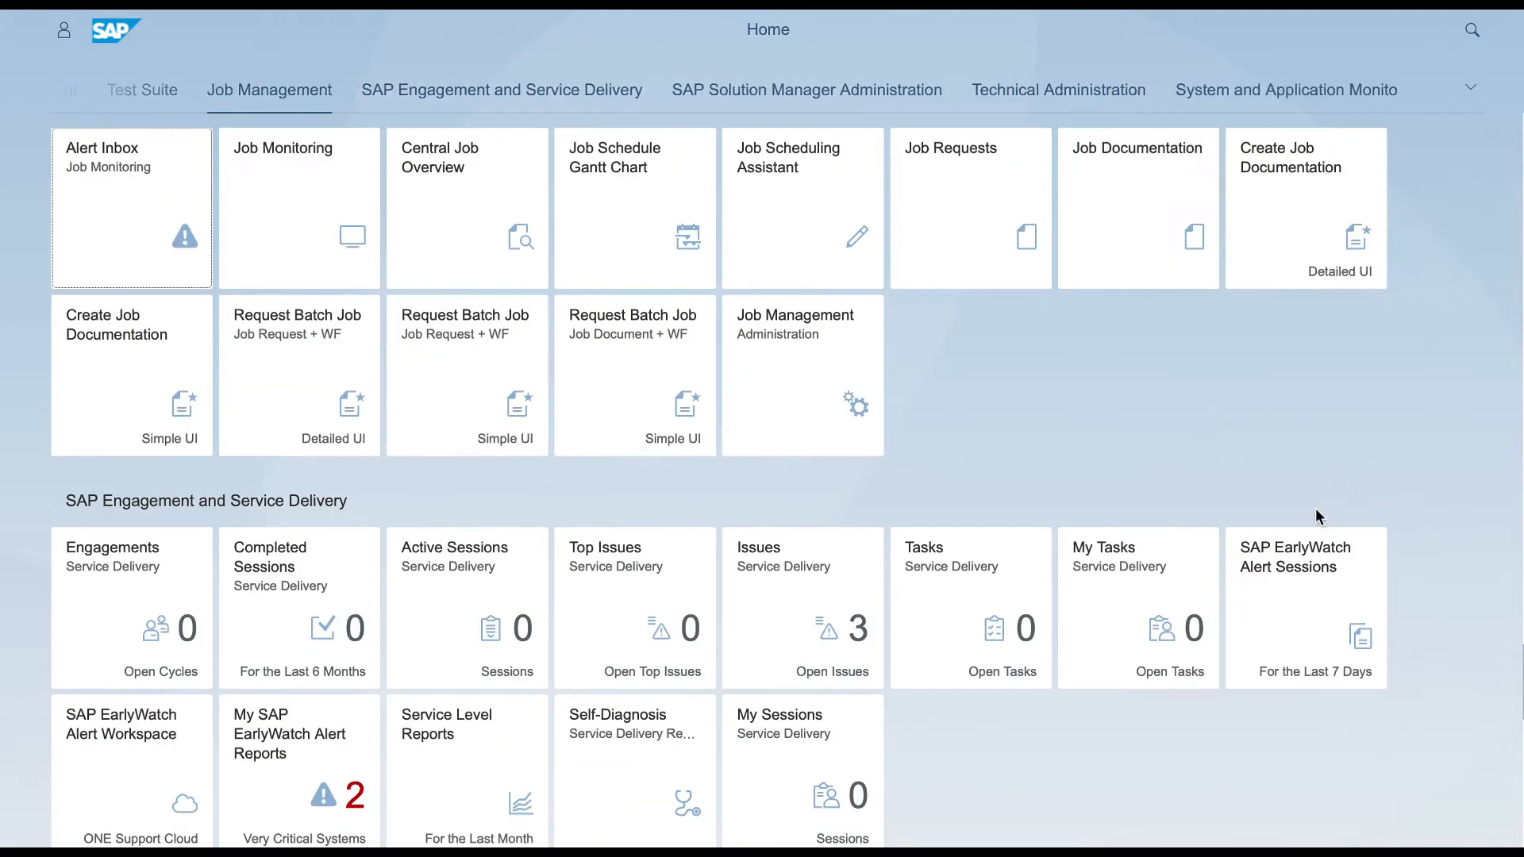
click(802, 375)
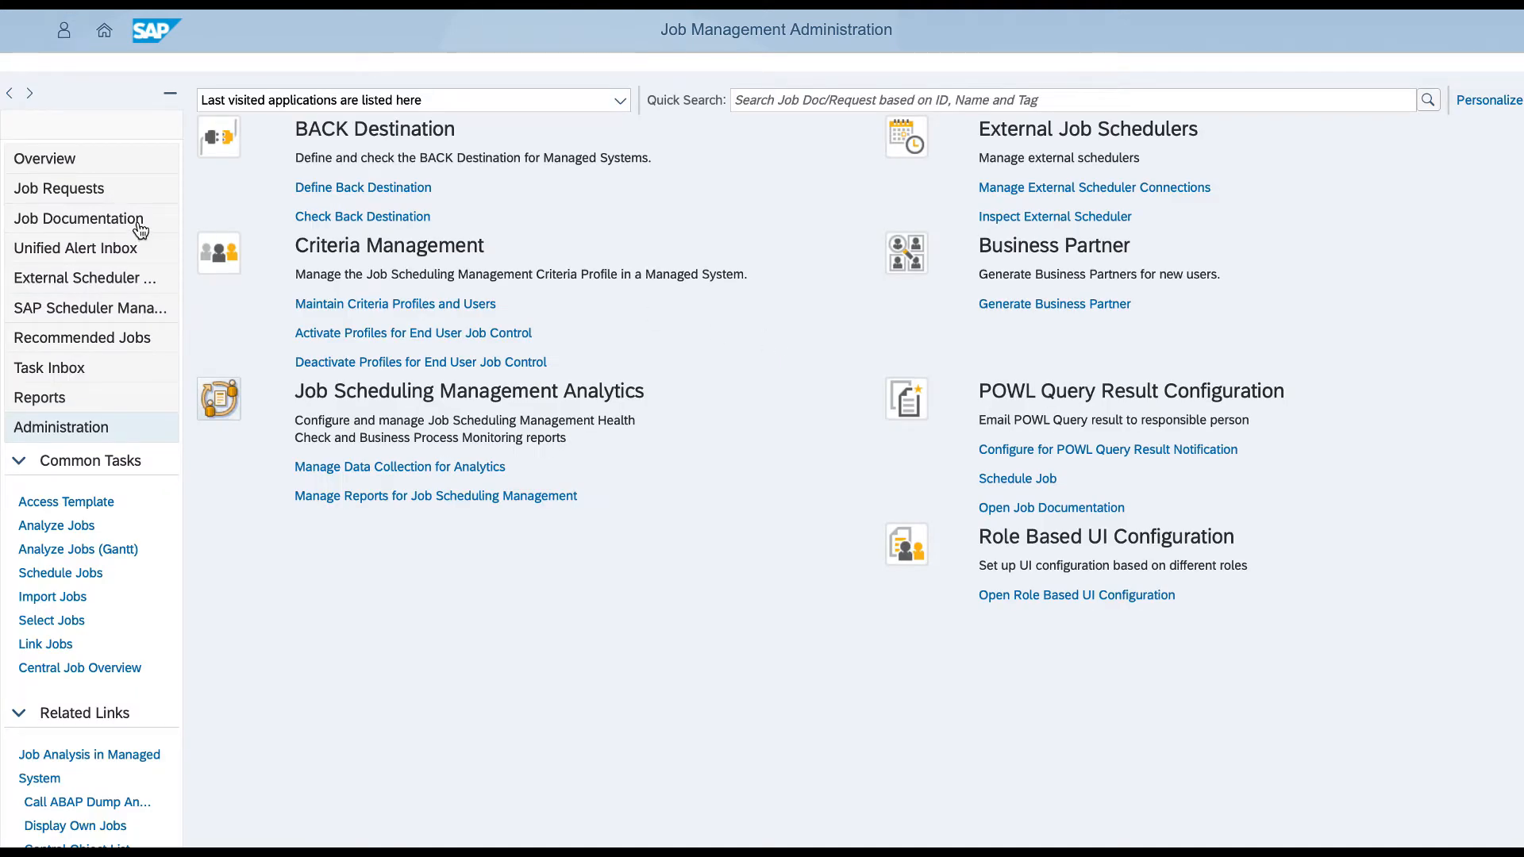
click(78, 219)
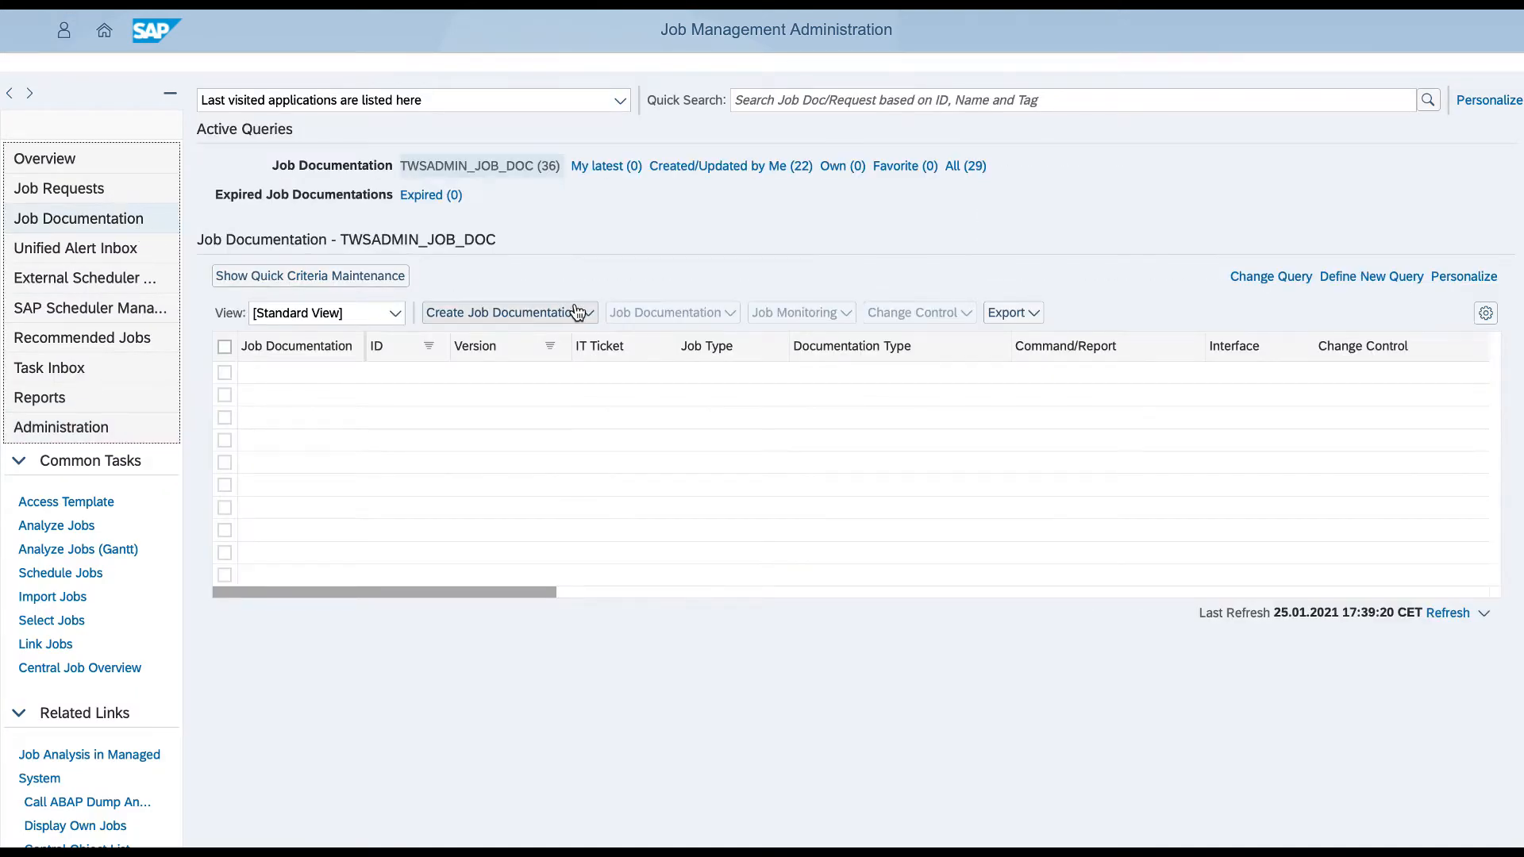
click(504, 312)
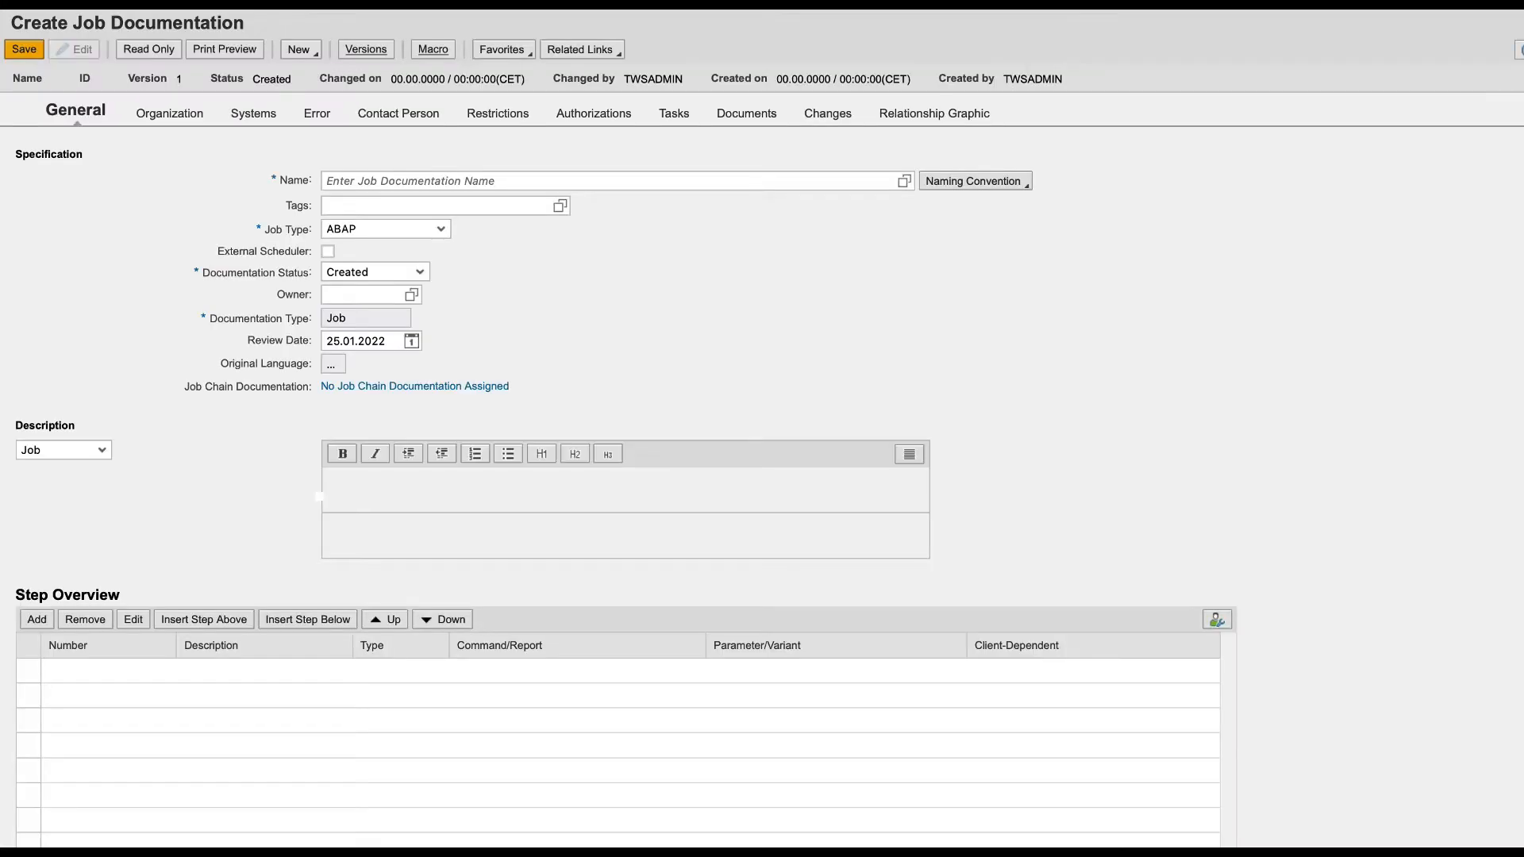
Step: Name the documentation WA_JOB_DOCUMENTATION_MONITORING with job type Other
text(WA_JOB_DOCUMENTATION_MONITORING)
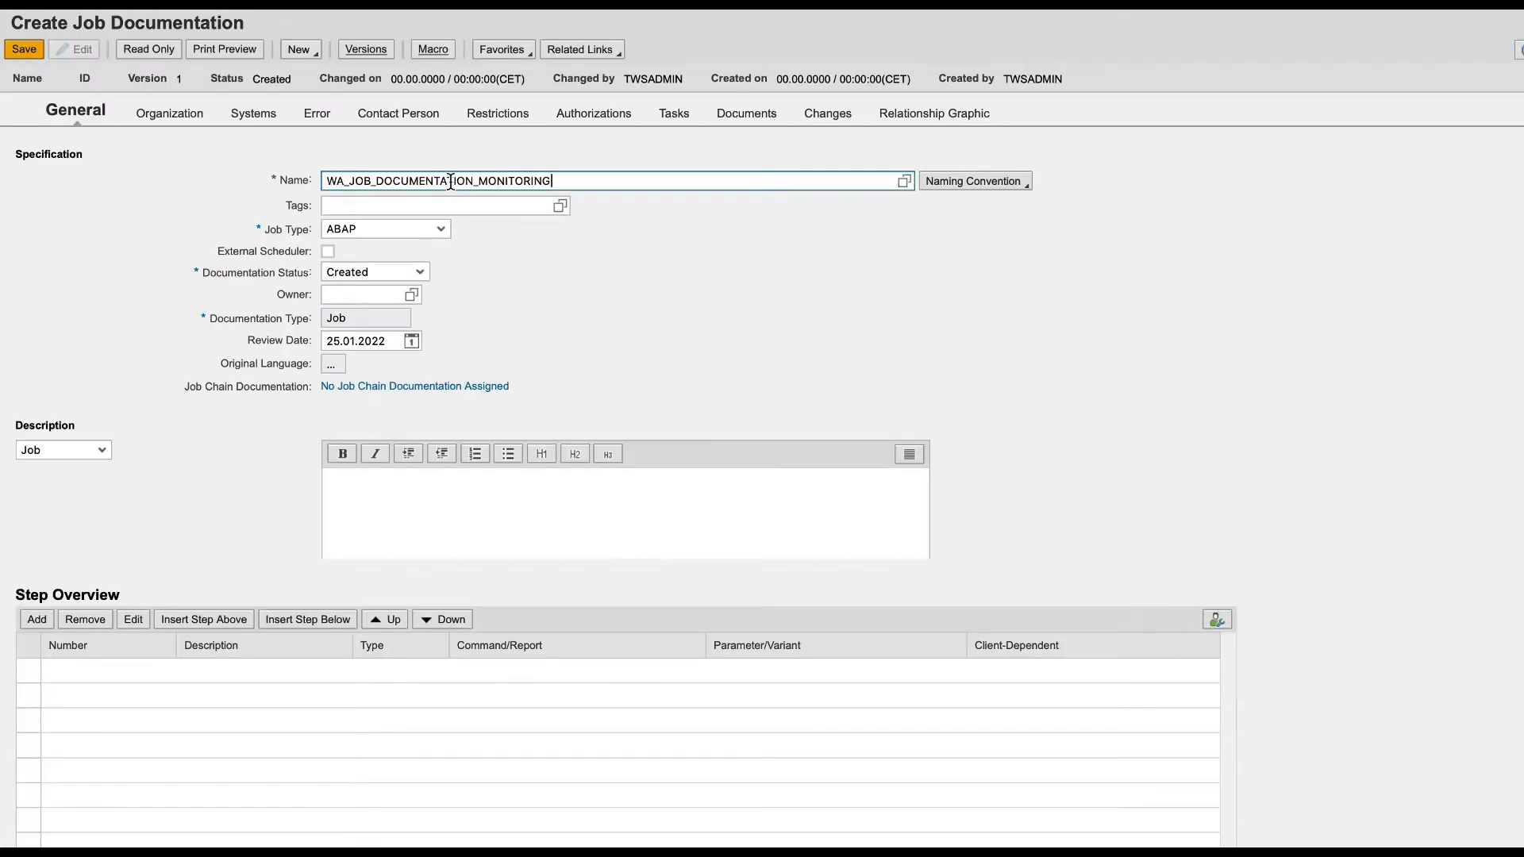
click(438, 228)
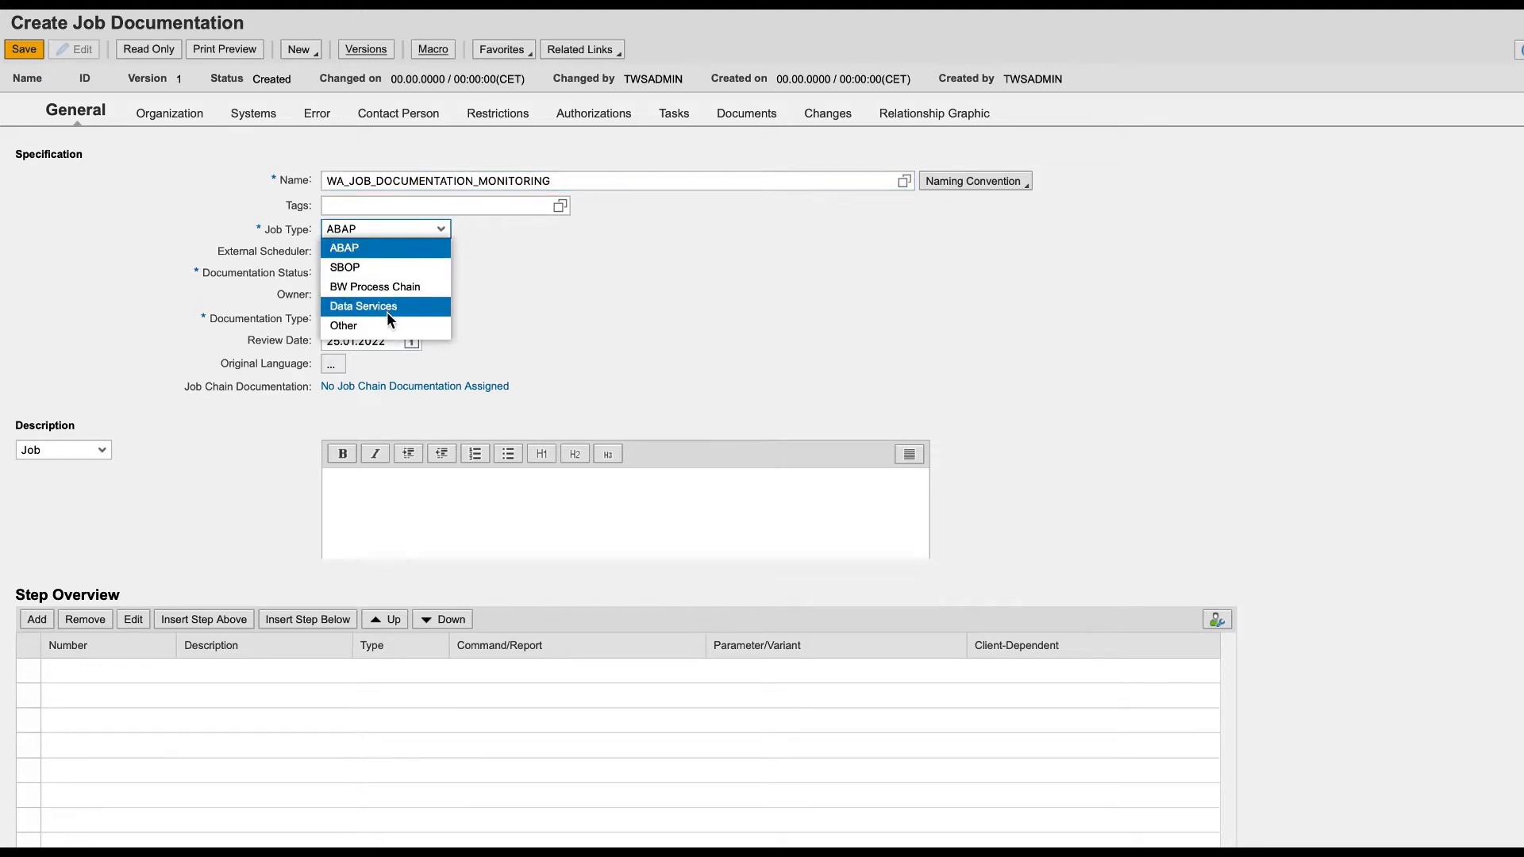
click(343, 326)
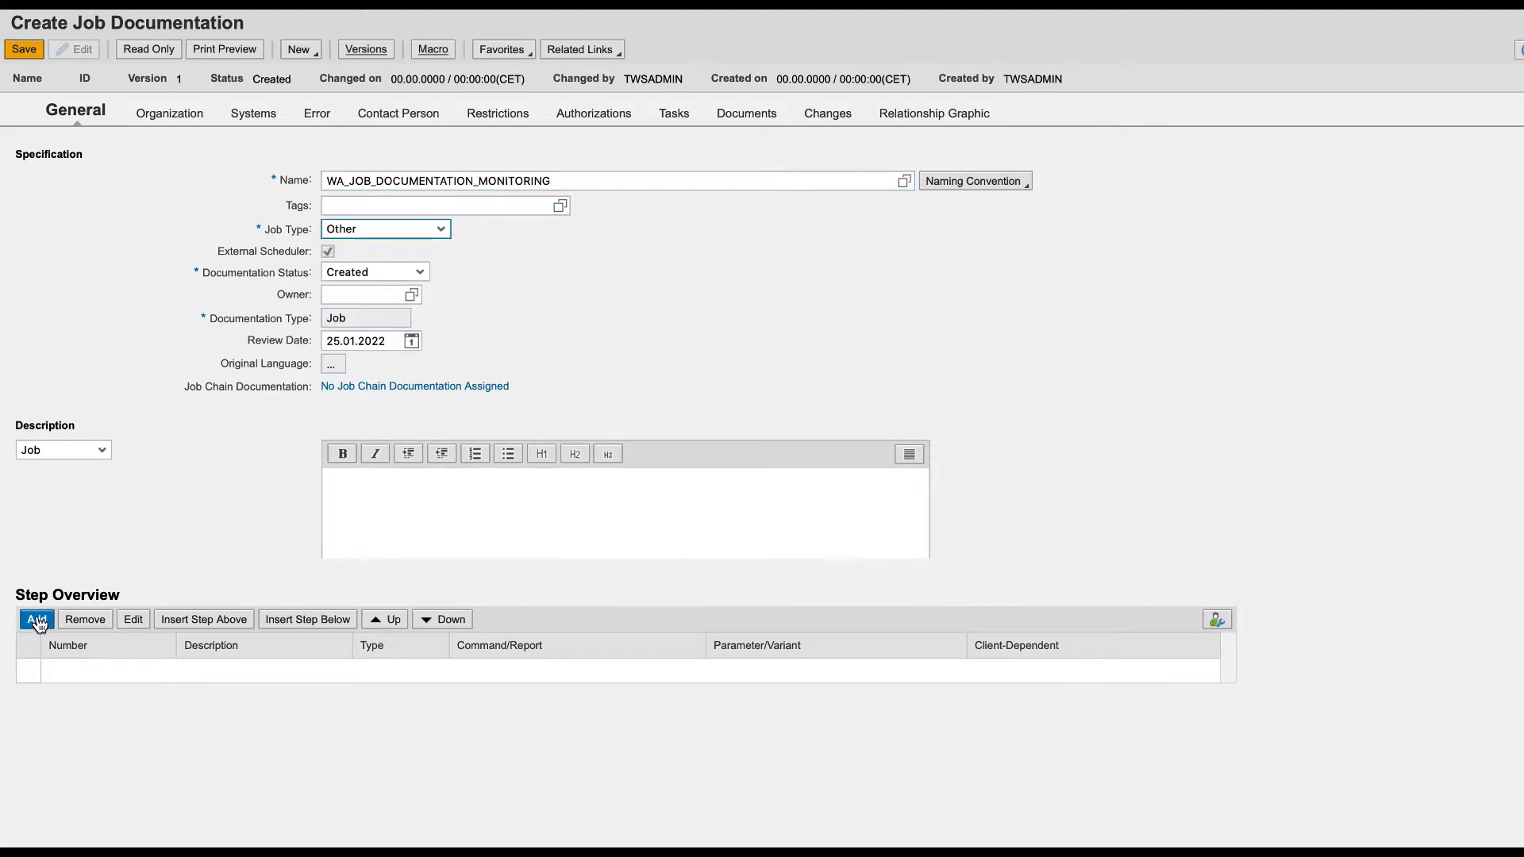
mouse_move(151, 583)
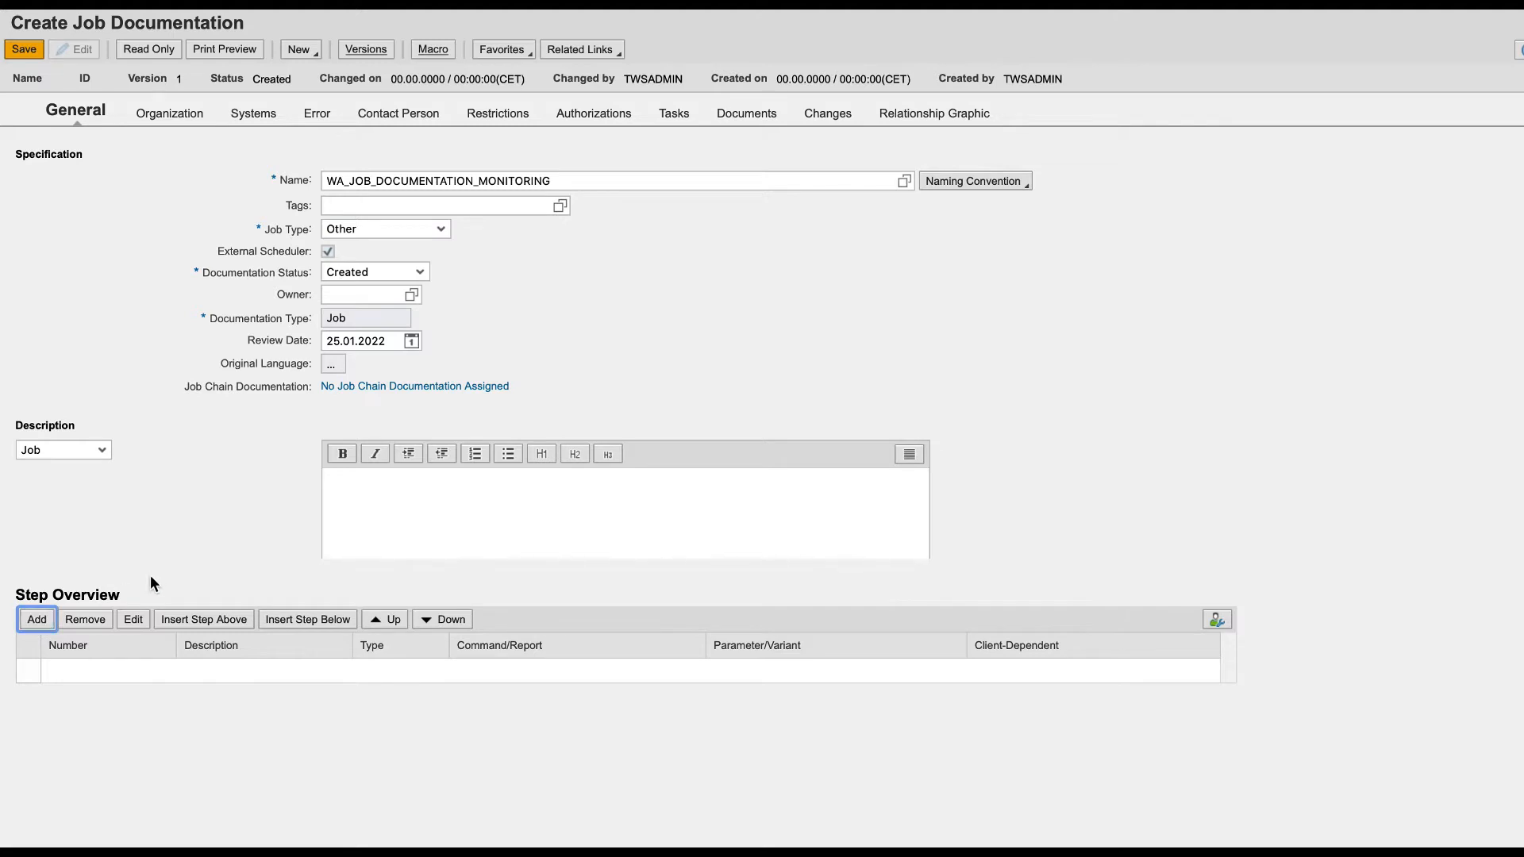
Step: Add a job step with a description and step type SAP
click(37, 620)
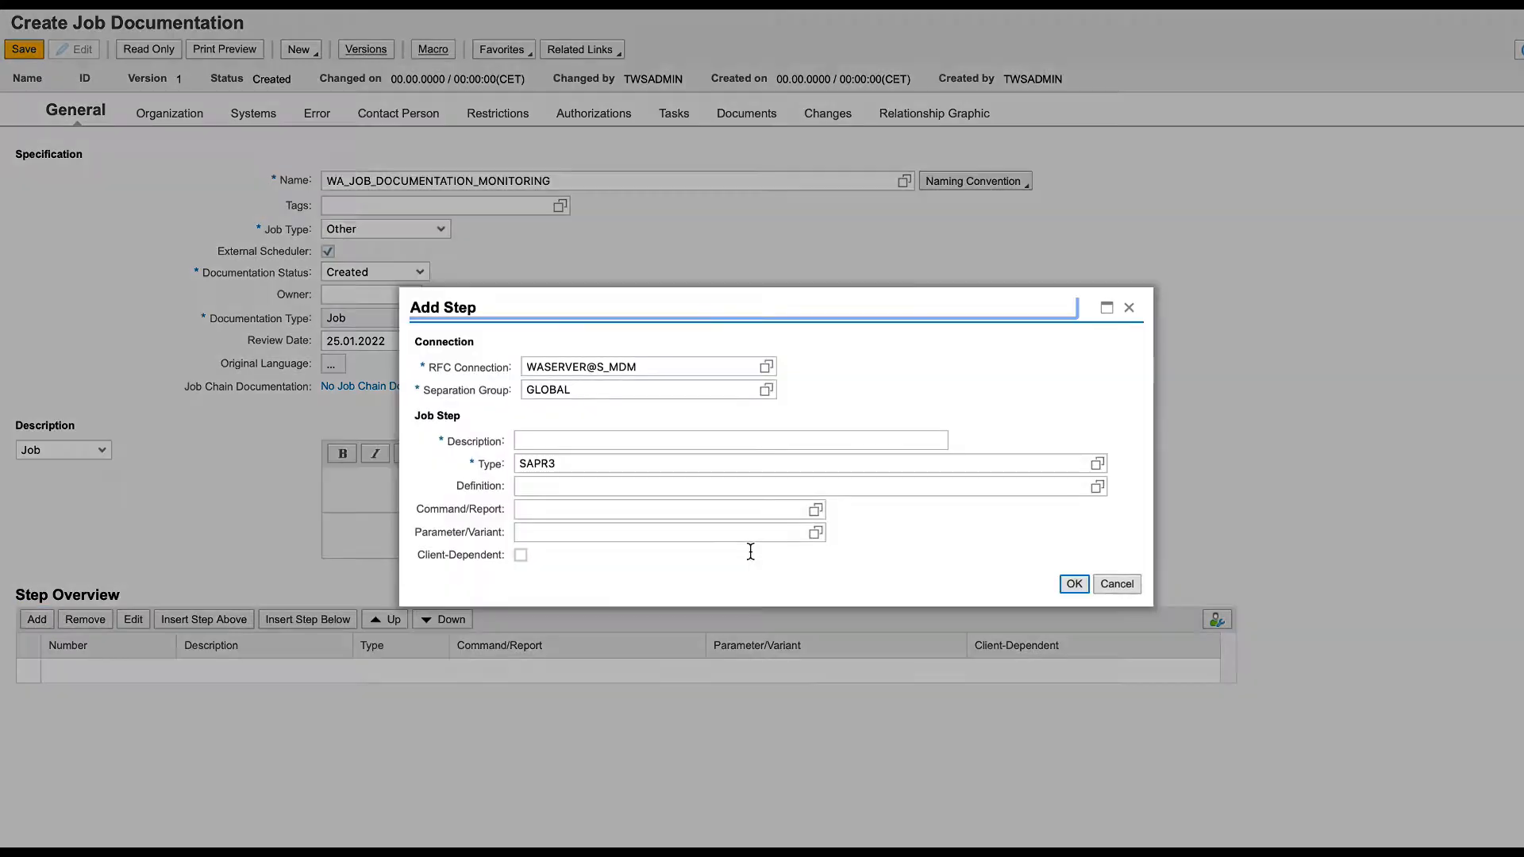
click(729, 440)
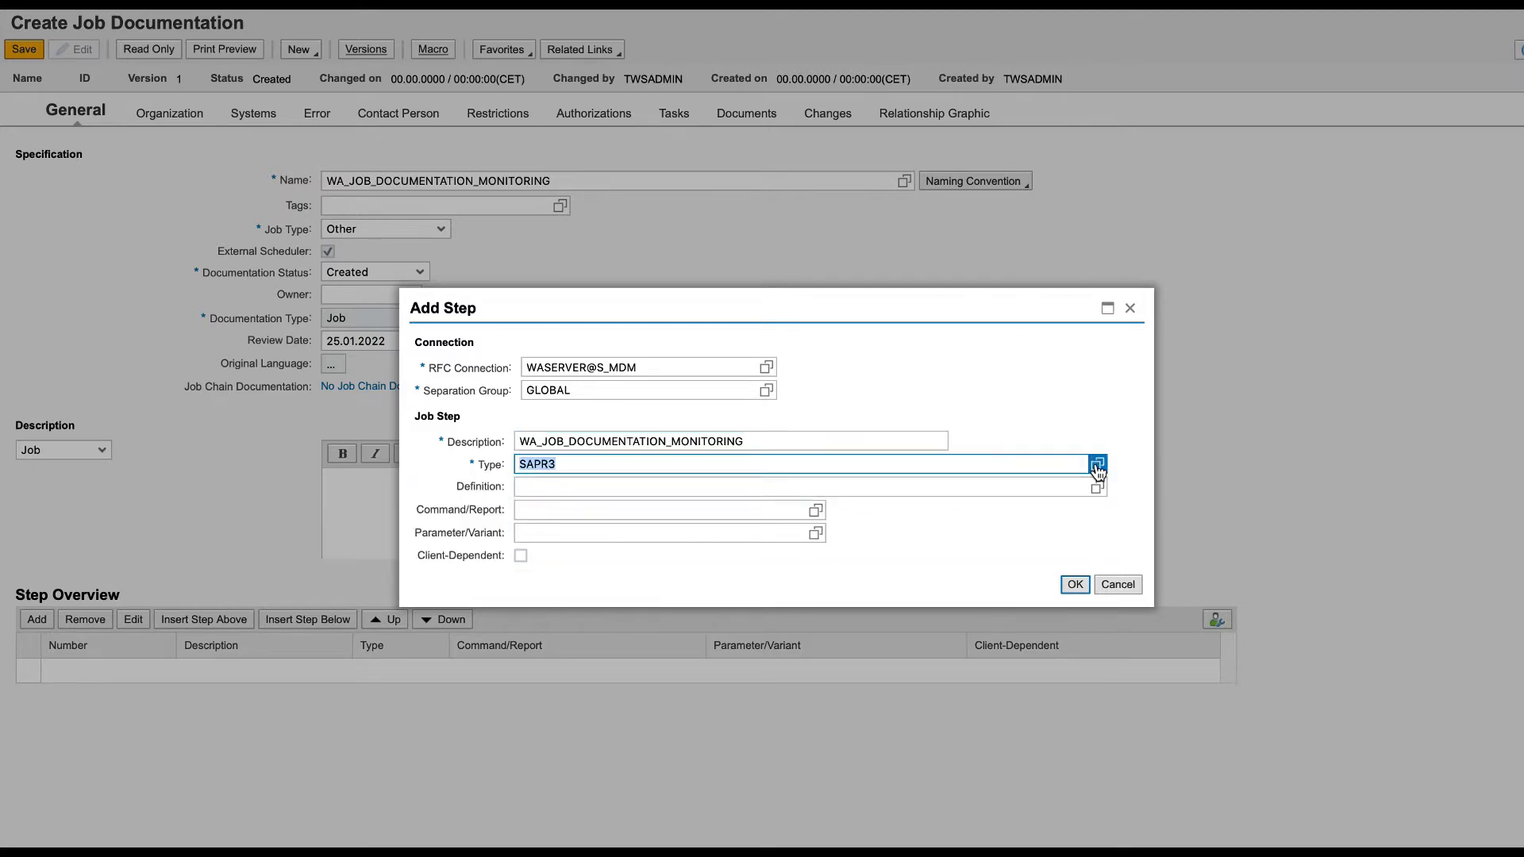
click(1097, 464)
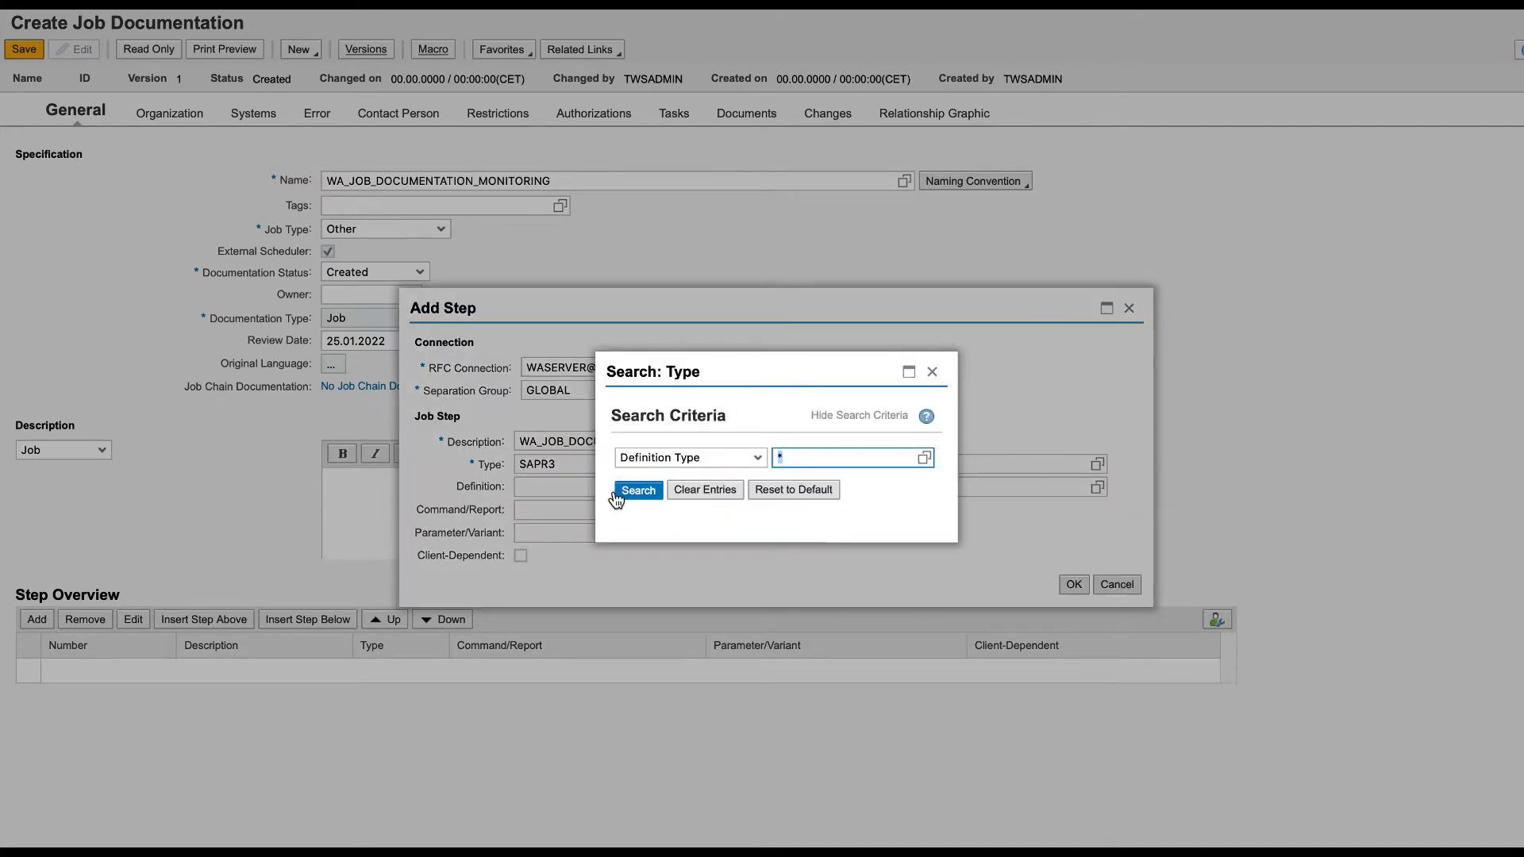
click(639, 489)
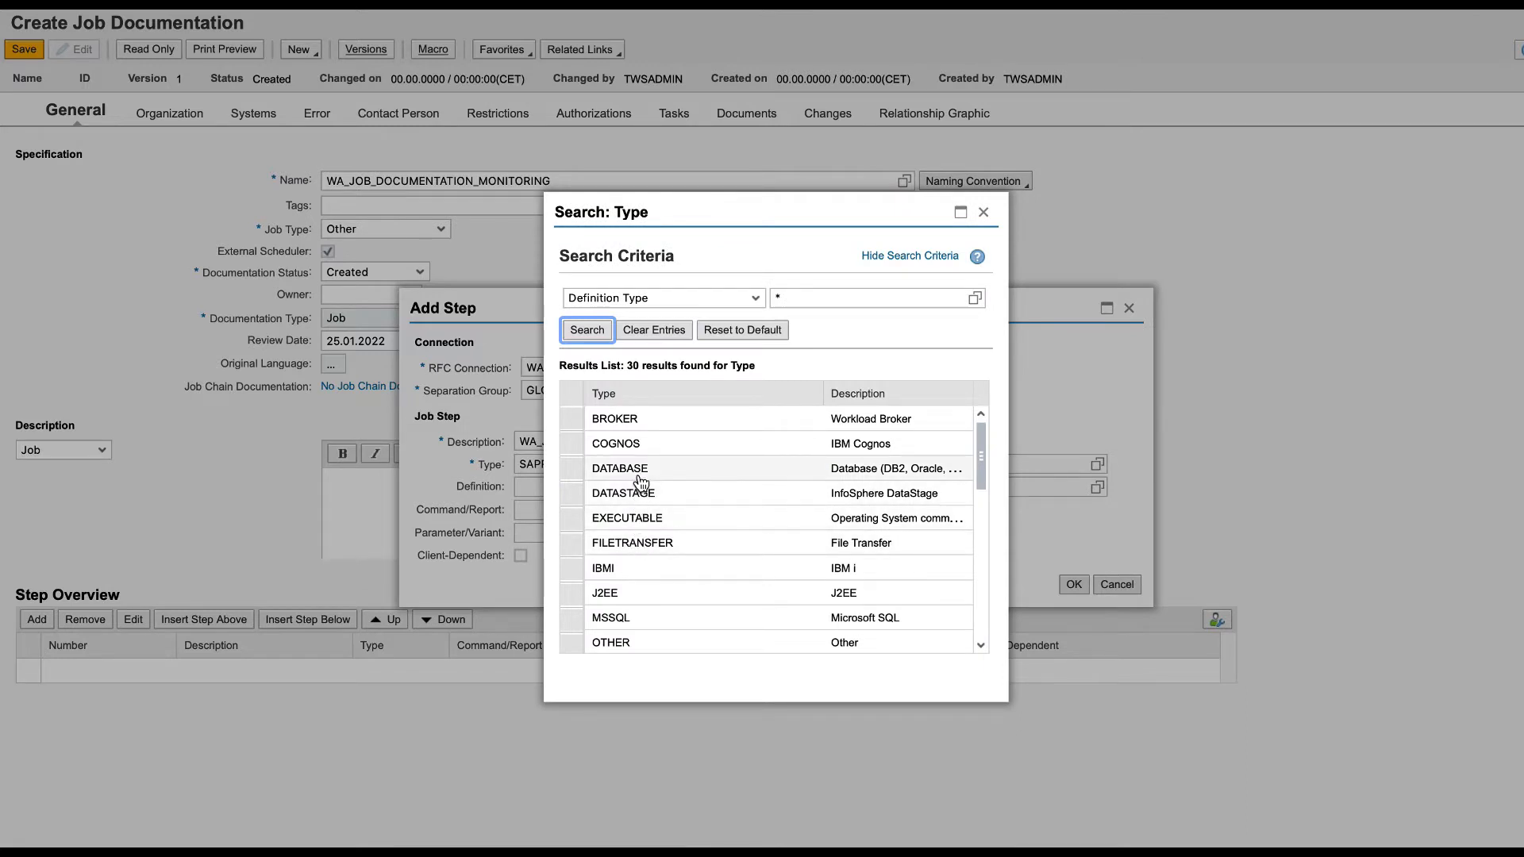
click(865, 297)
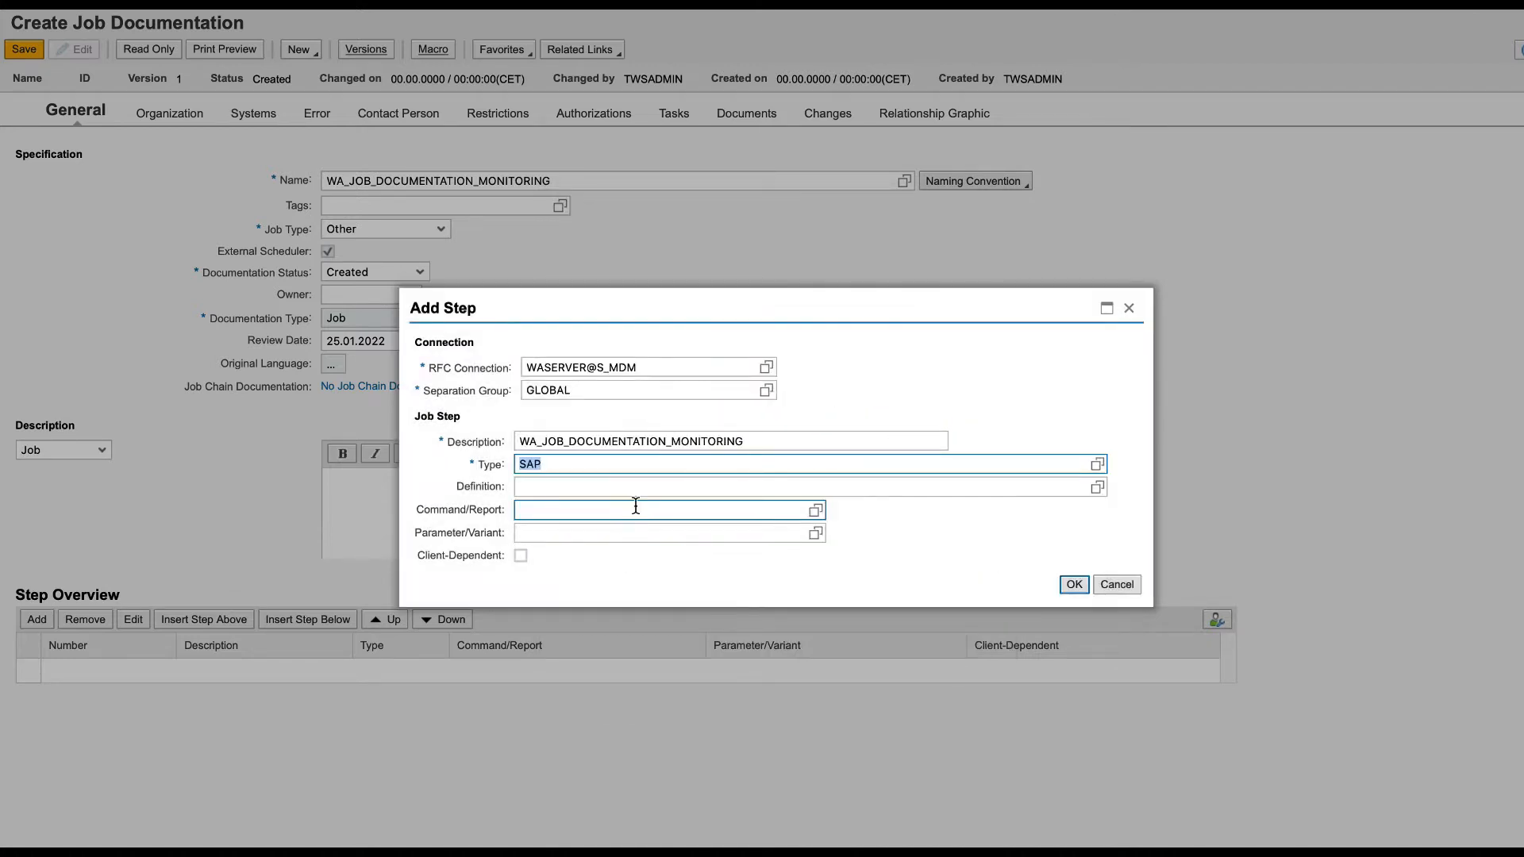
Step: Assign the S4HANAR3BW#JOB_ABAP_EXECUTION definition found via *ABAP* and confirm the step
click(1097, 486)
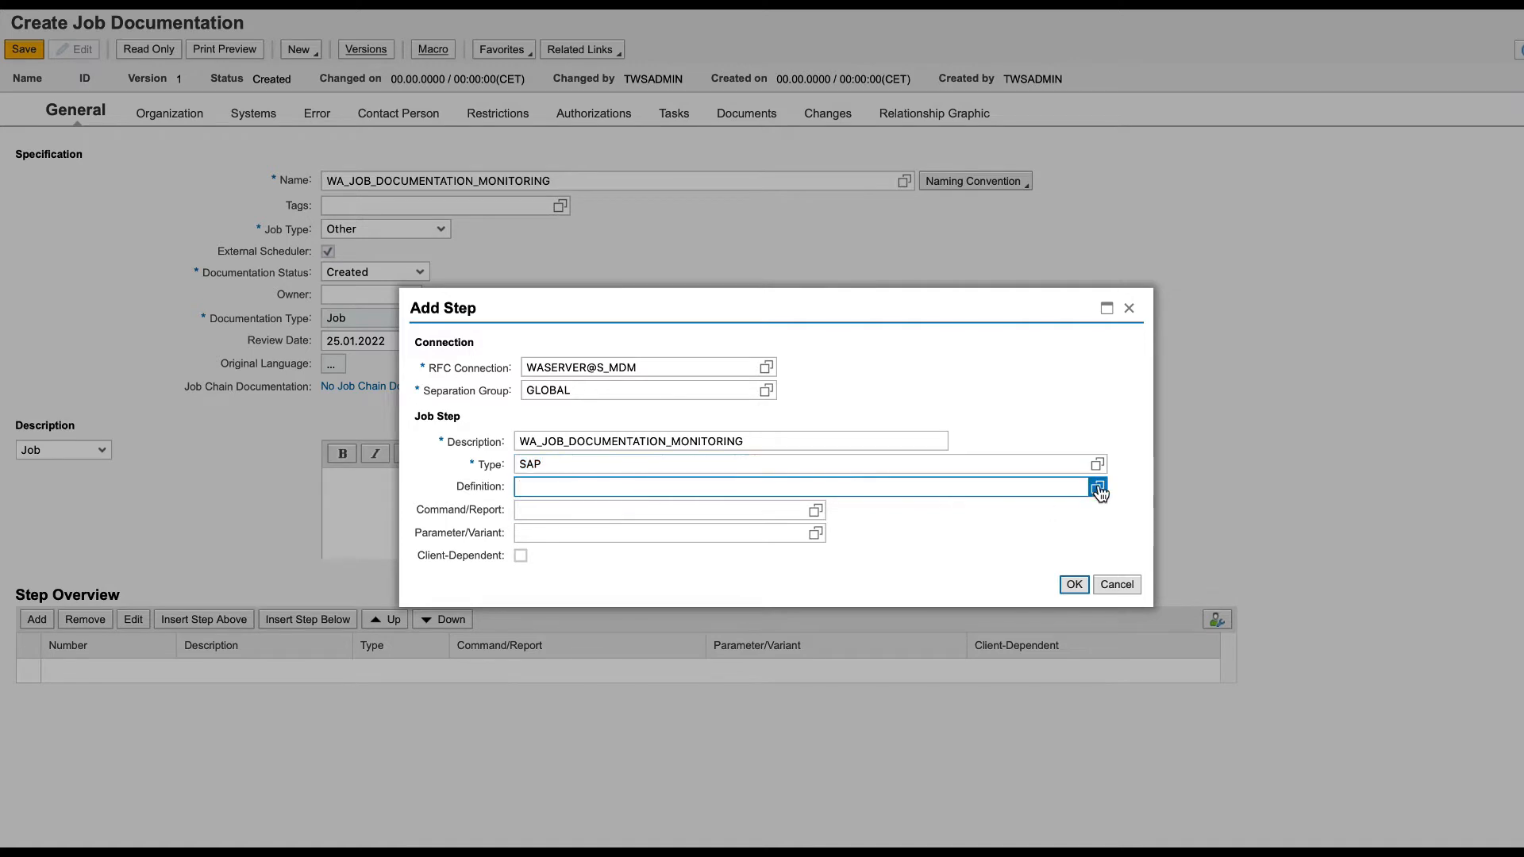
click(1097, 486)
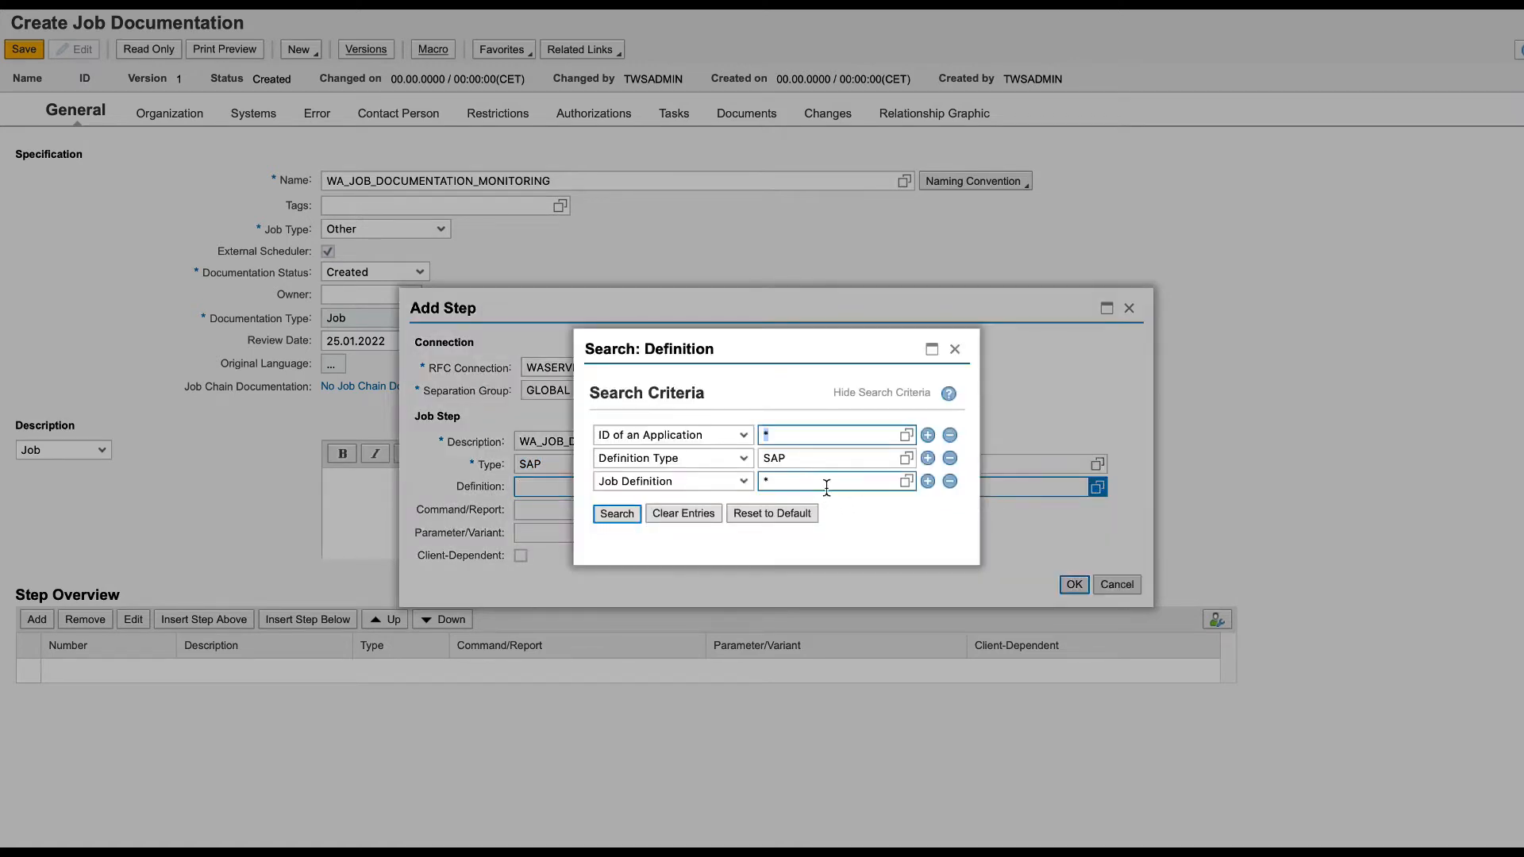
text(ABA)
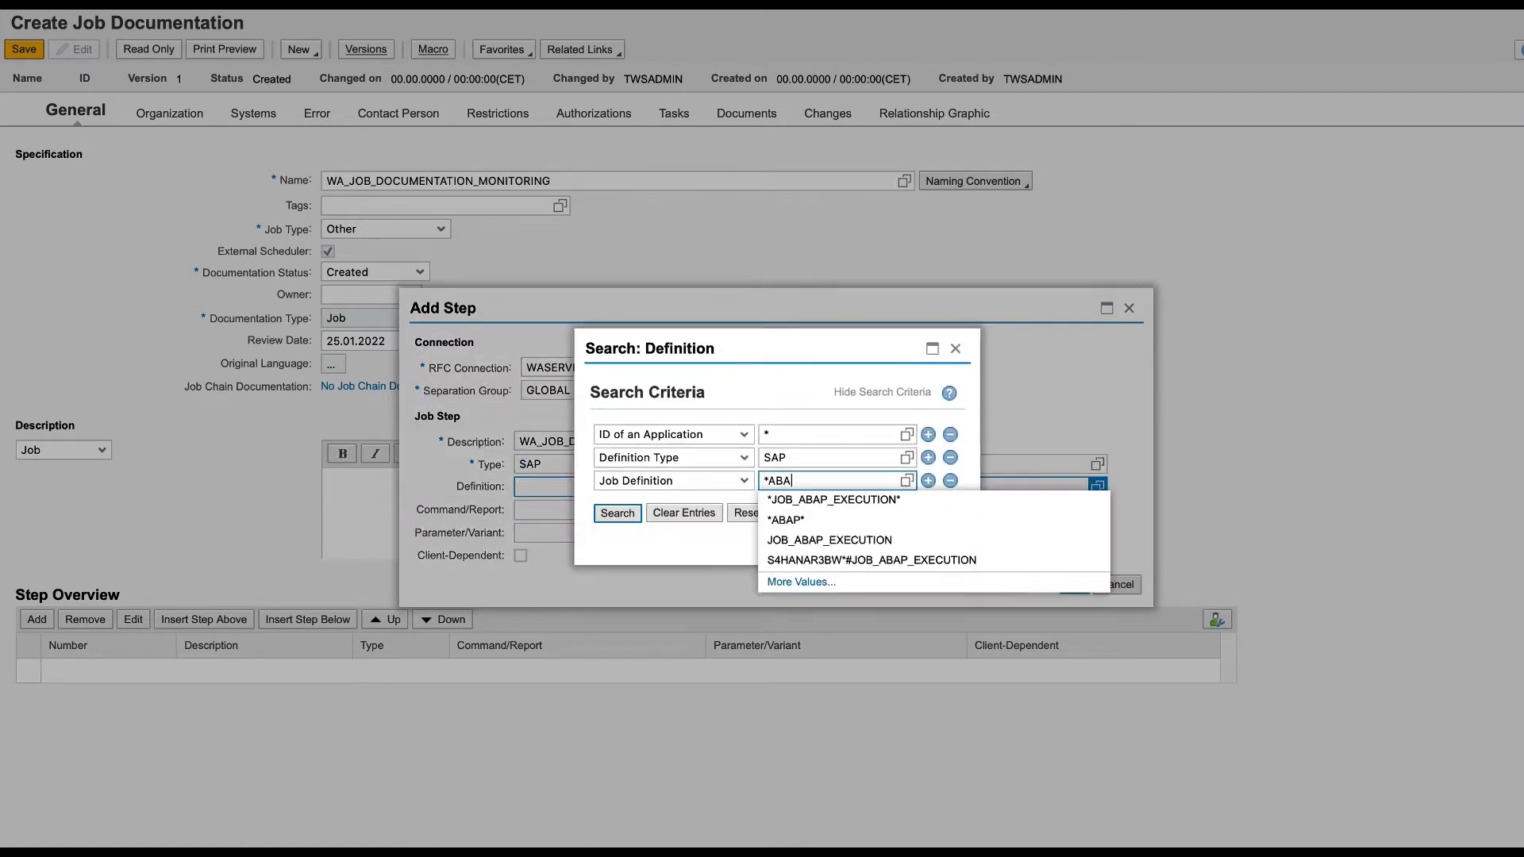
click(787, 520)
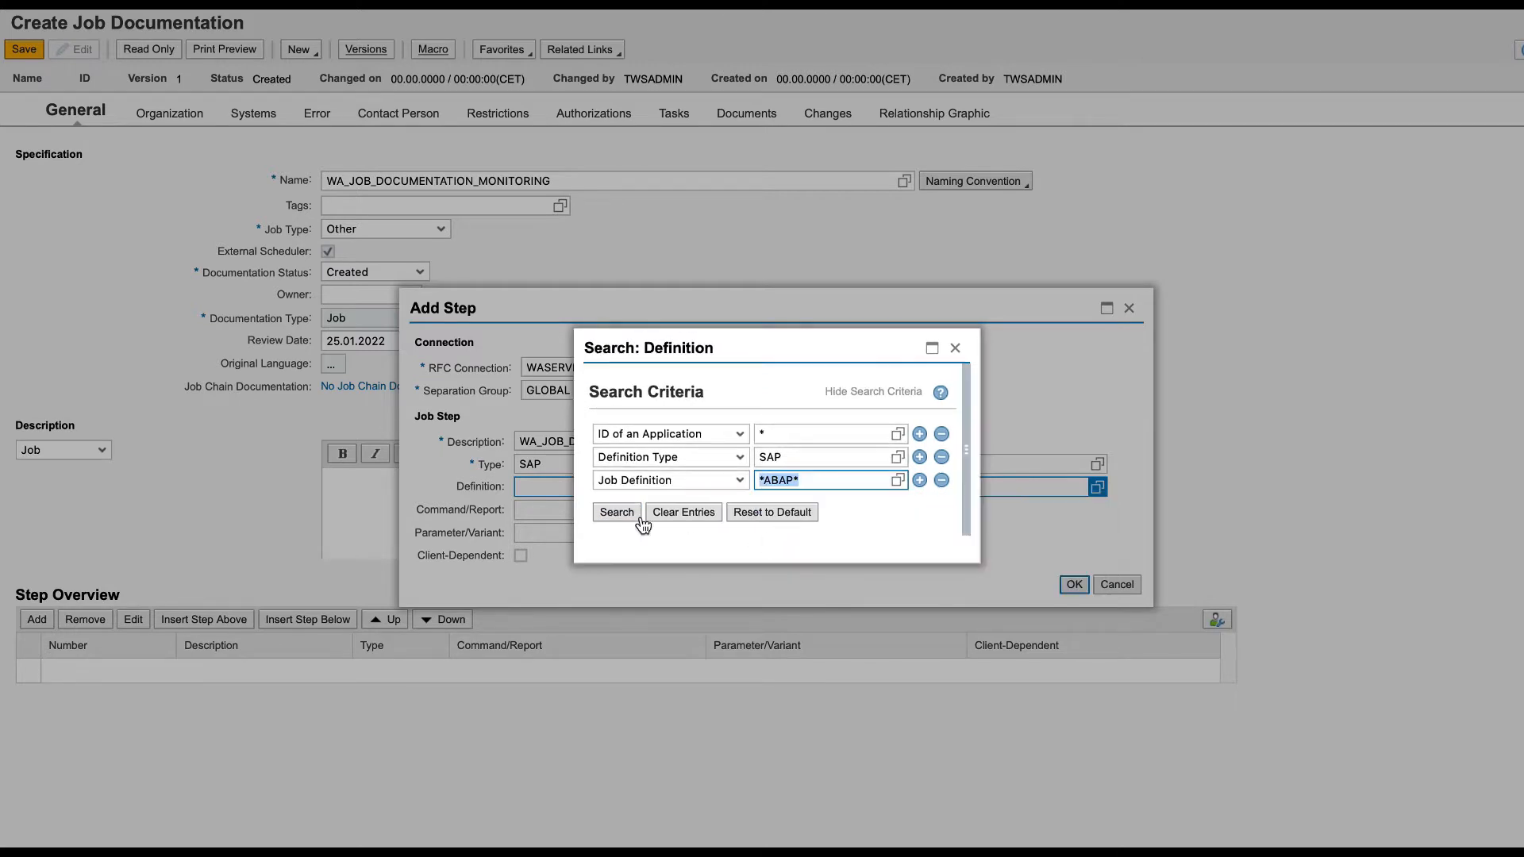
click(616, 513)
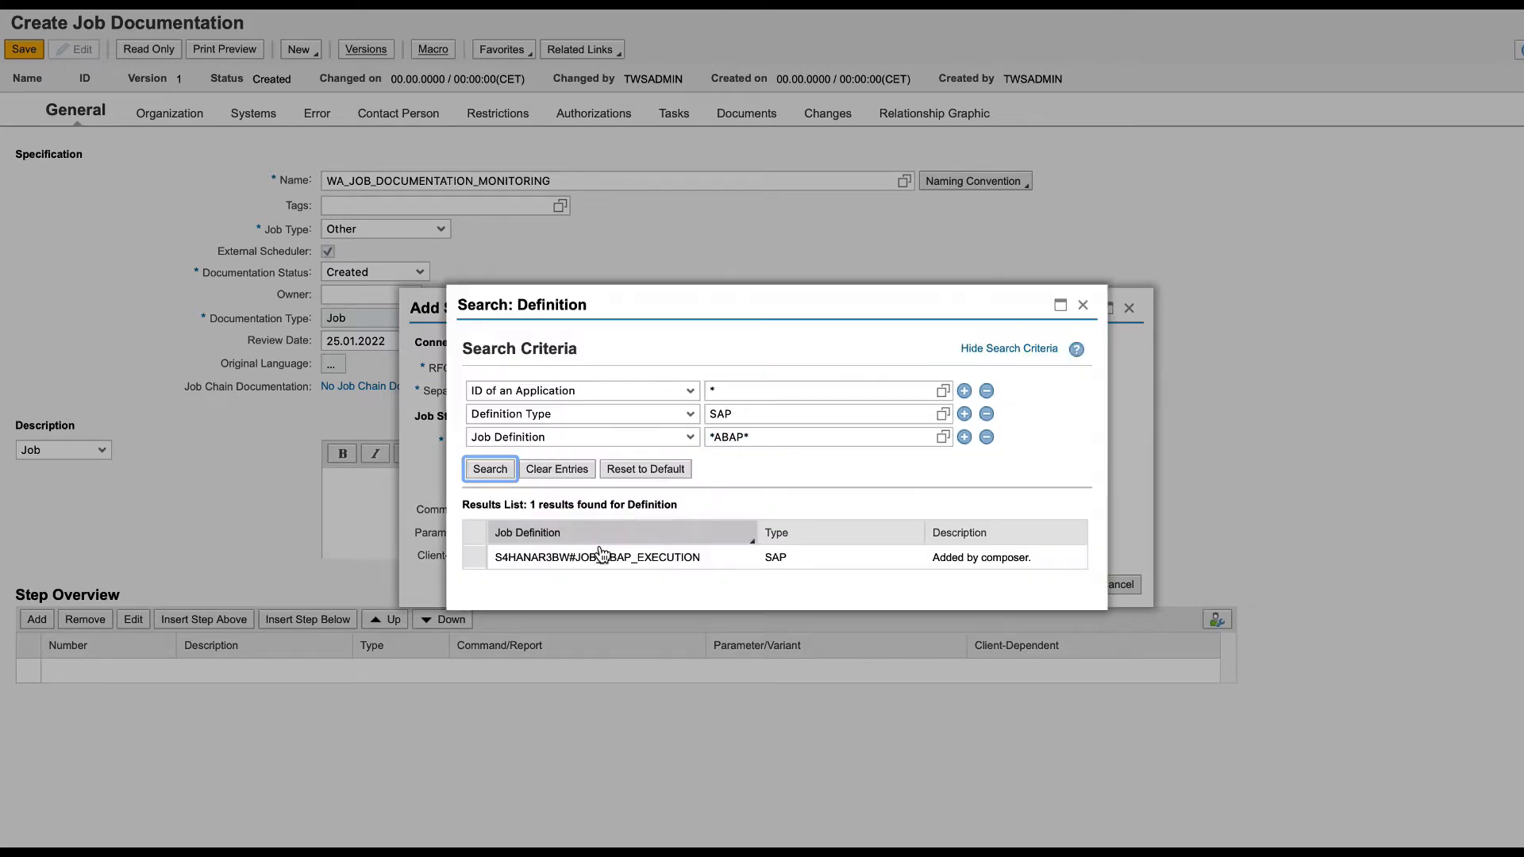
double_click(597, 558)
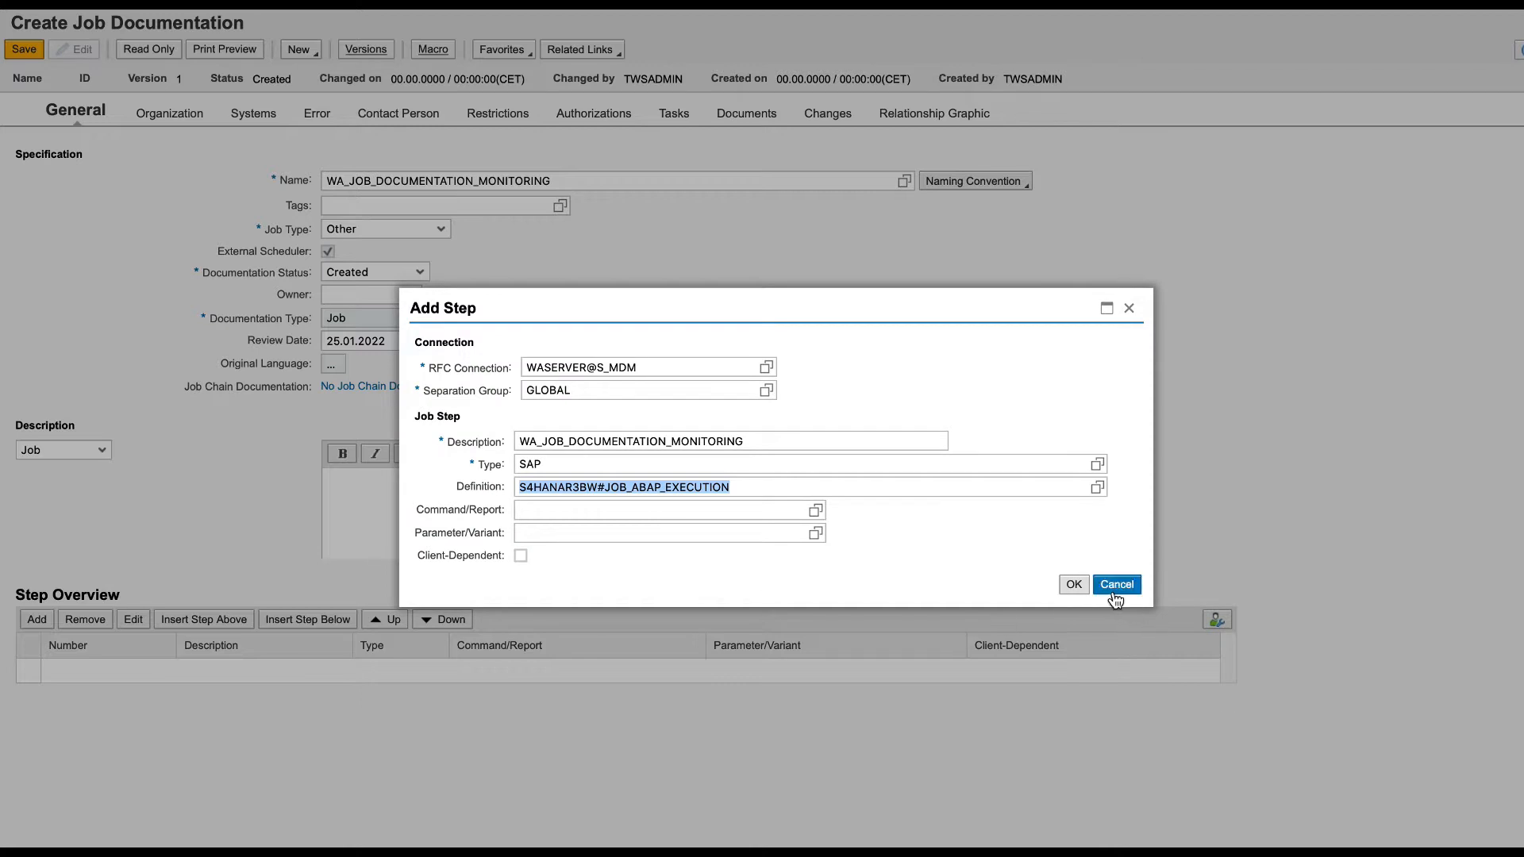
click(1072, 584)
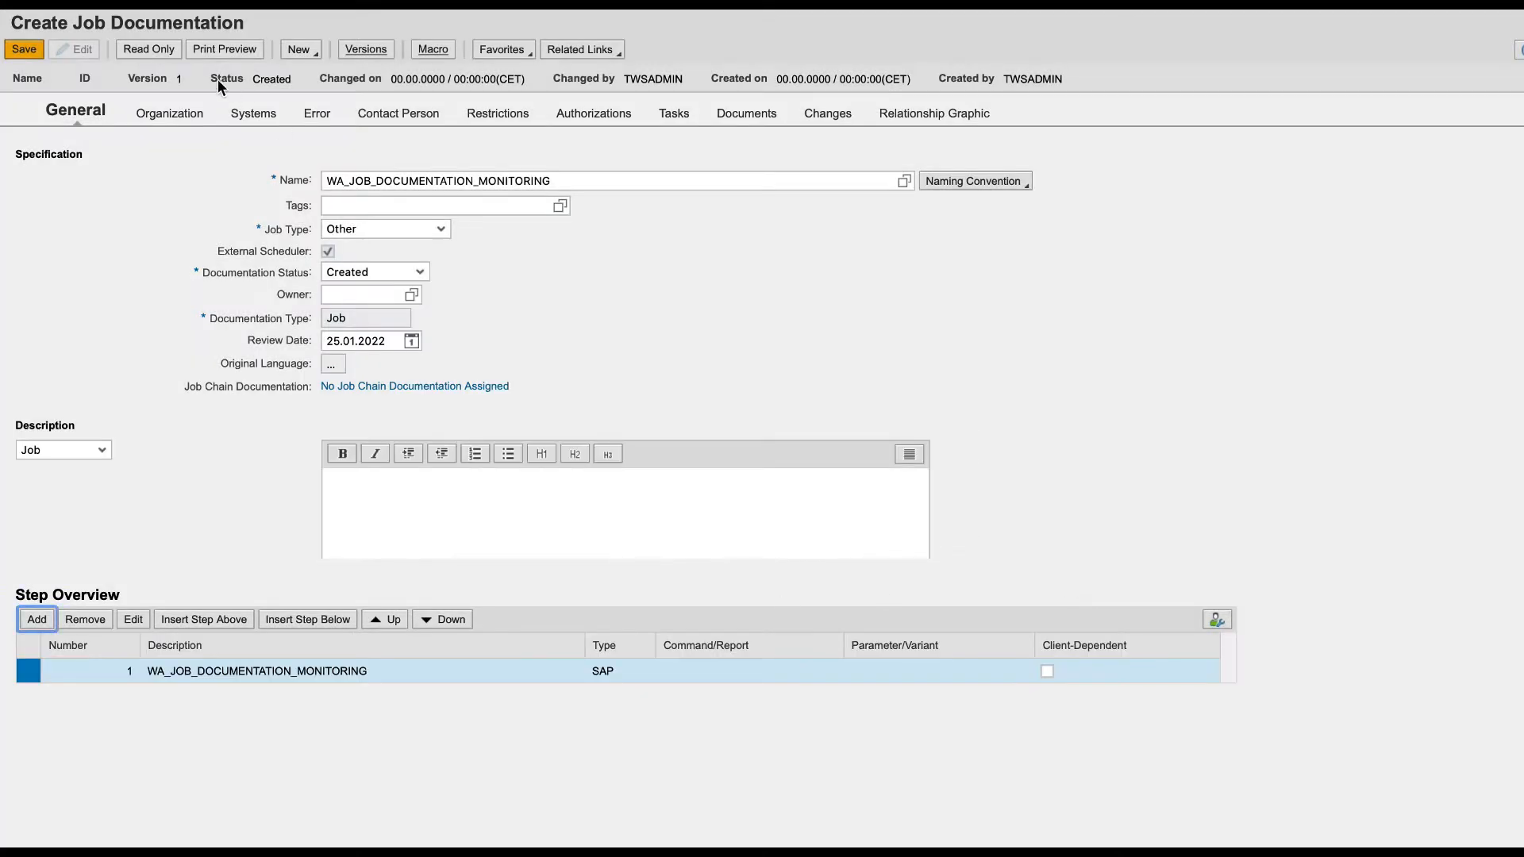
Step: Assign a technical scenario to the documentation's systems from the value help results
click(252, 113)
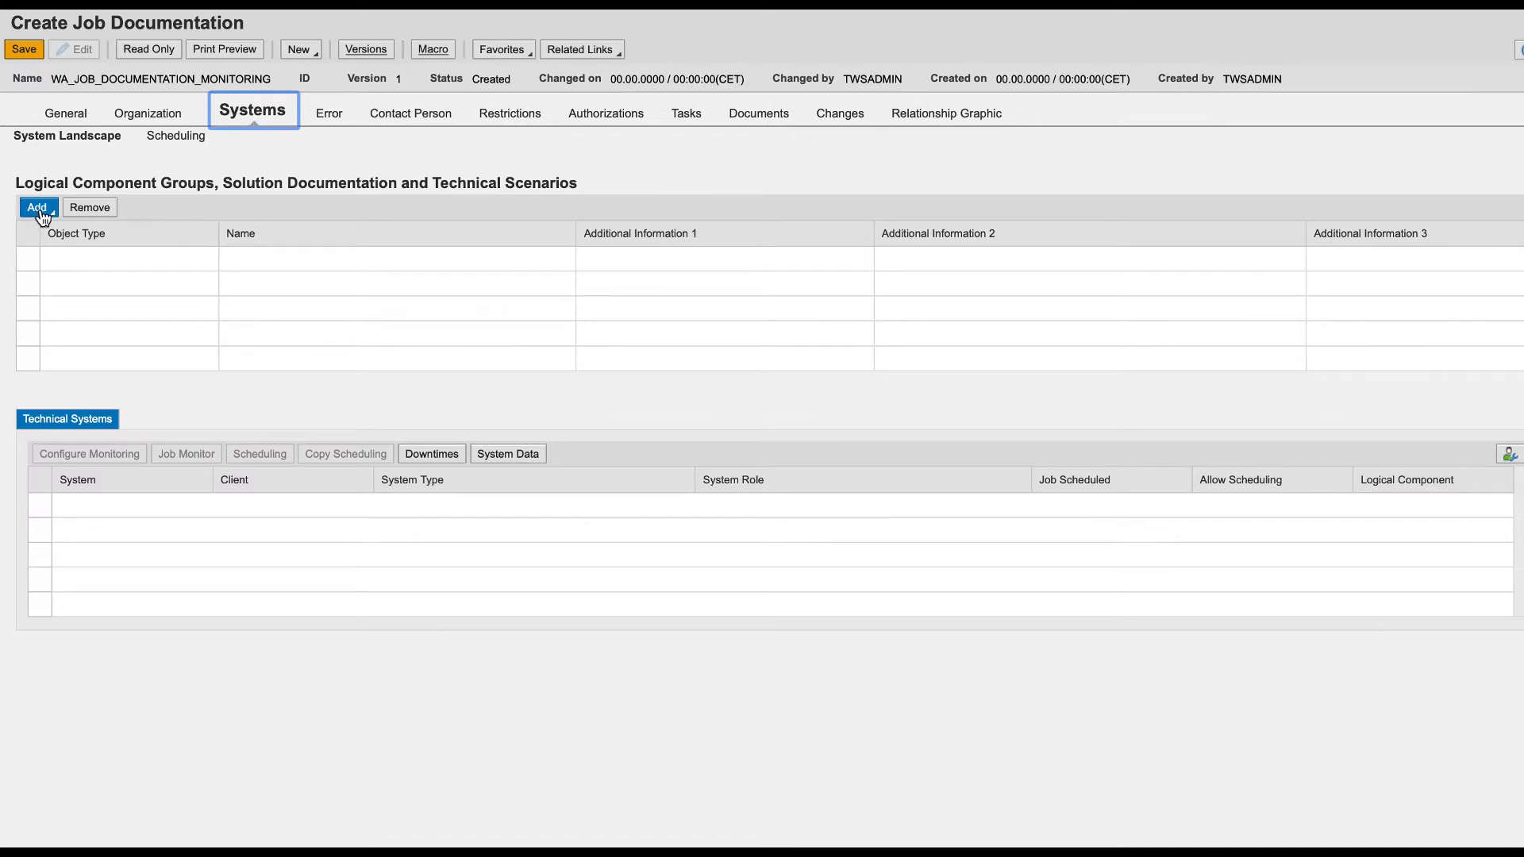
click(37, 206)
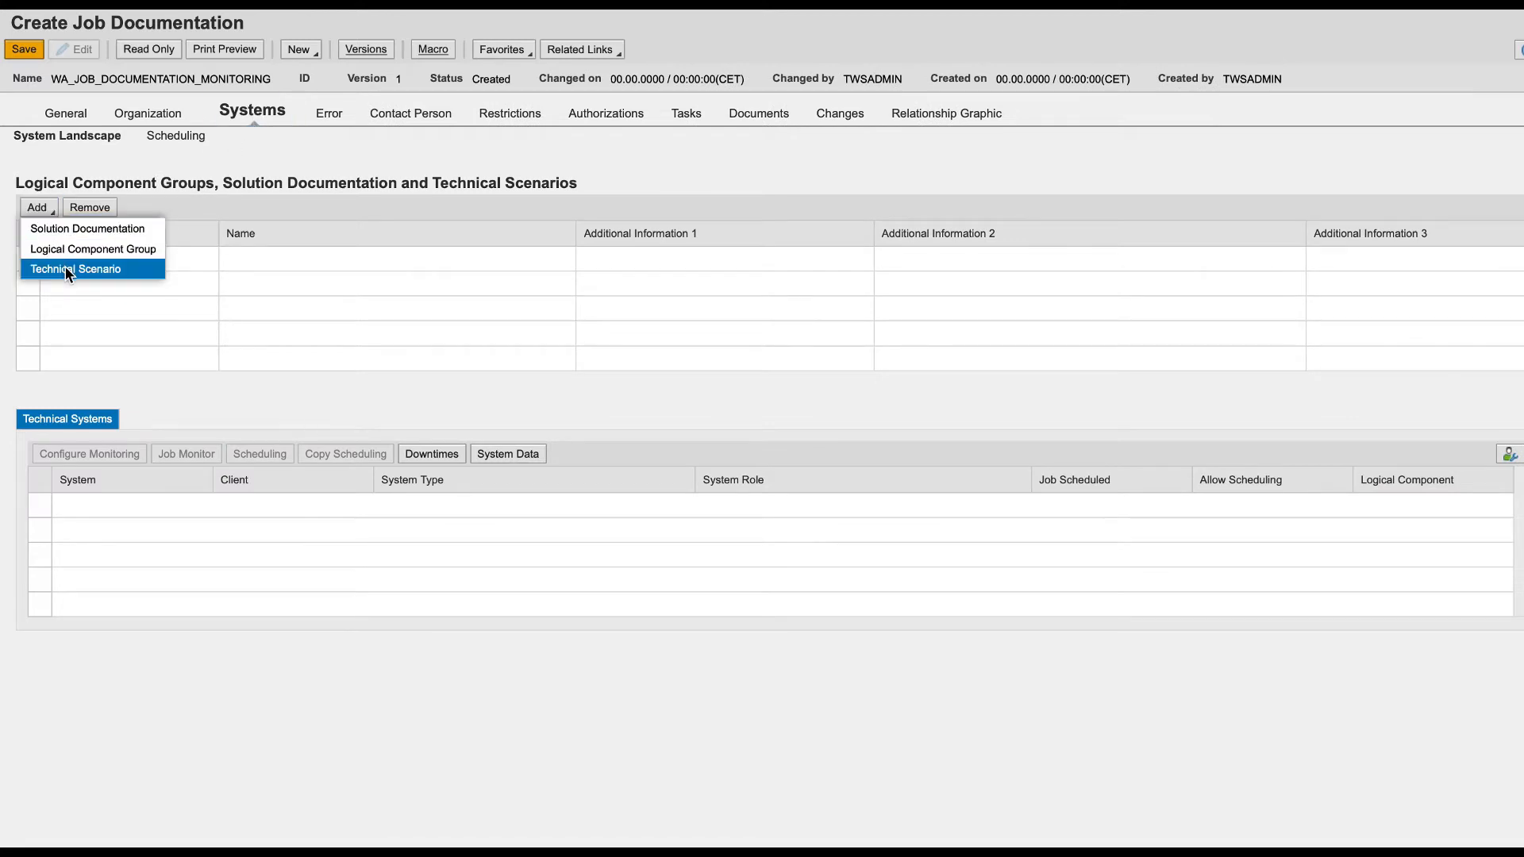
click(81, 268)
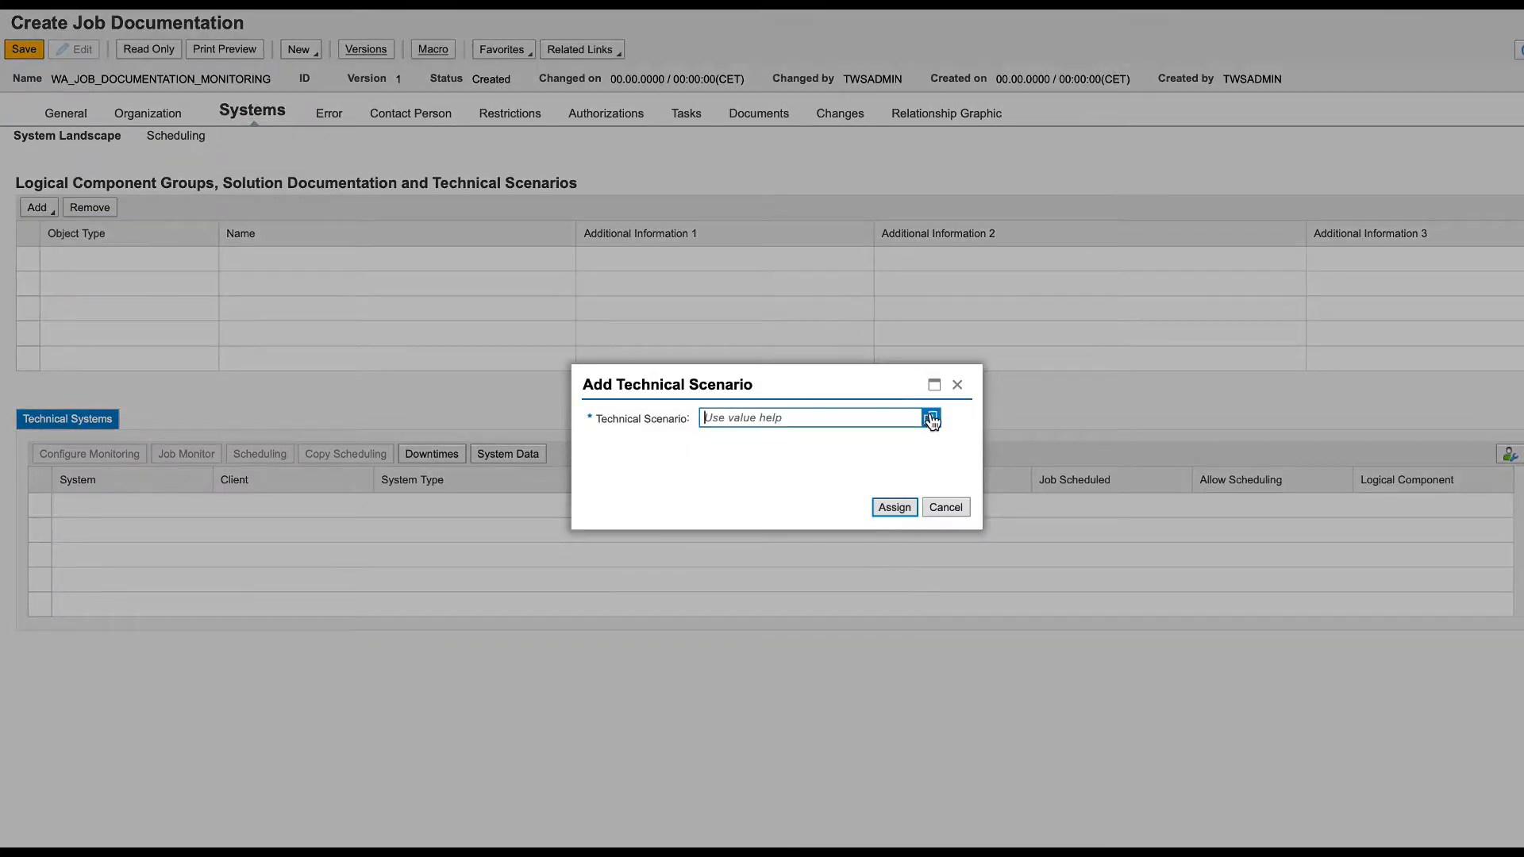
click(930, 417)
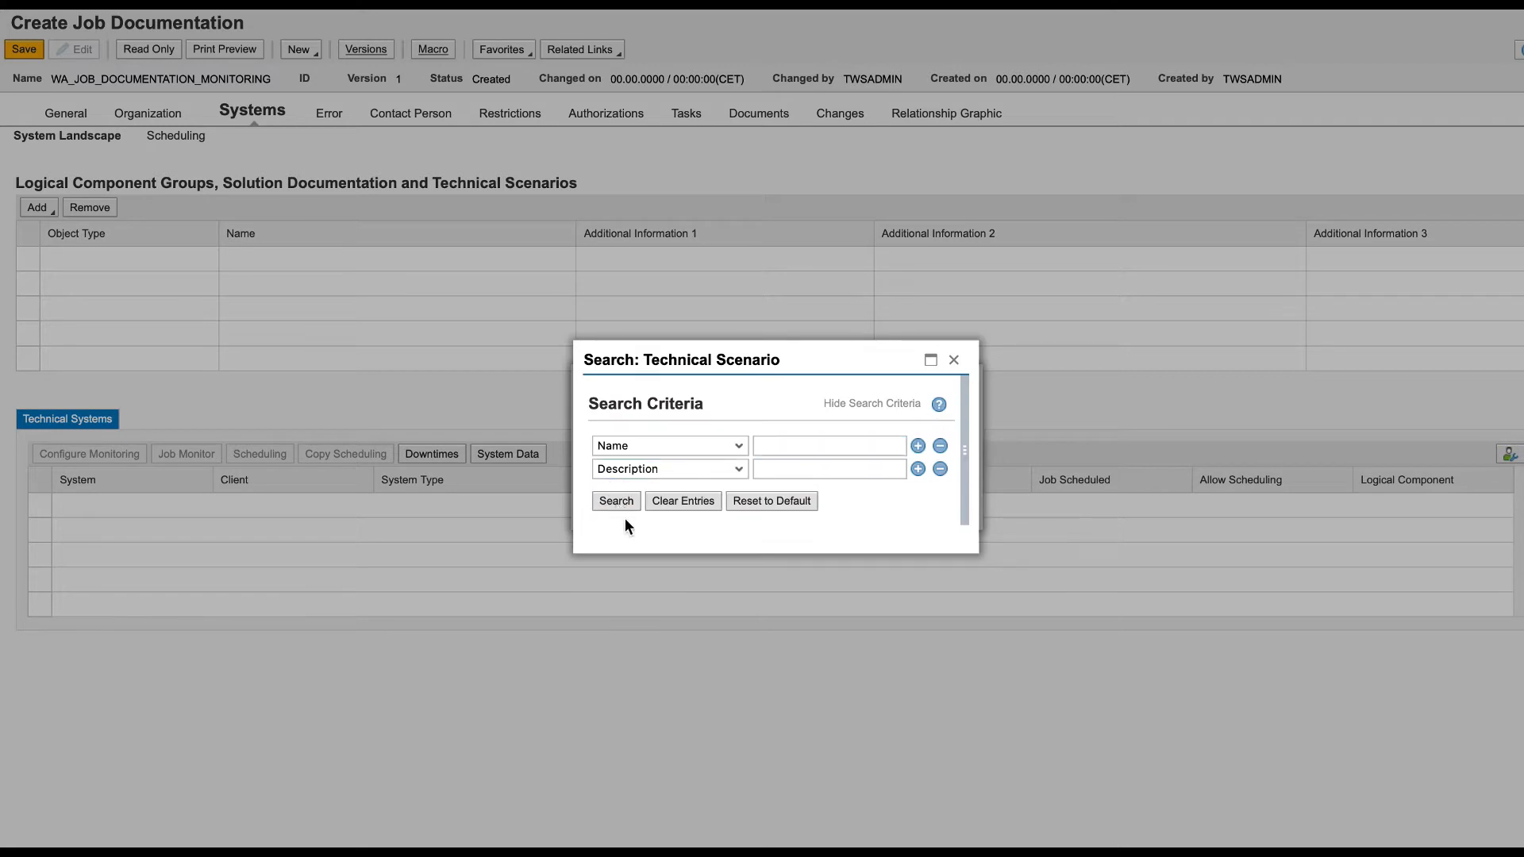
click(616, 500)
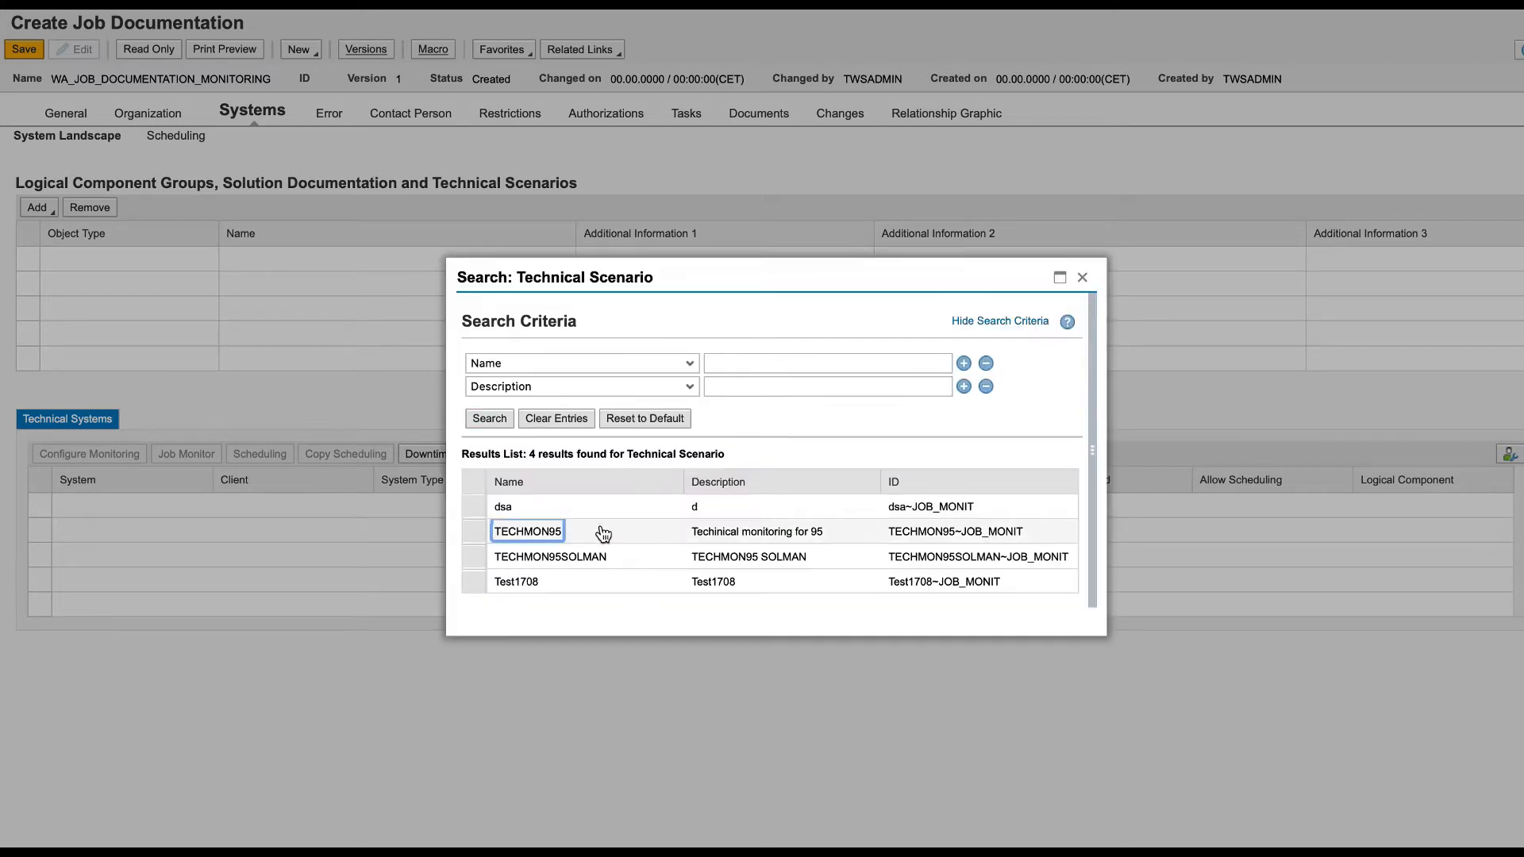
double_click(527, 530)
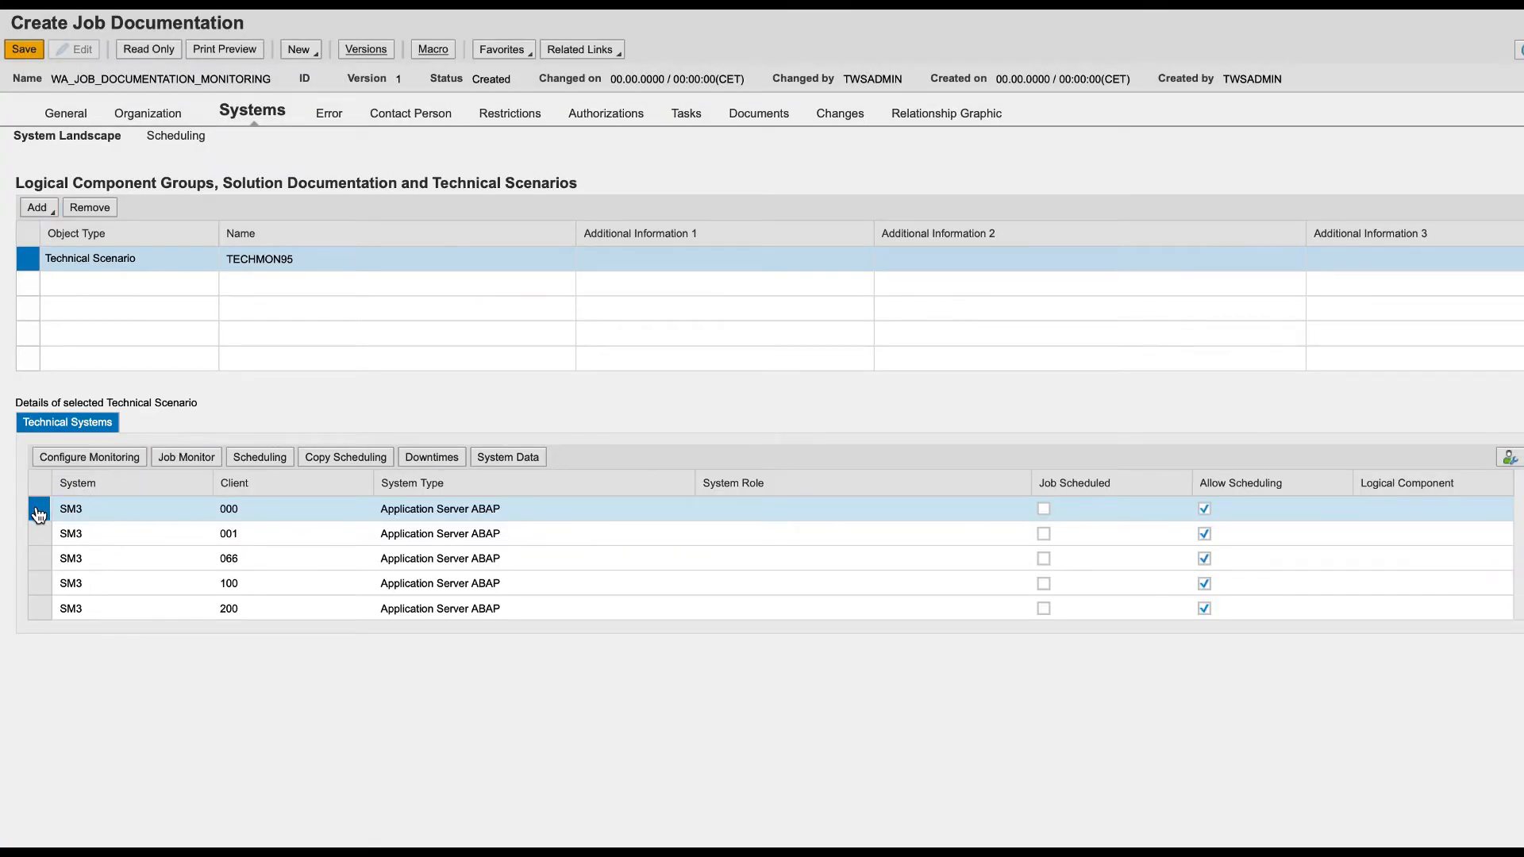
mouse_move(86, 248)
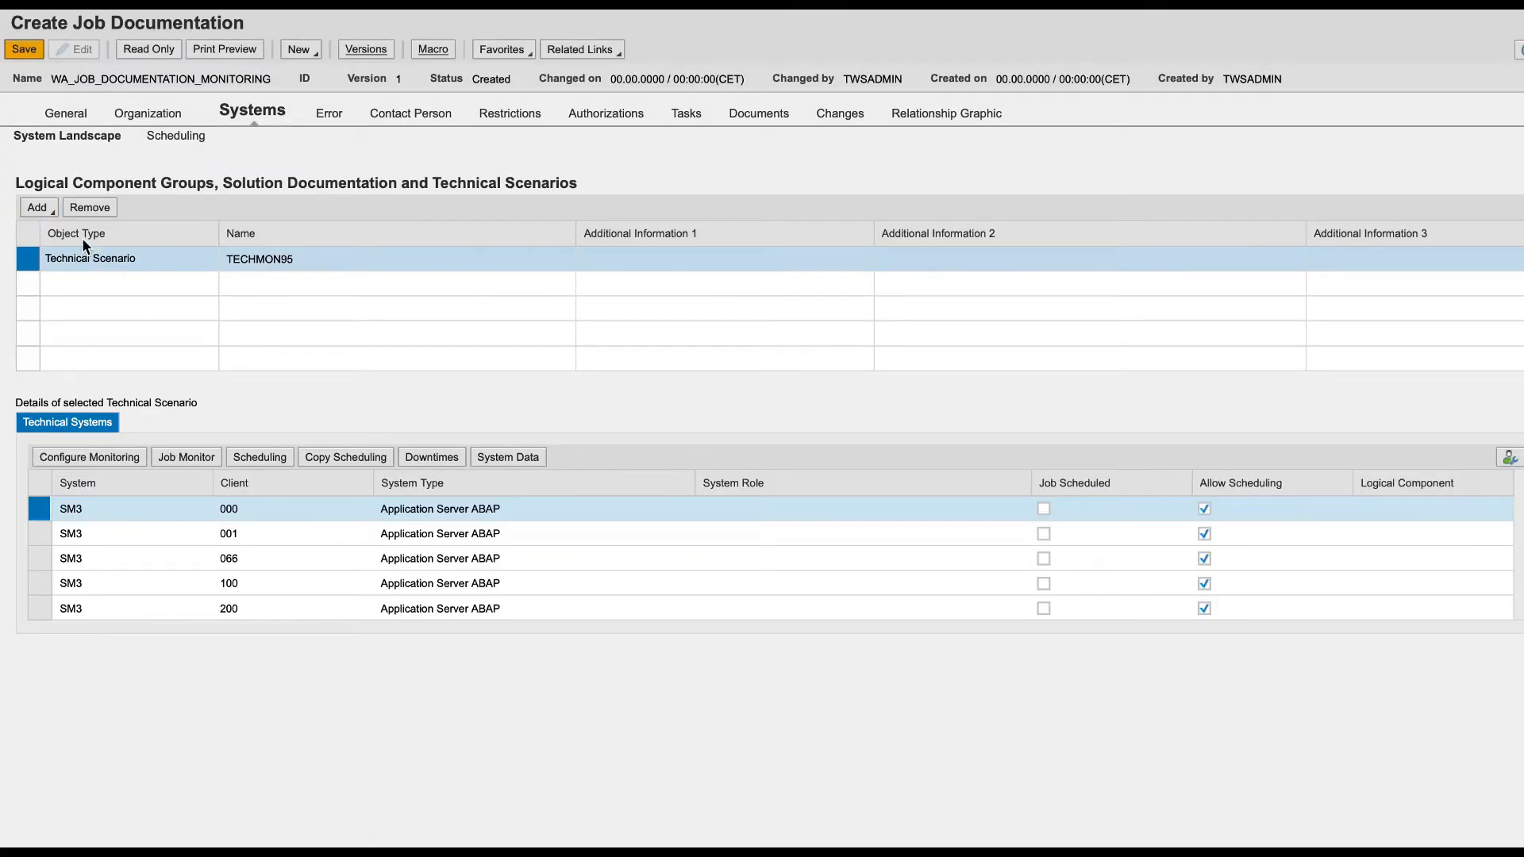
Step: Save the job documentation with the assigned technical scenario
click(24, 49)
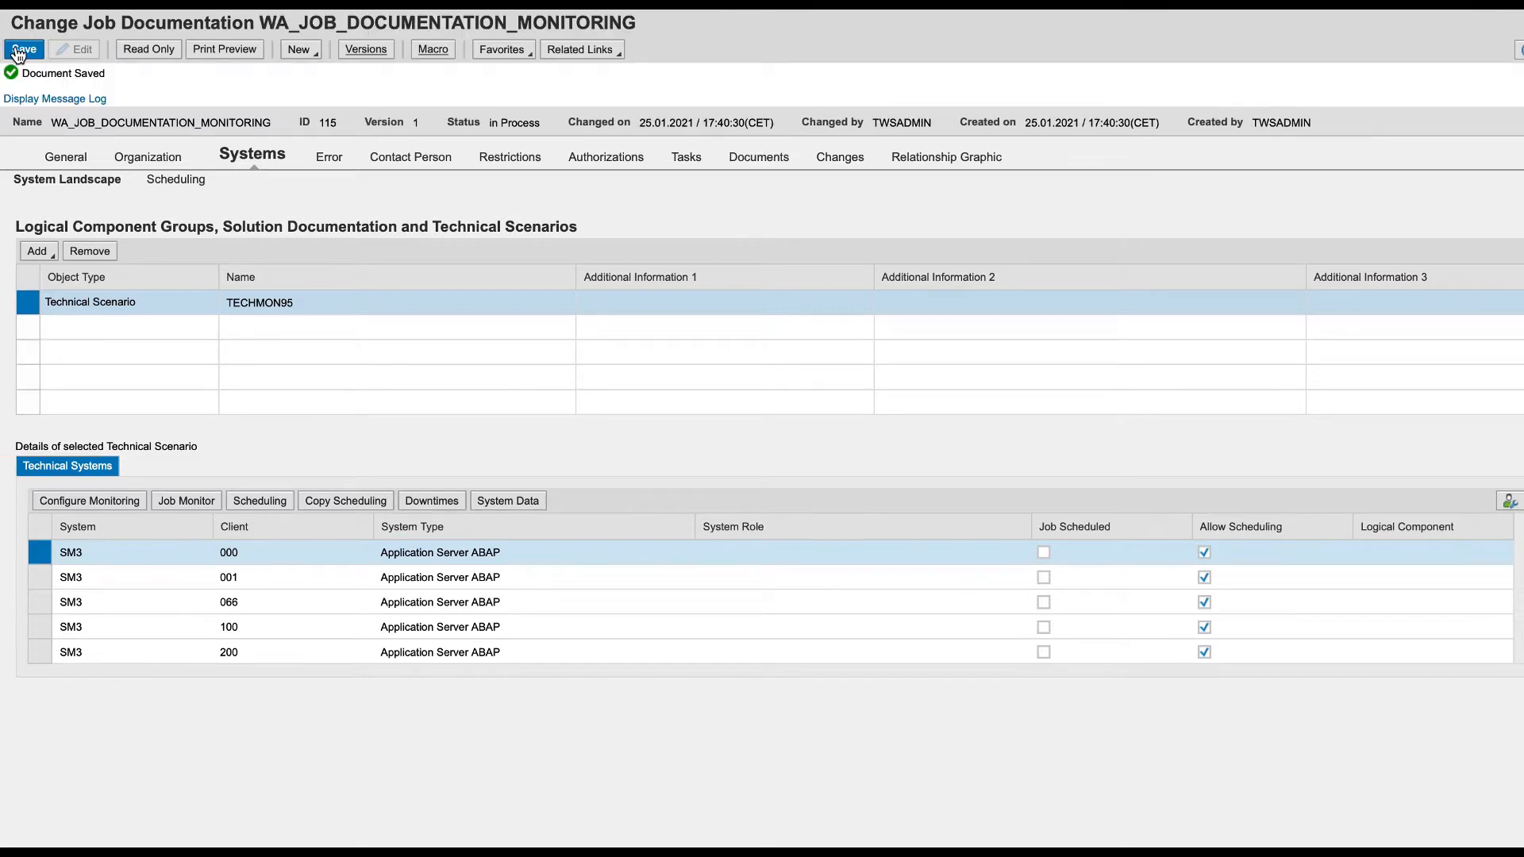
click(24, 49)
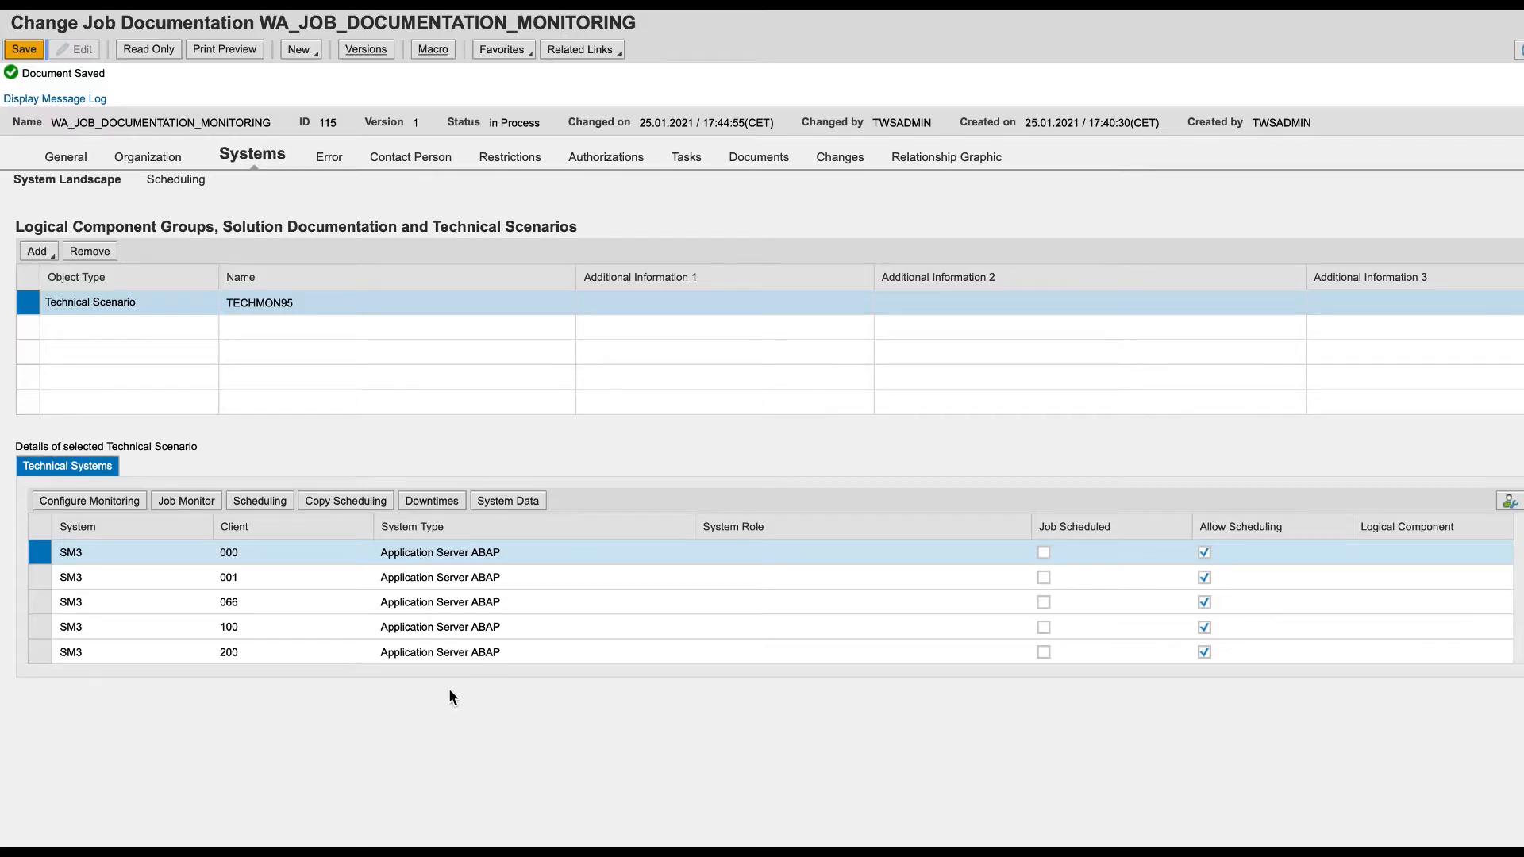
mouse_move(317, 590)
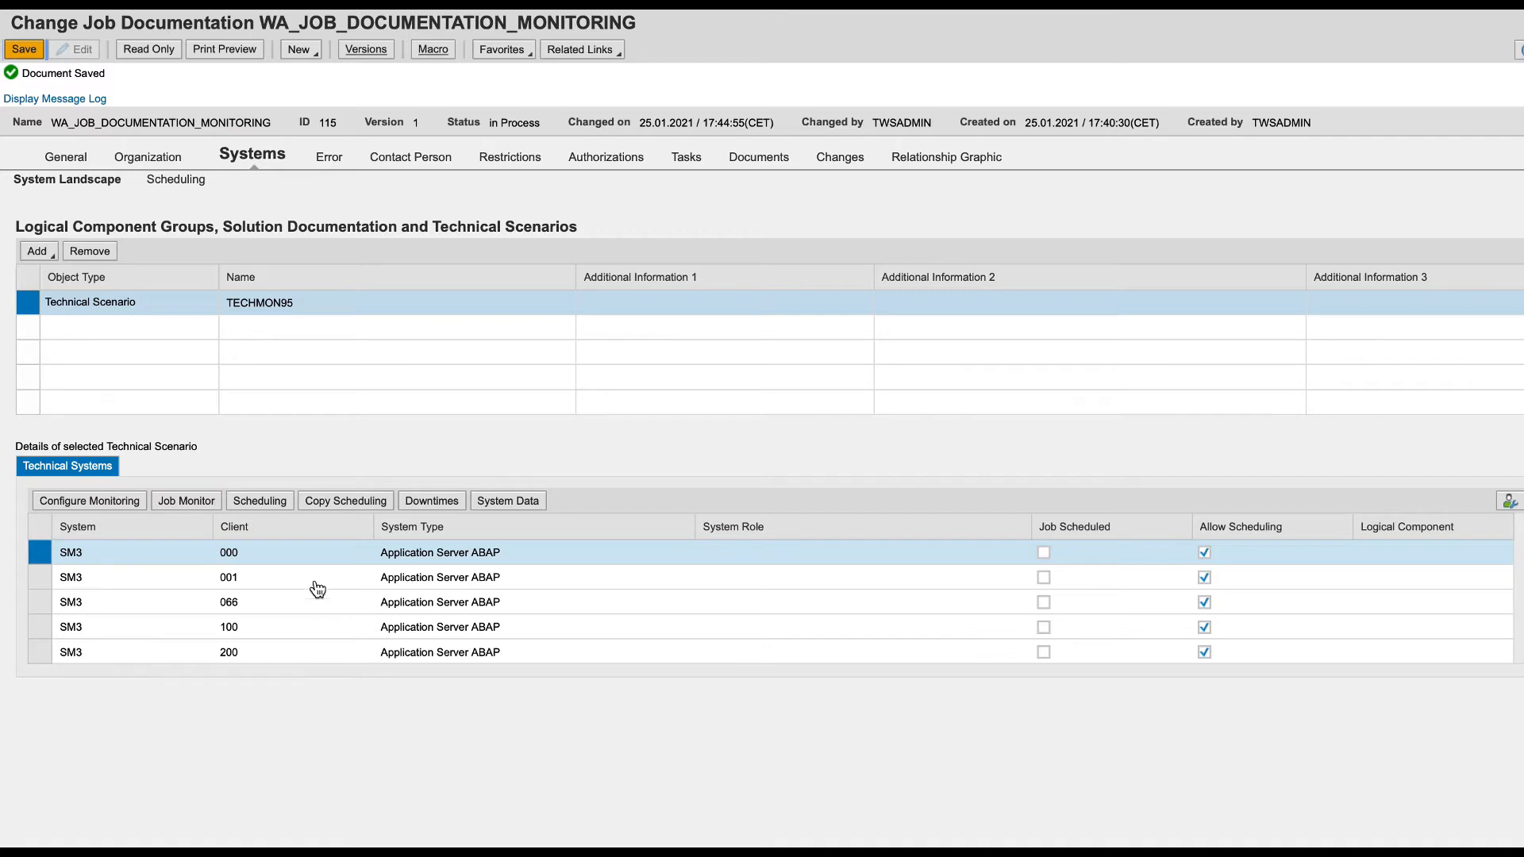
mouse_move(259, 500)
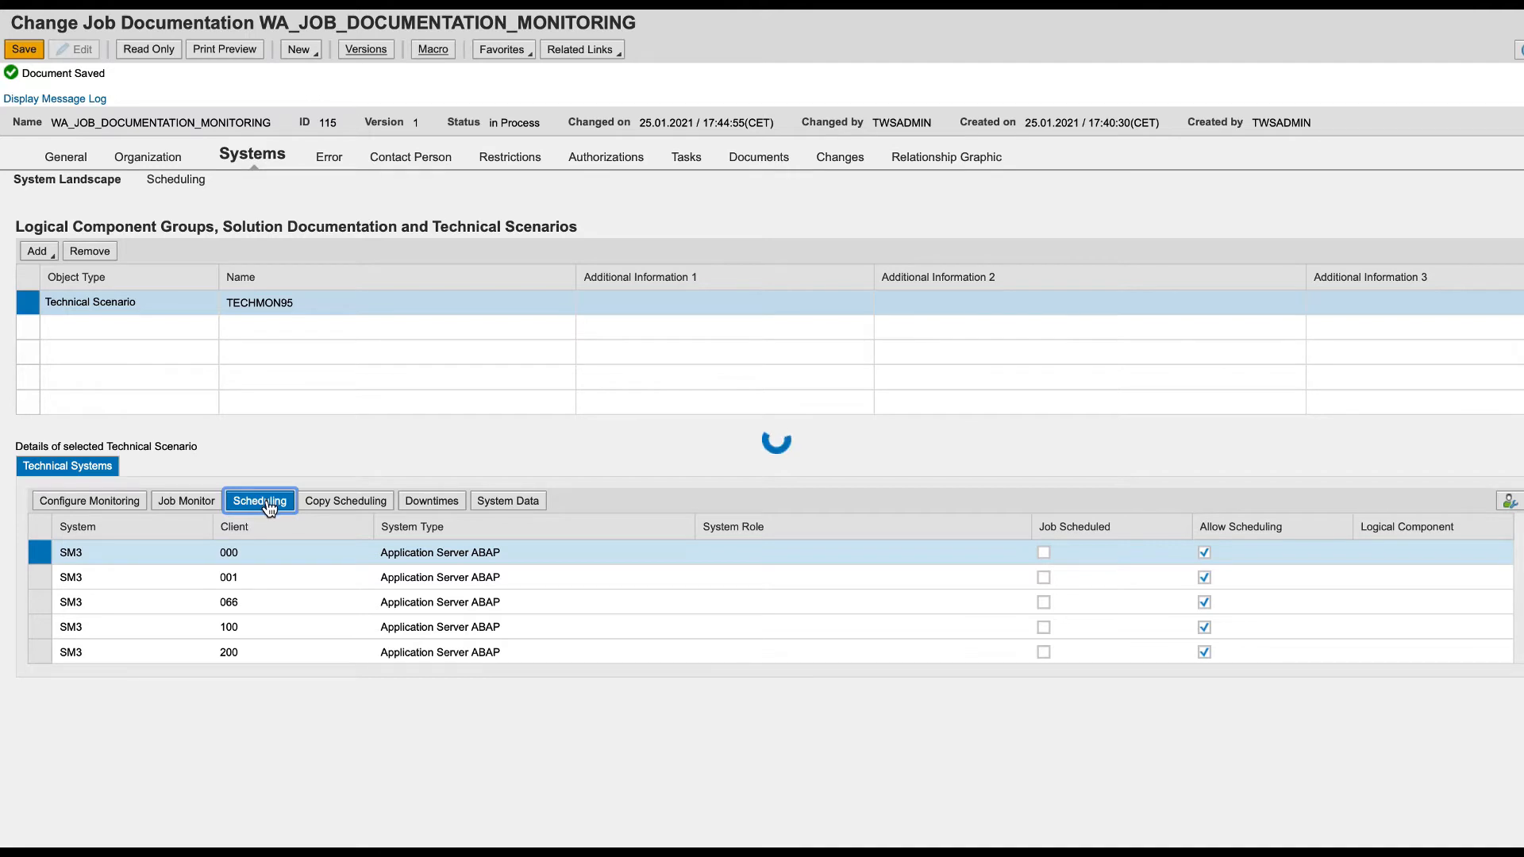
Step: In edit mode, set a daily schedule starting 26.01.2021 at 10:00:06
click(259, 500)
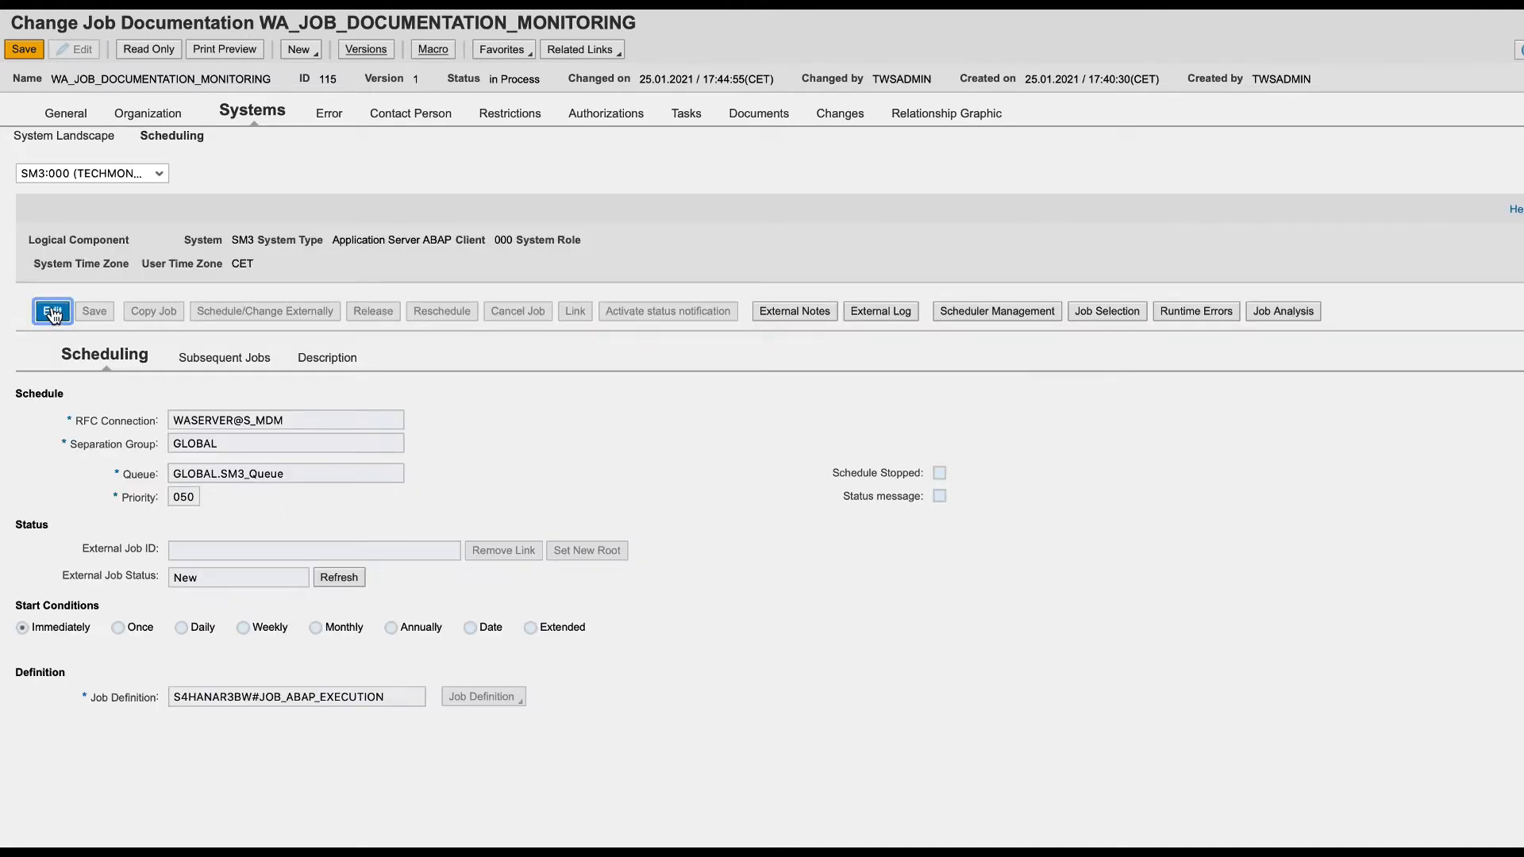
click(51, 311)
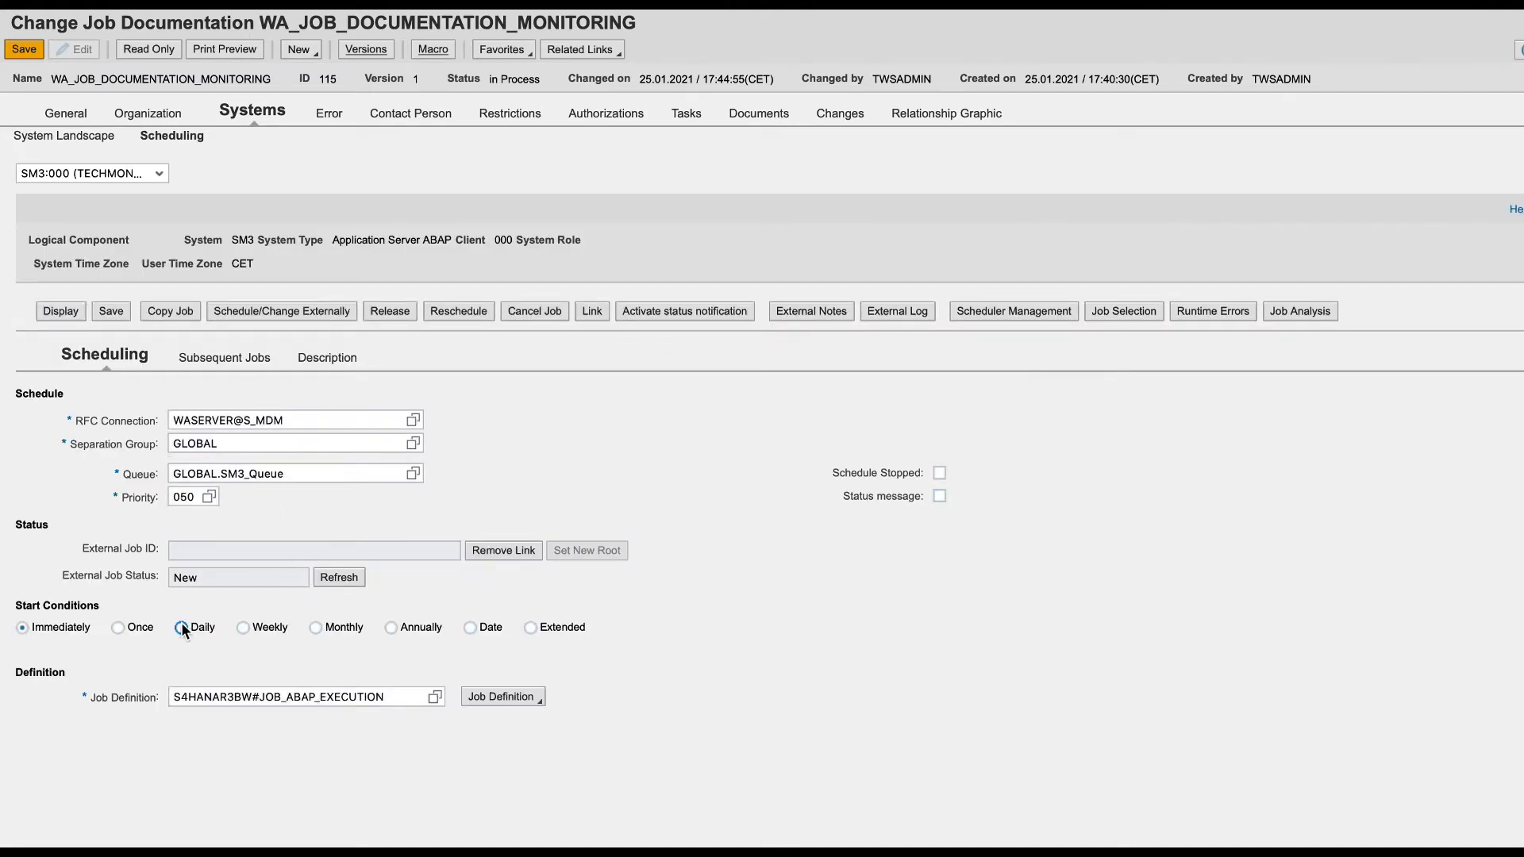
click(181, 627)
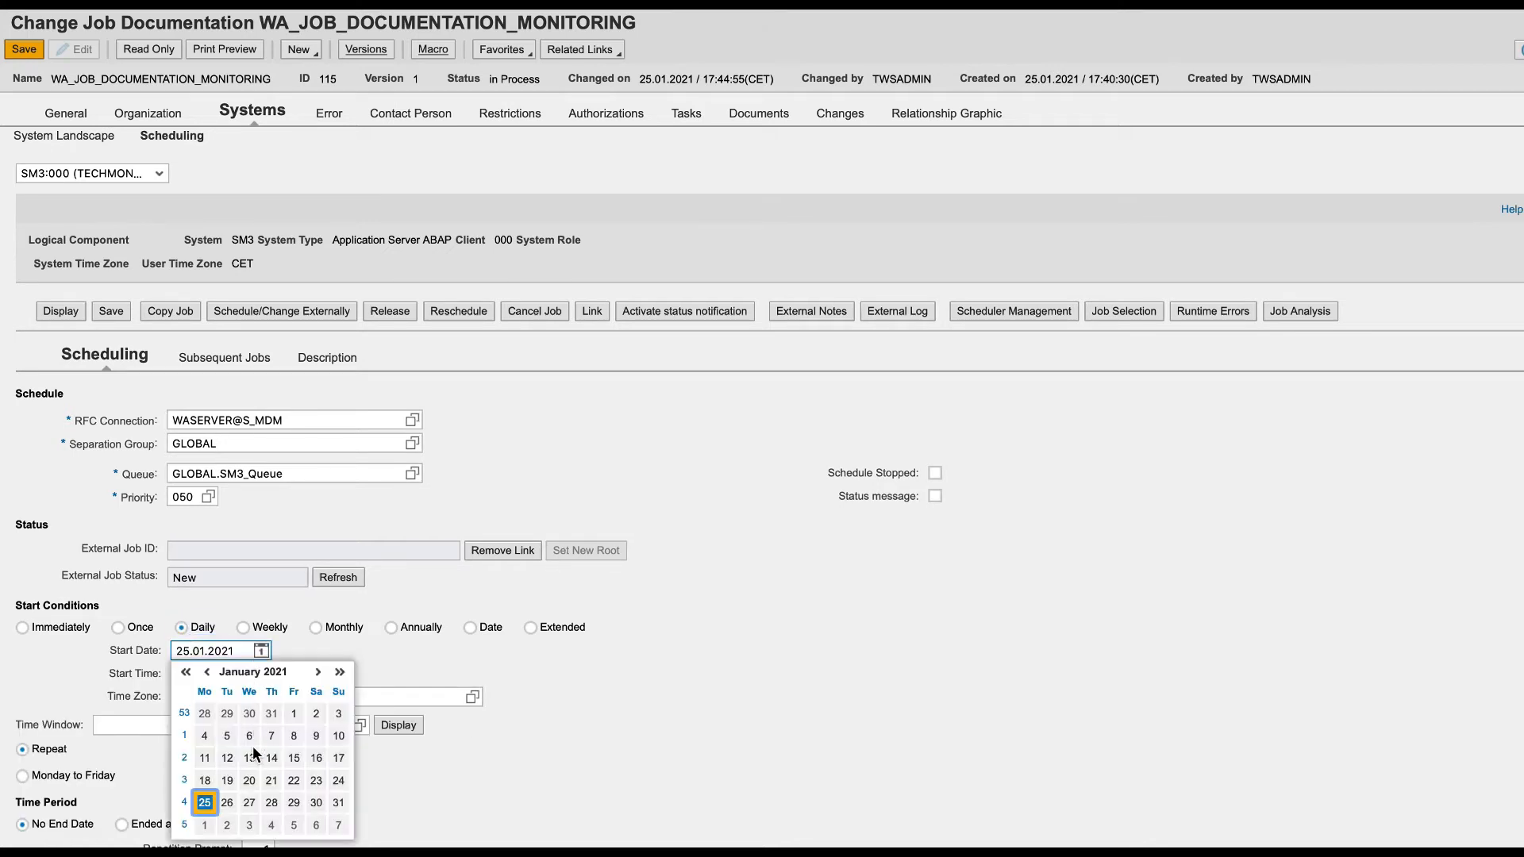
click(227, 802)
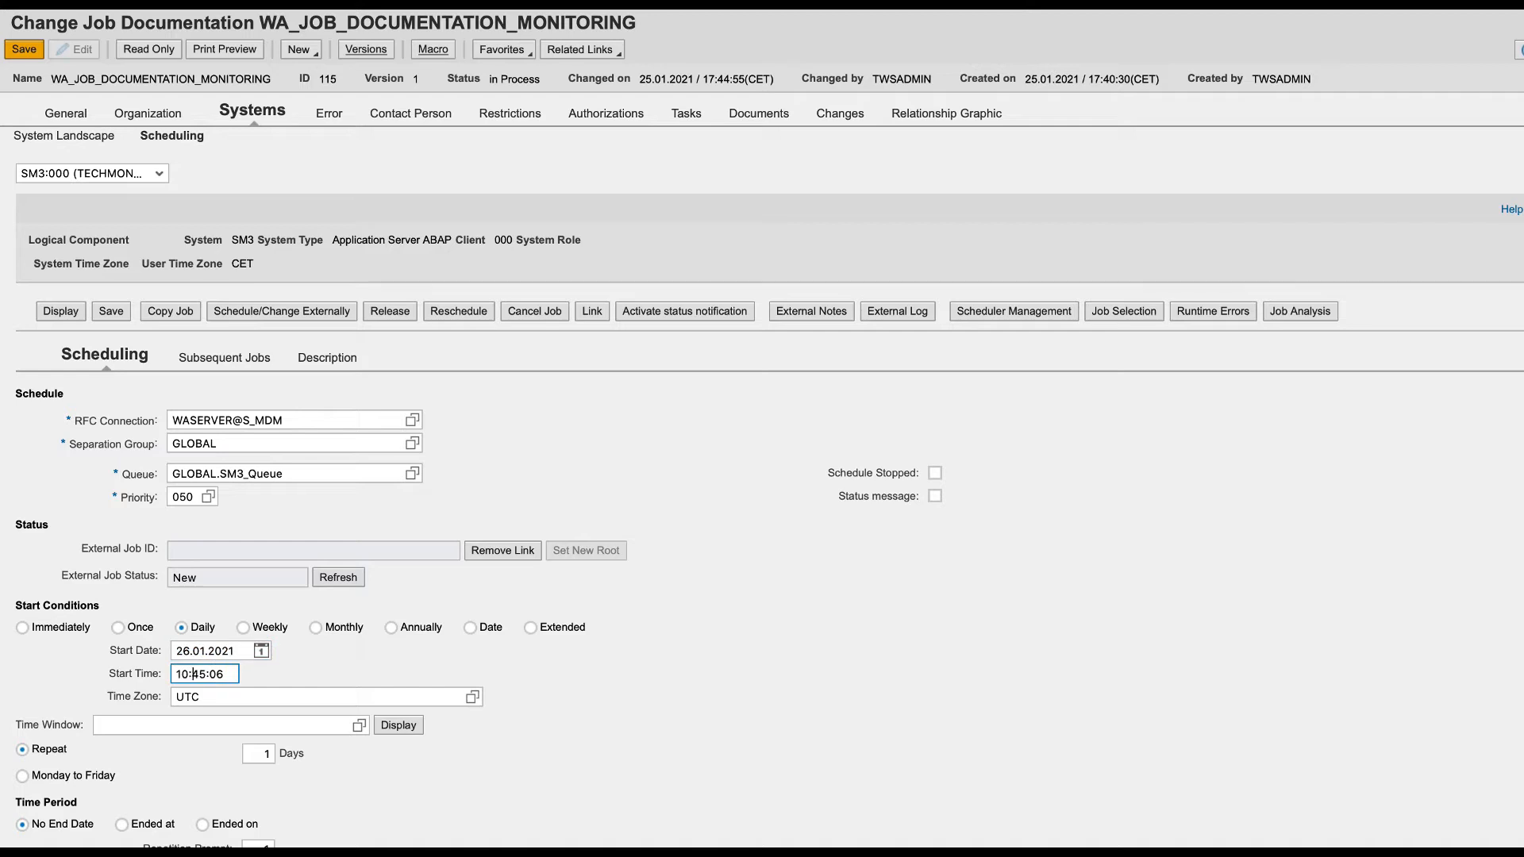
text(10:00:06)
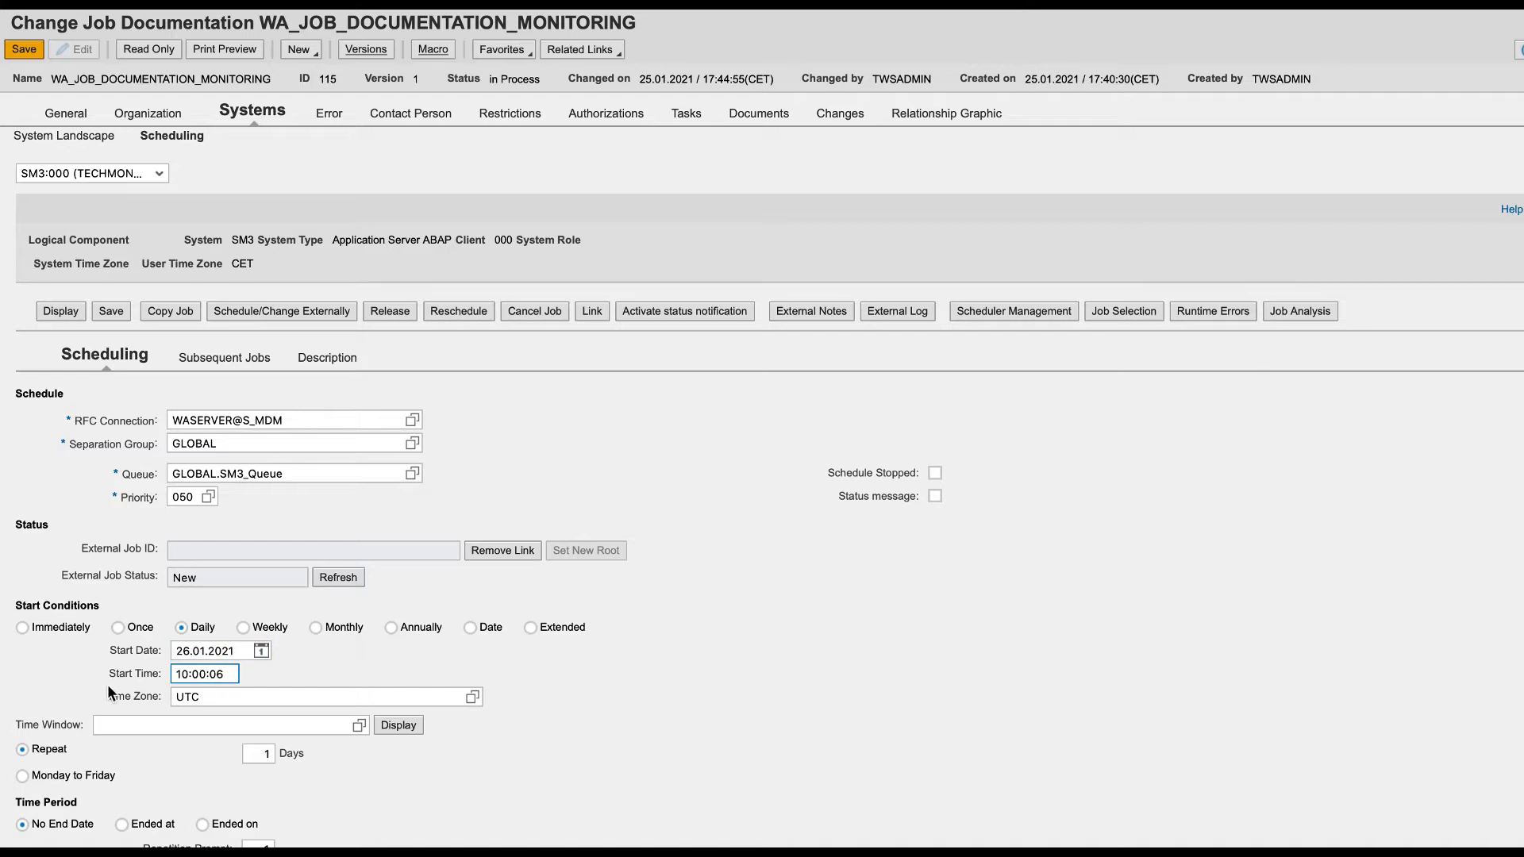
Step: Restrict to Monday–Friday ending 29.01.2021, enable status messages, and schedule externally
click(21, 777)
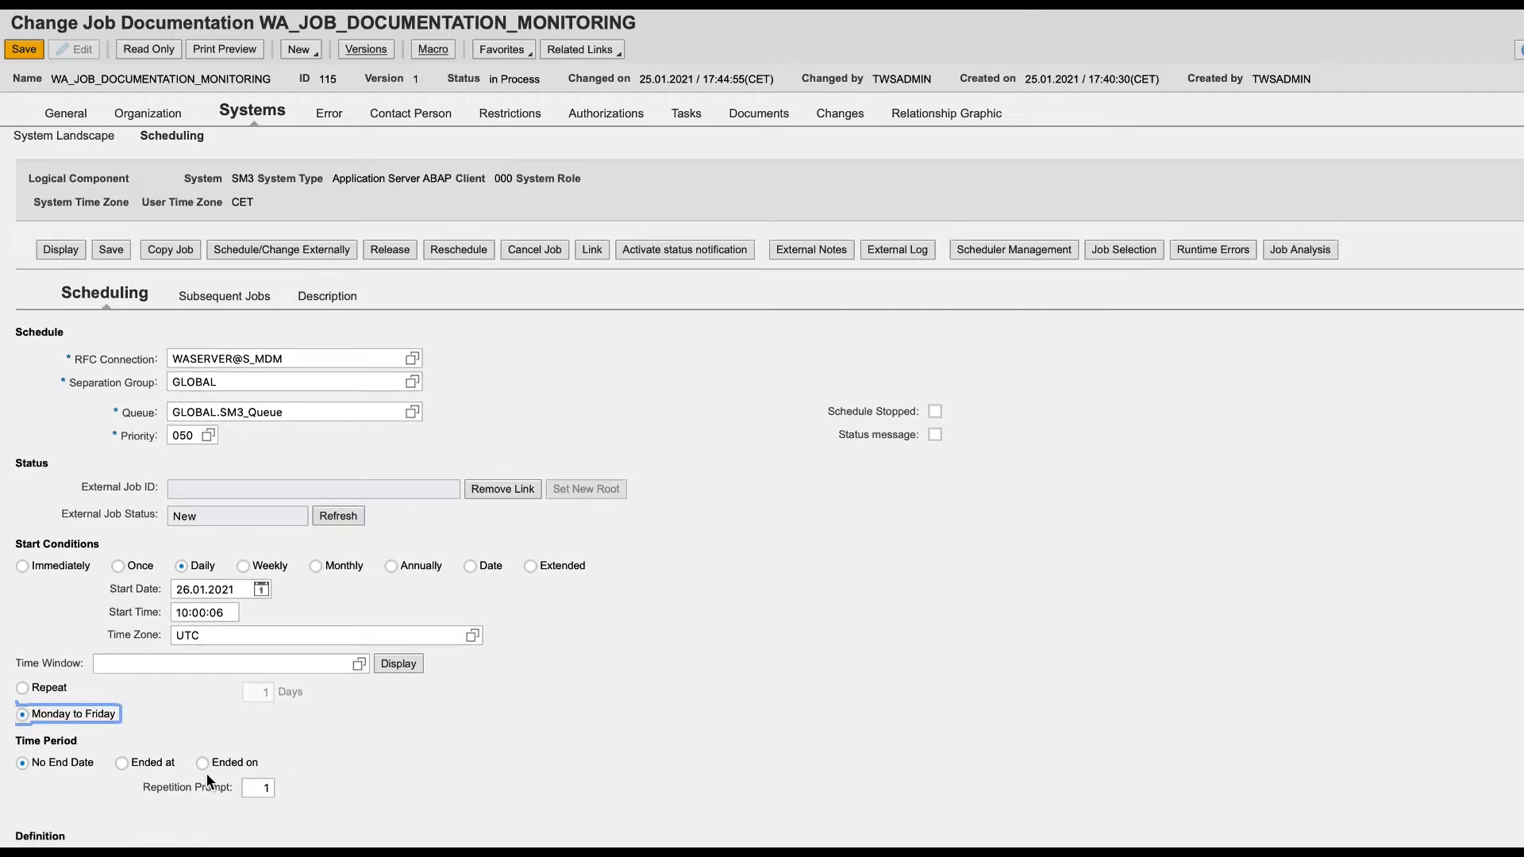
click(203, 762)
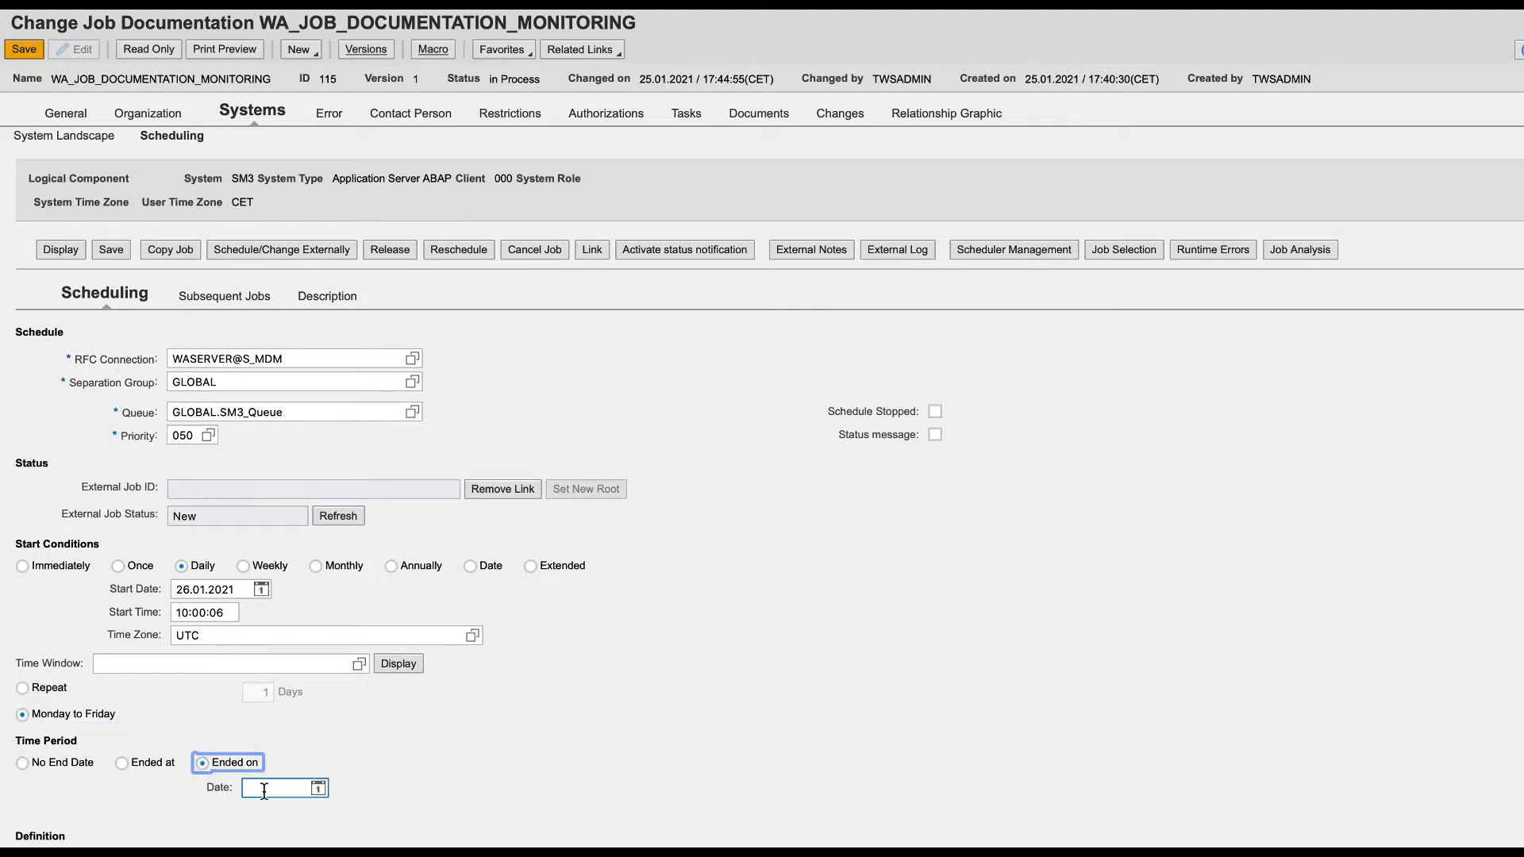
text(29.01.2021)
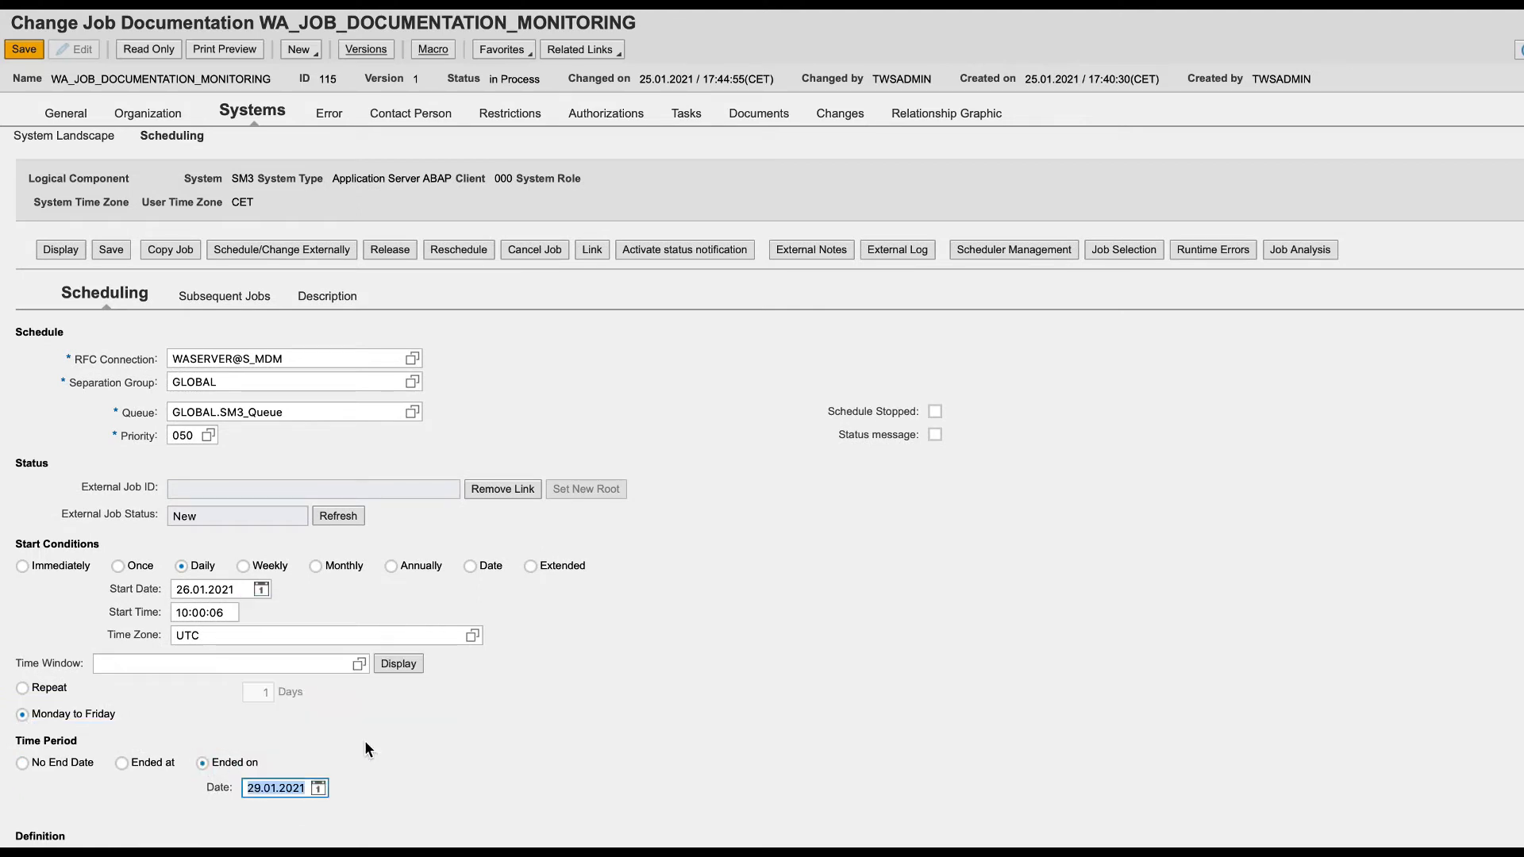
click(934, 431)
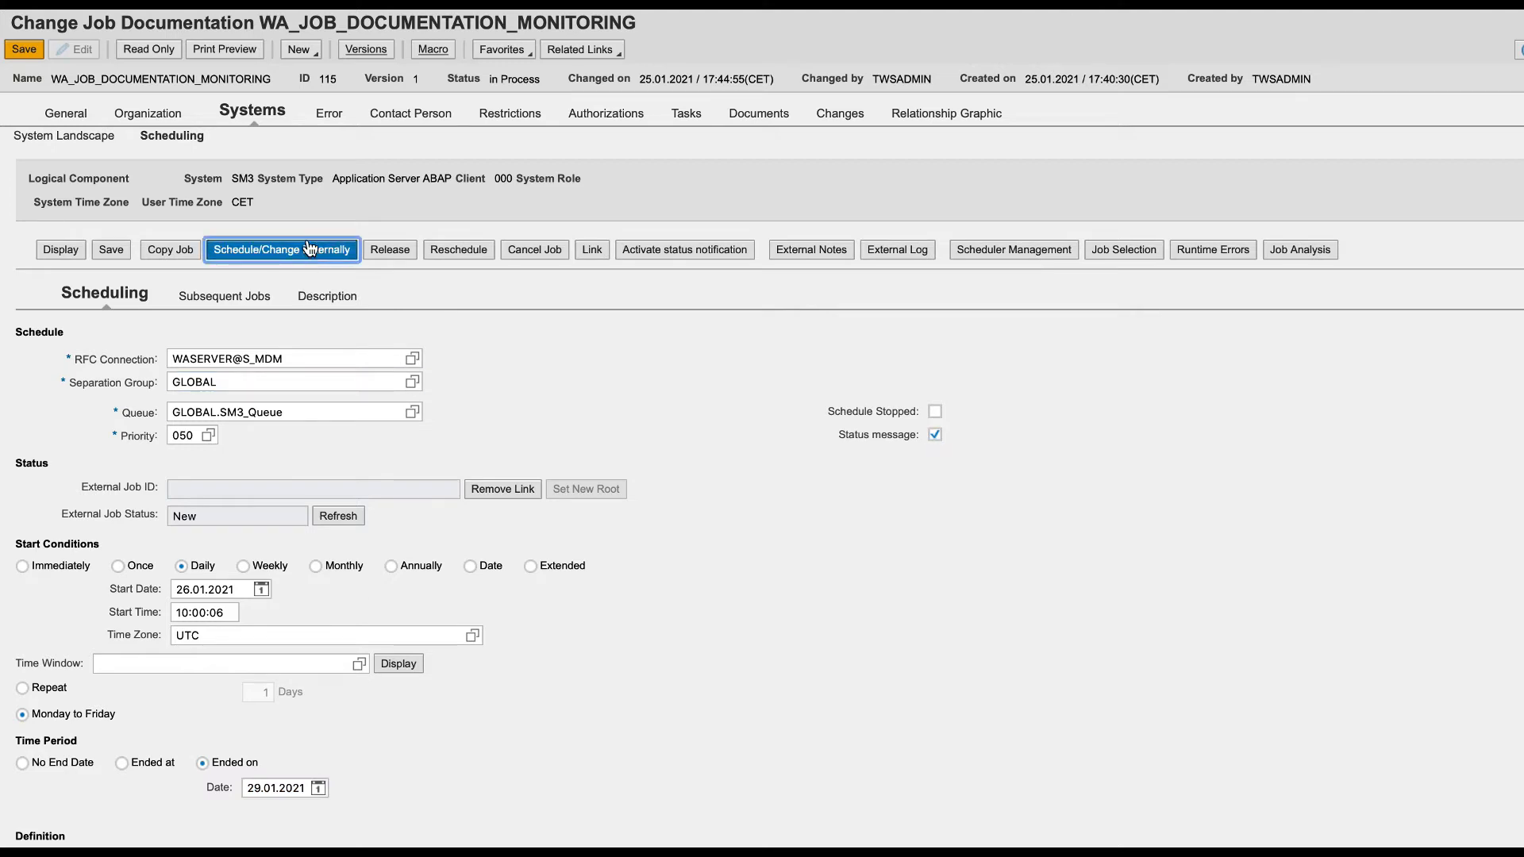
click(281, 249)
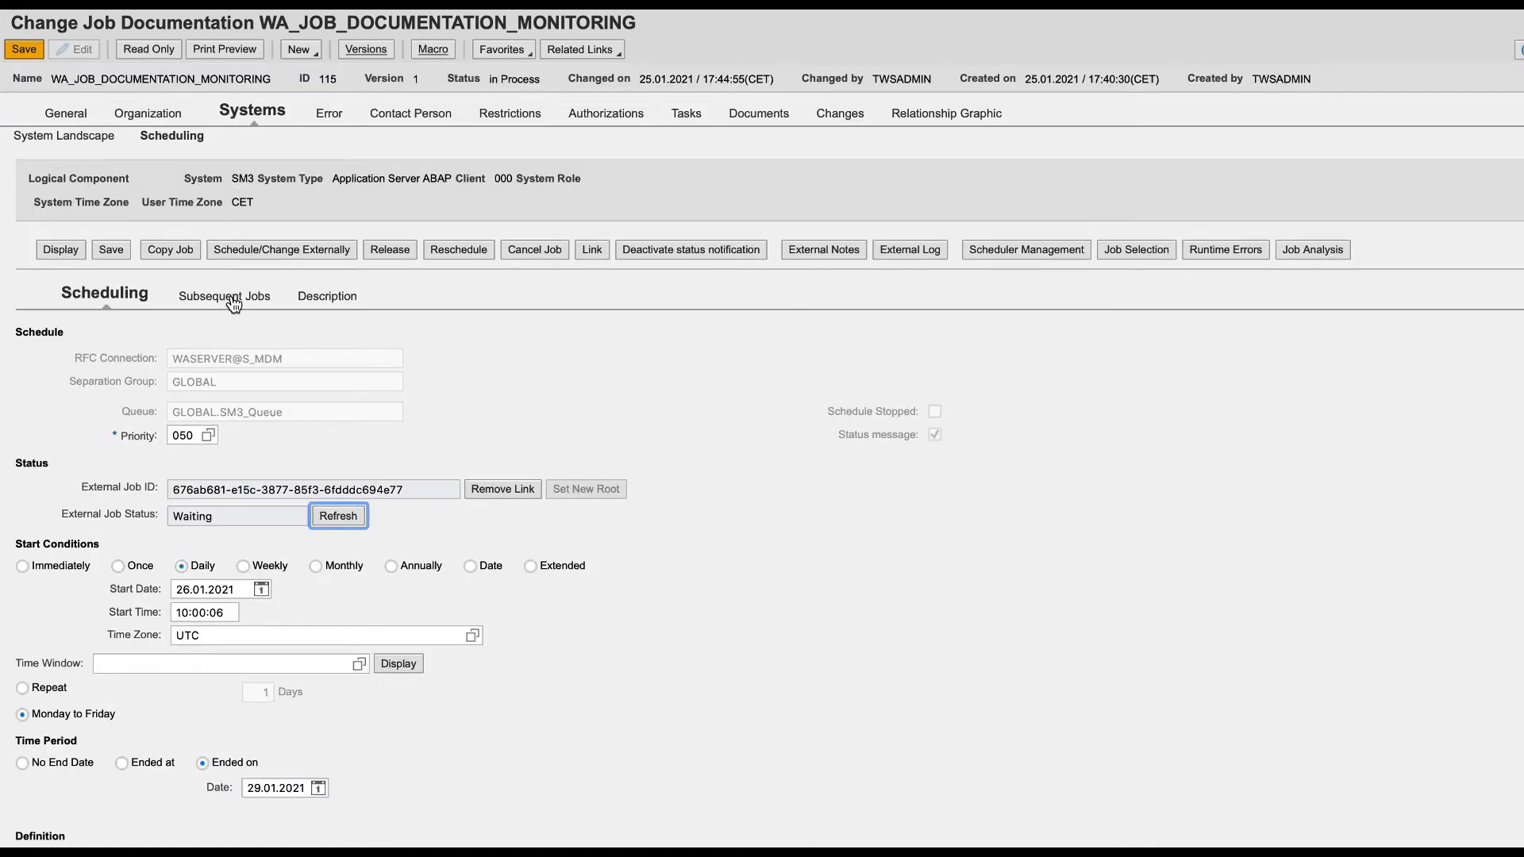
Step: Search subsequent jobs across all external statuses, listing JOB_ABAP_EXECUTION as Waiting
click(223, 297)
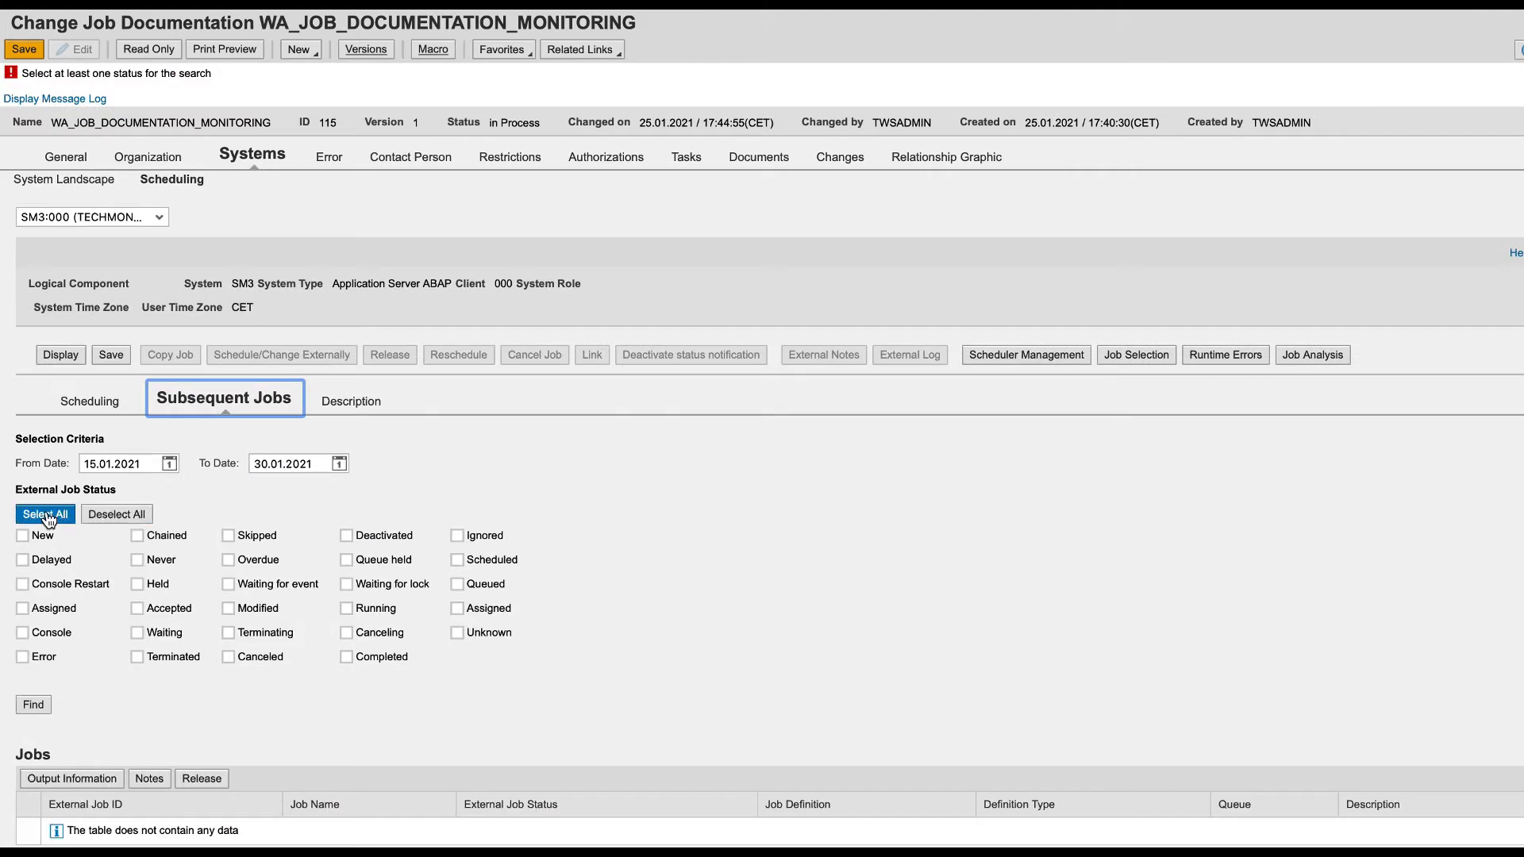
click(44, 512)
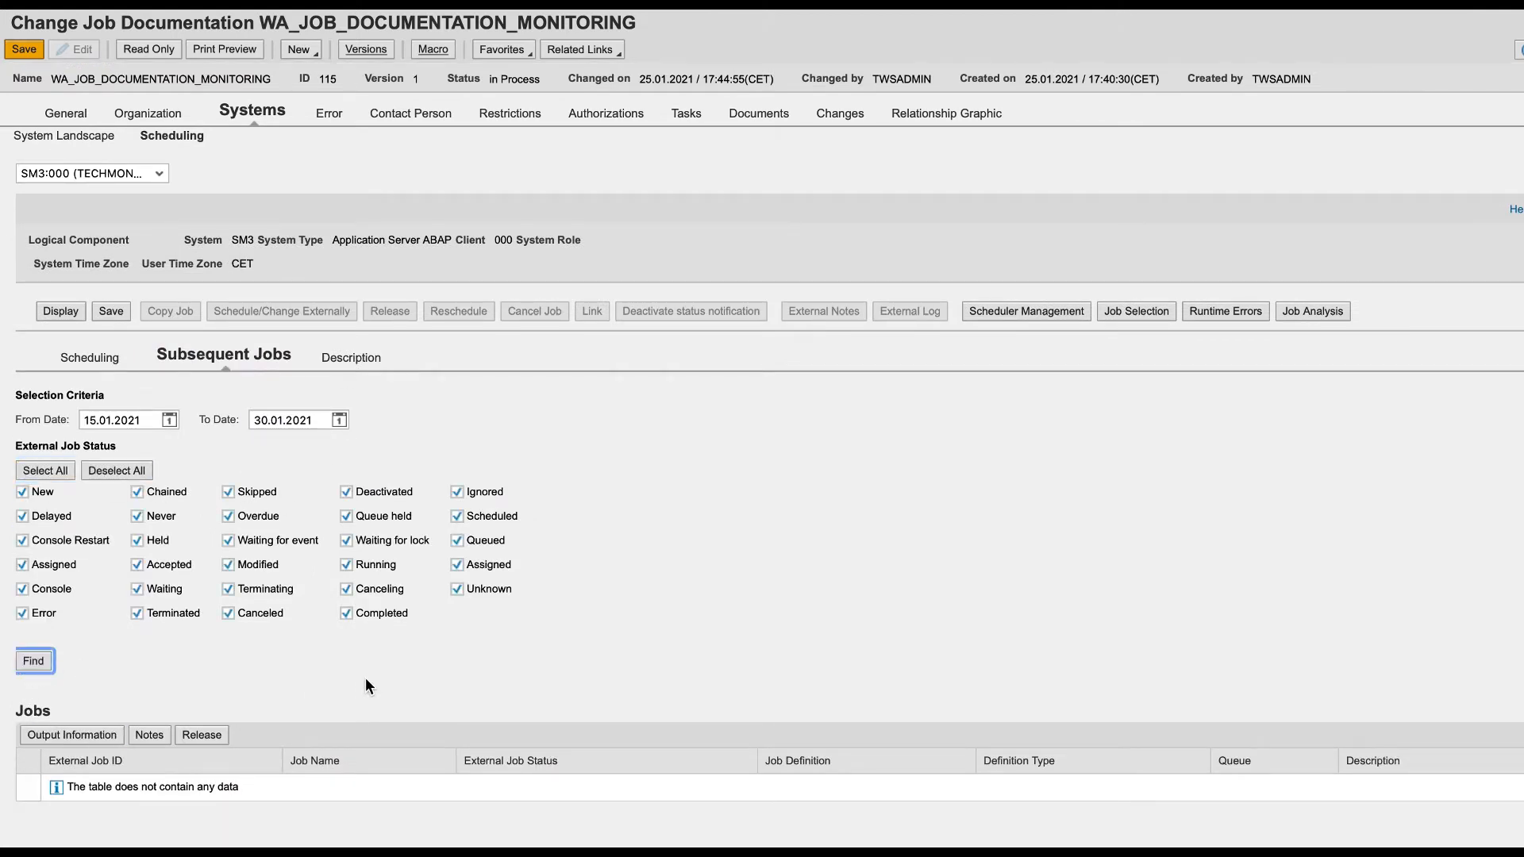
click(34, 660)
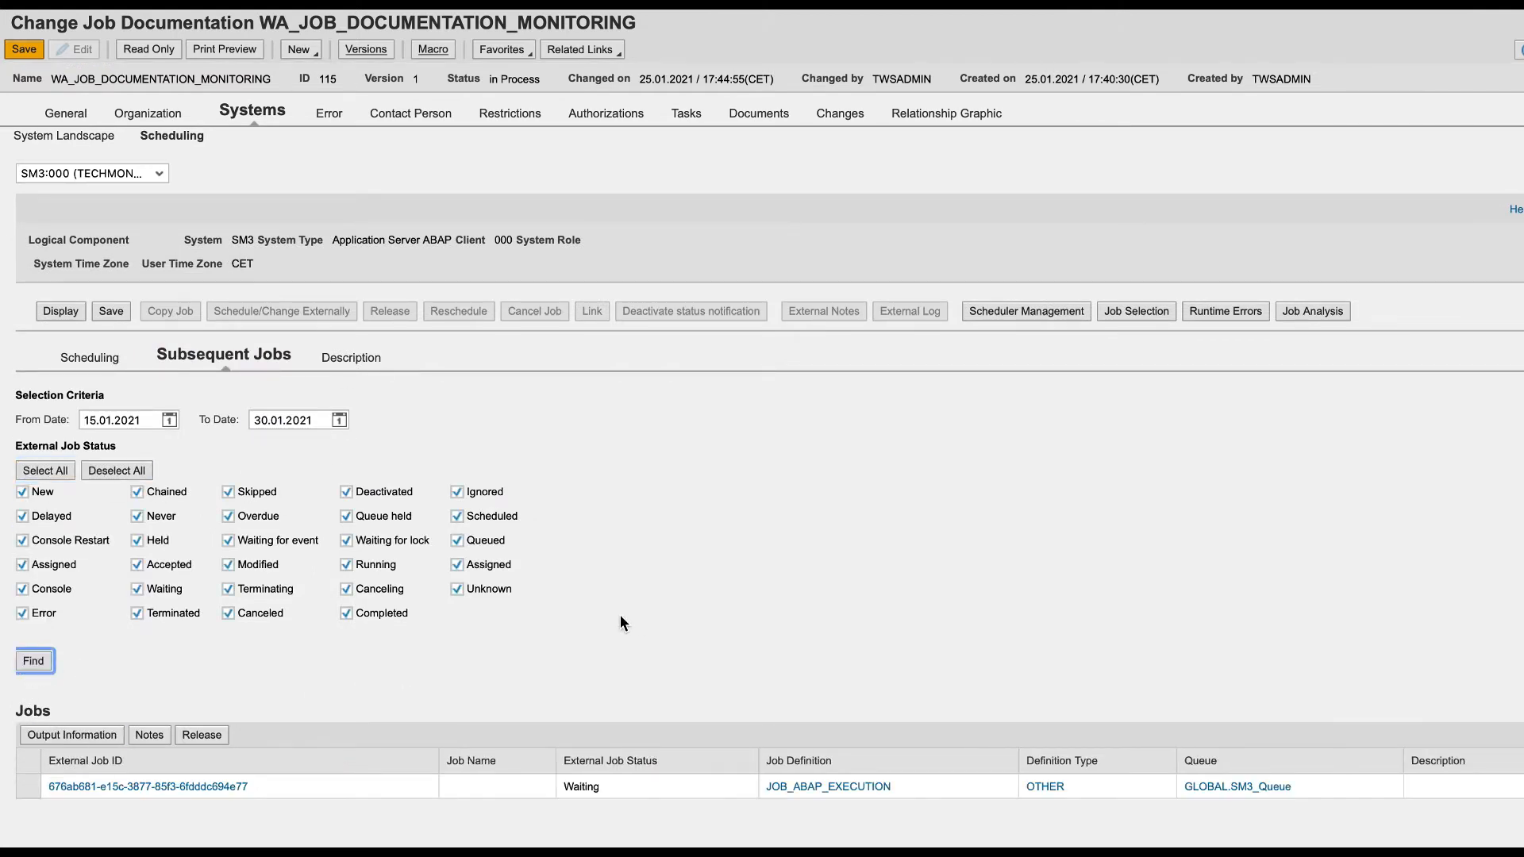
mouse_move(253, 819)
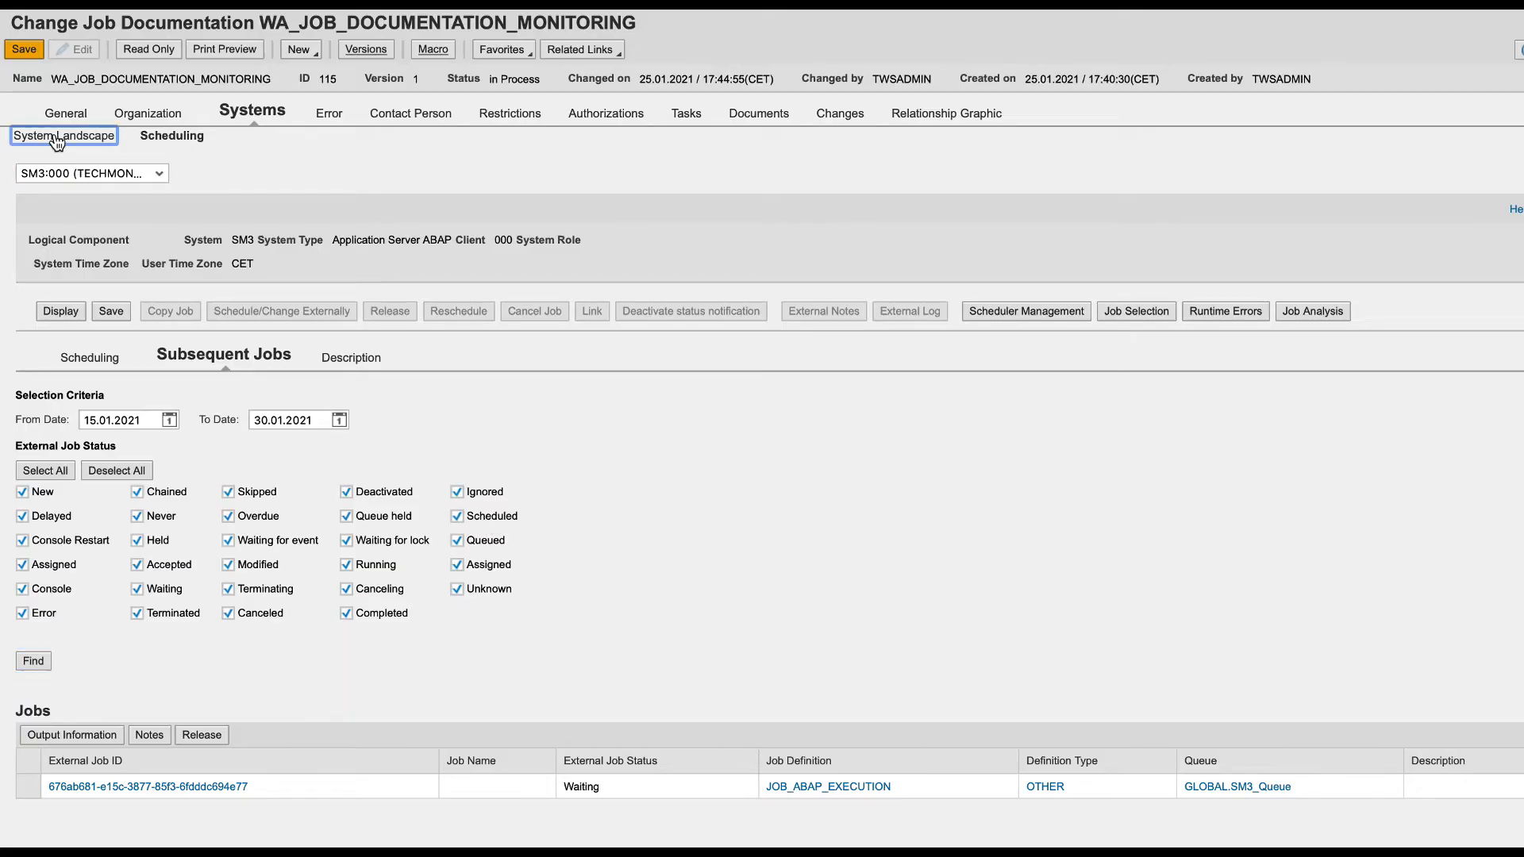
Step: Return to the System Landscape sub-tab showing TECHMON96's SM3 clients
click(64, 135)
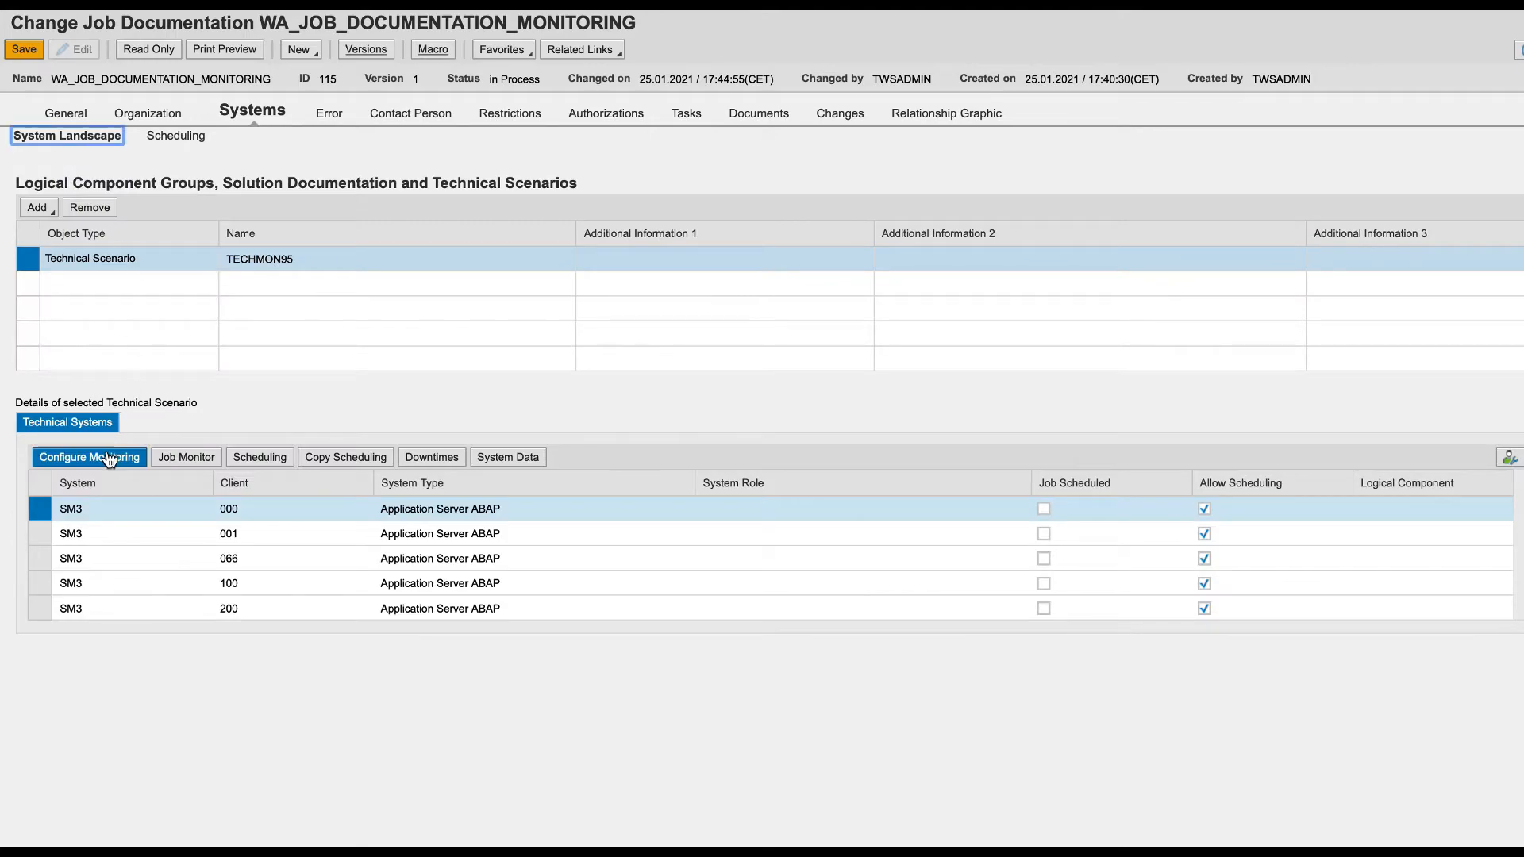
Step: Create a new monitoring object for SM3 client 000 using the *JOB_ABAP_EXECUTION* job instance
click(89, 457)
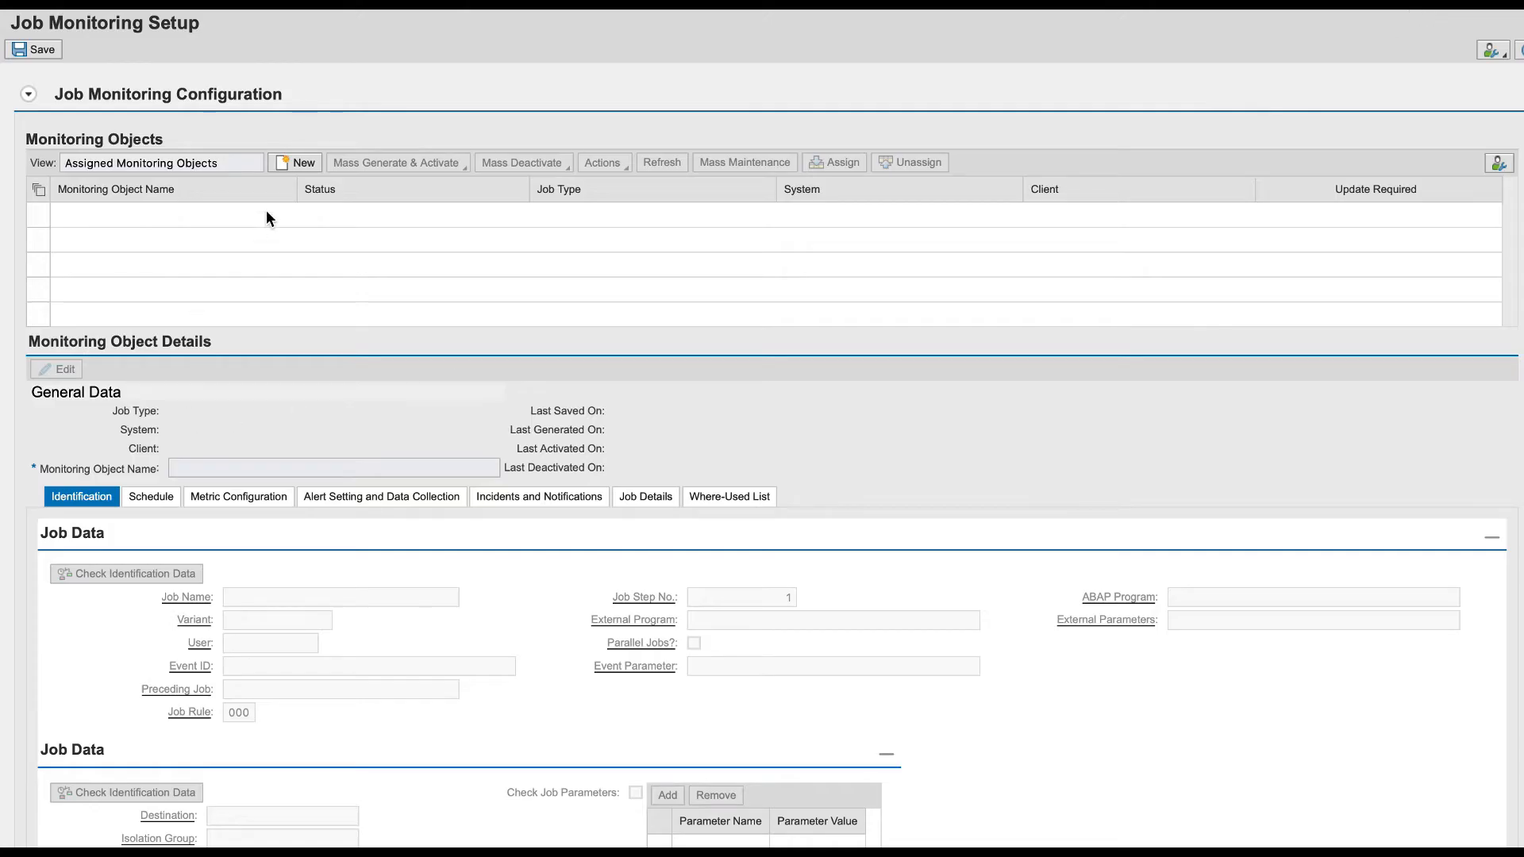
click(302, 162)
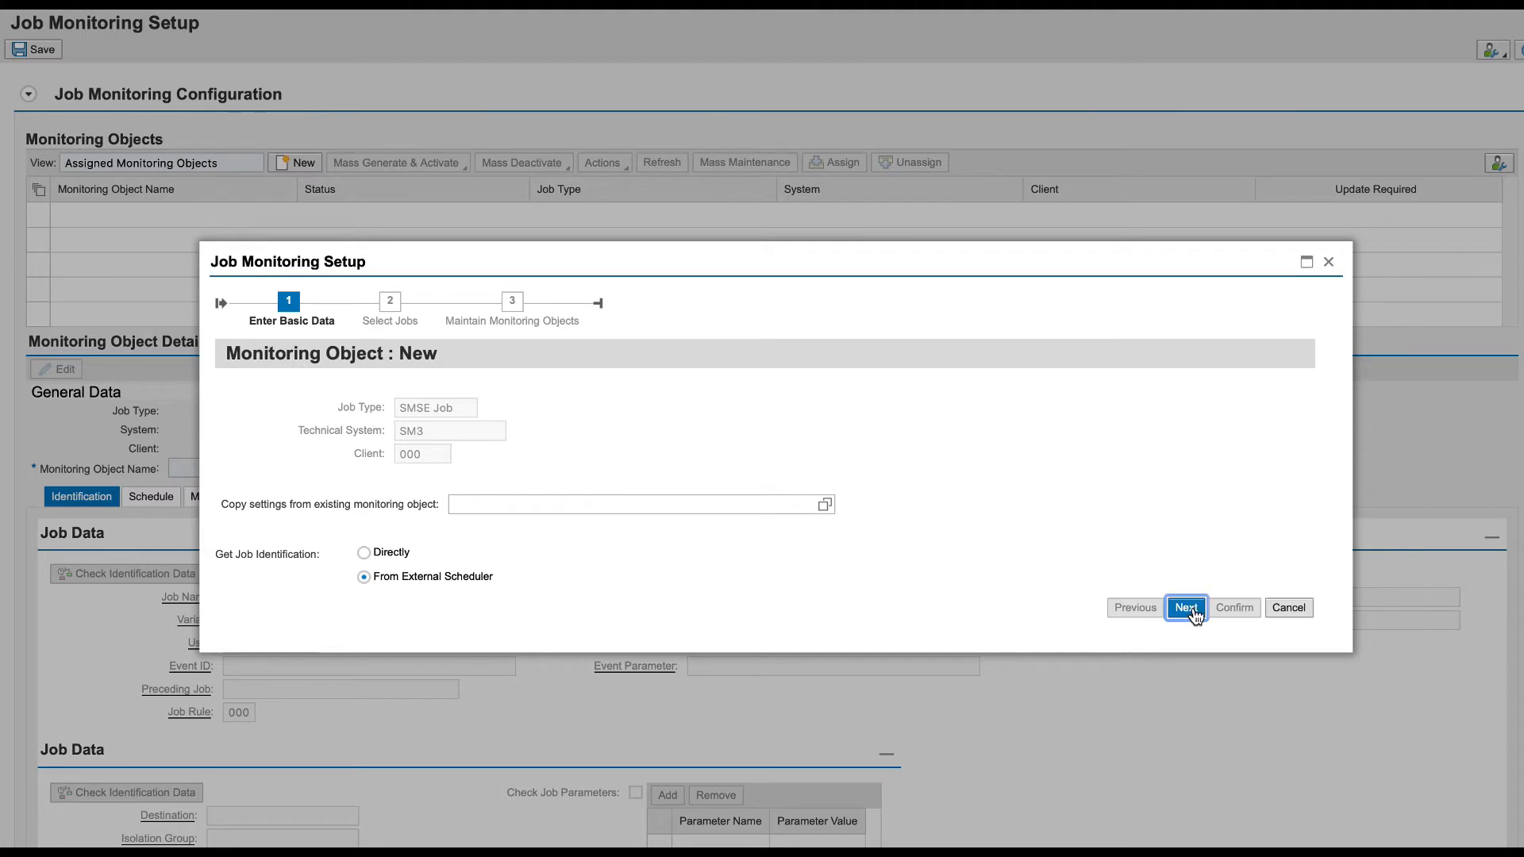
click(1186, 608)
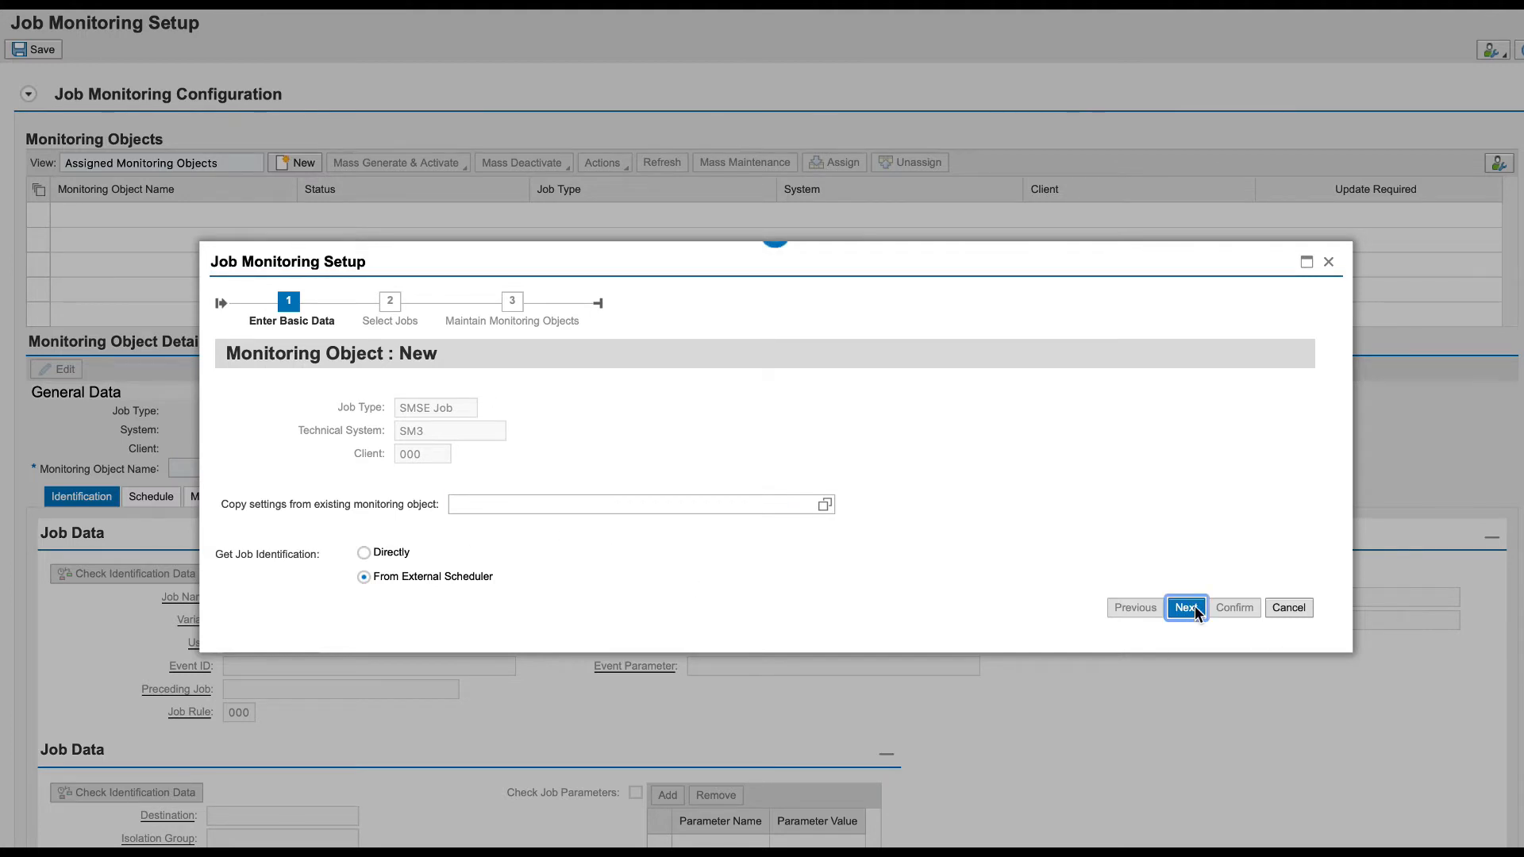
click(1185, 608)
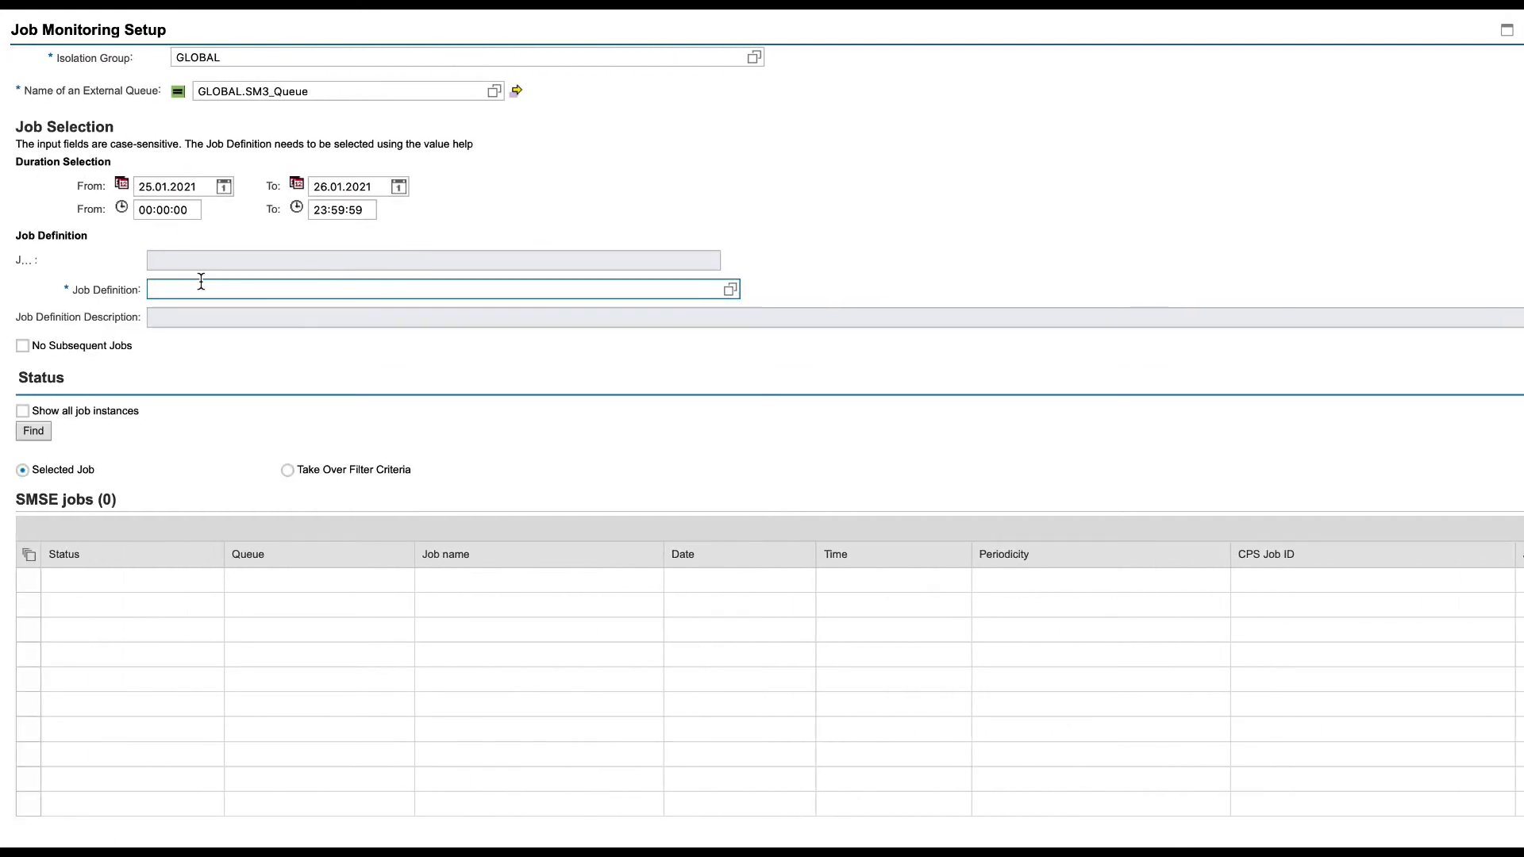
text(*A)
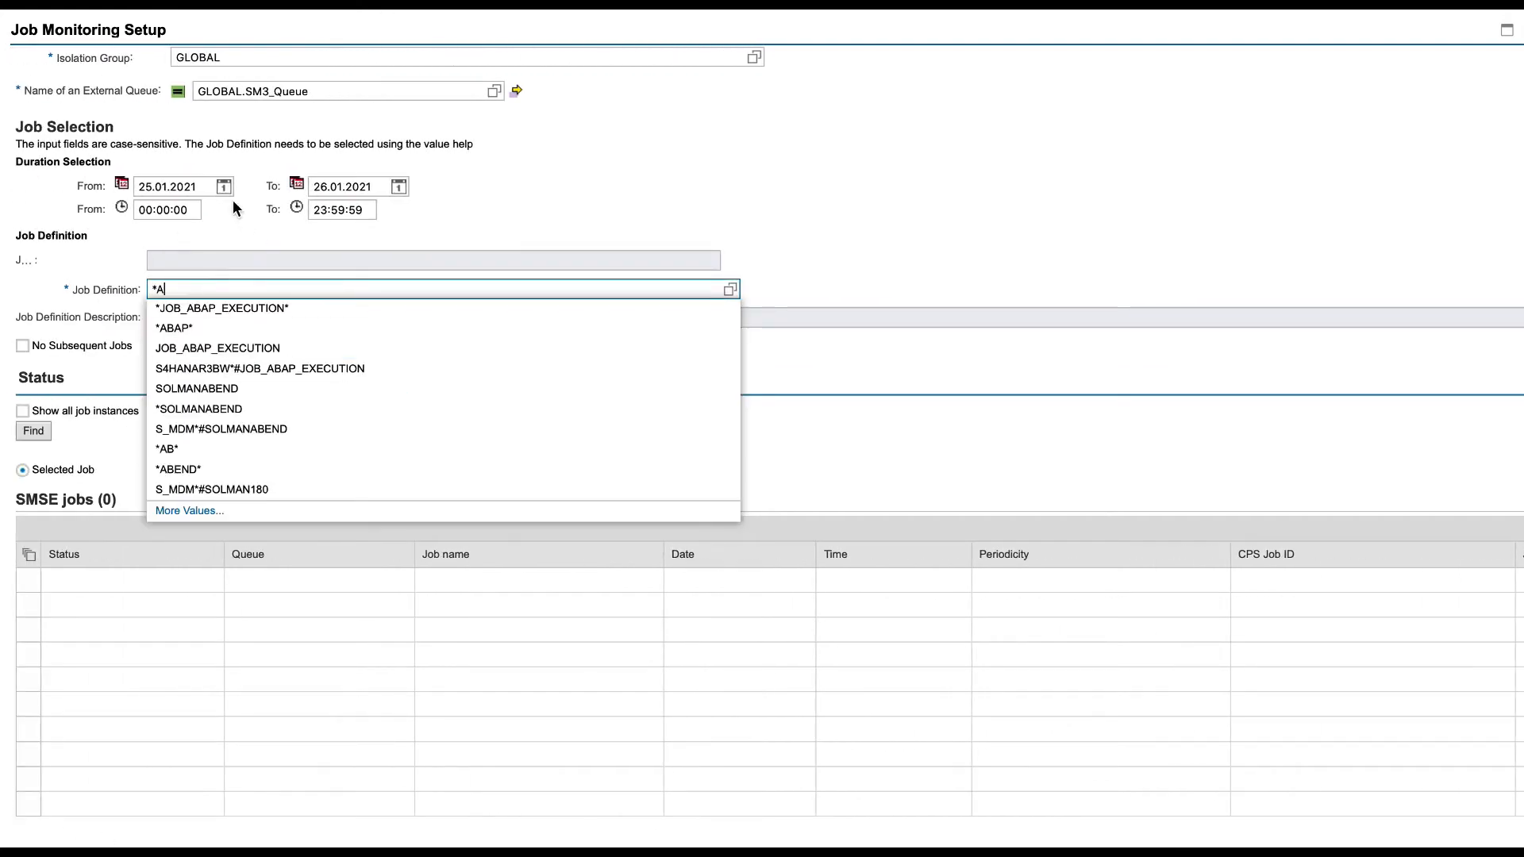
click(222, 308)
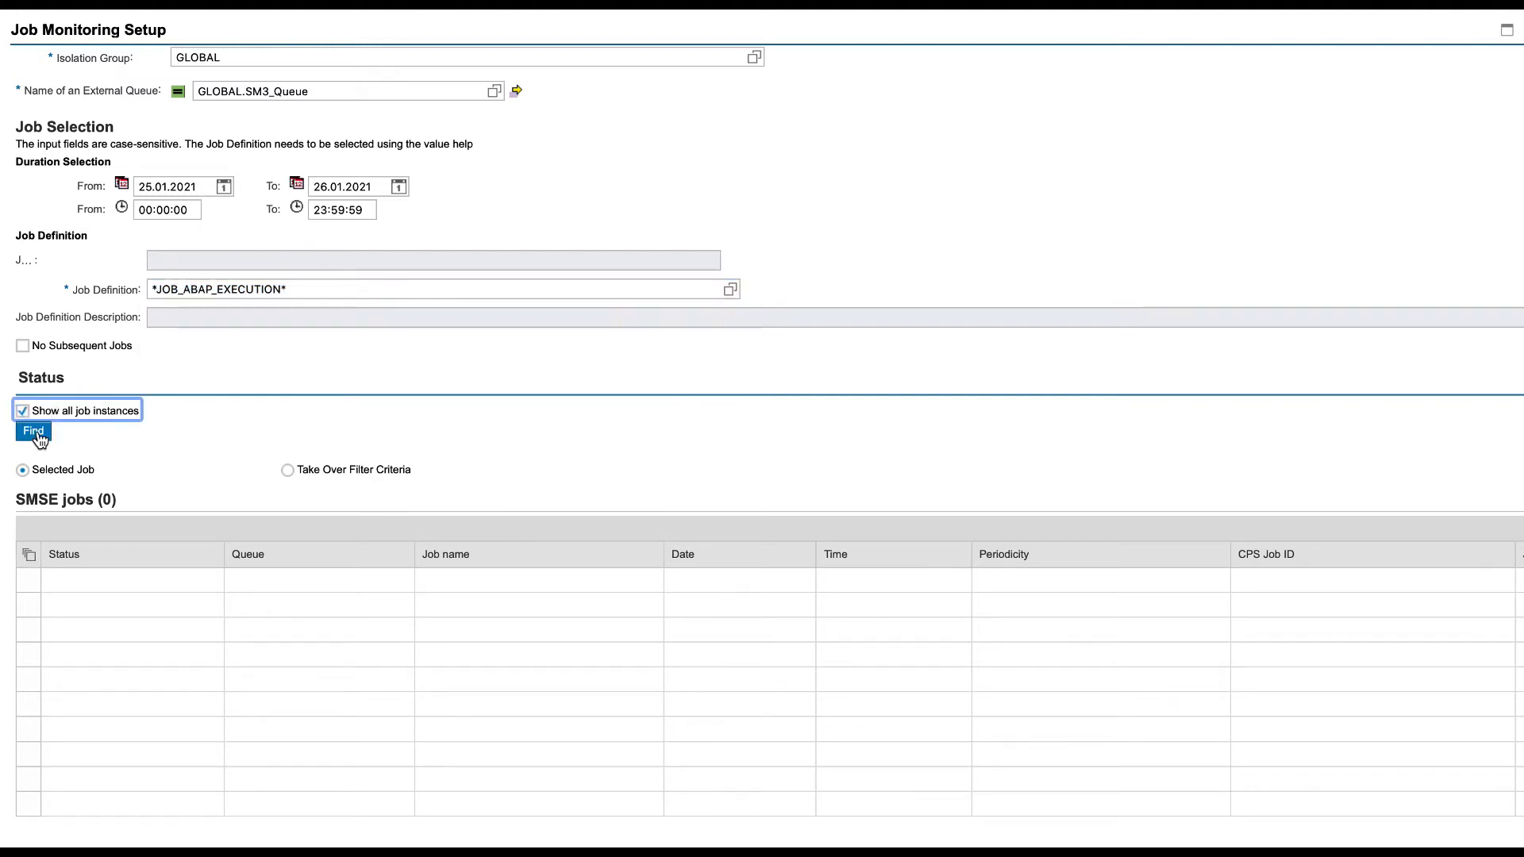
click(32, 430)
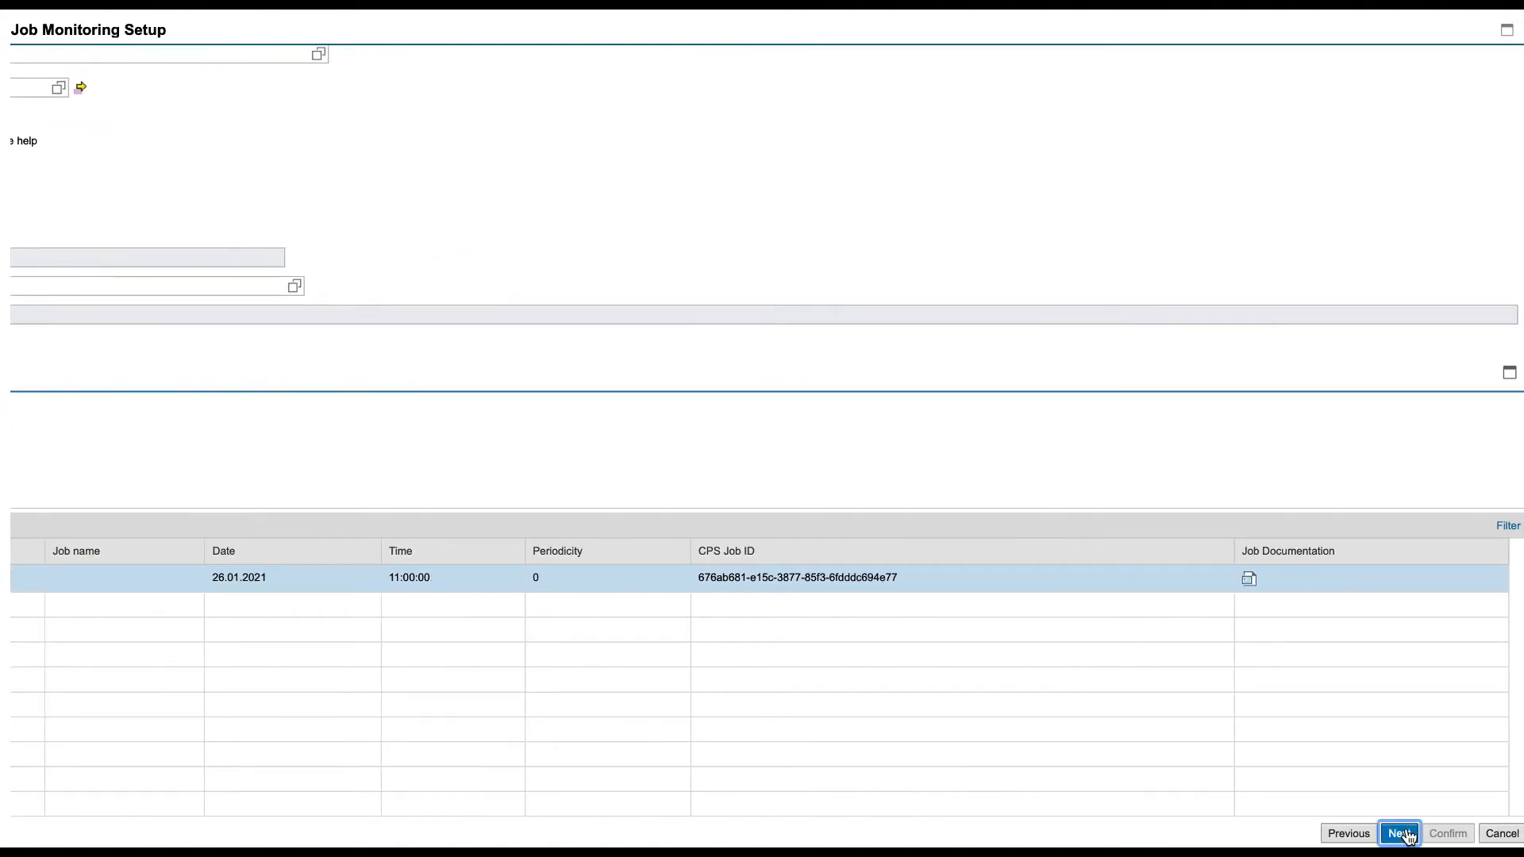
click(1397, 833)
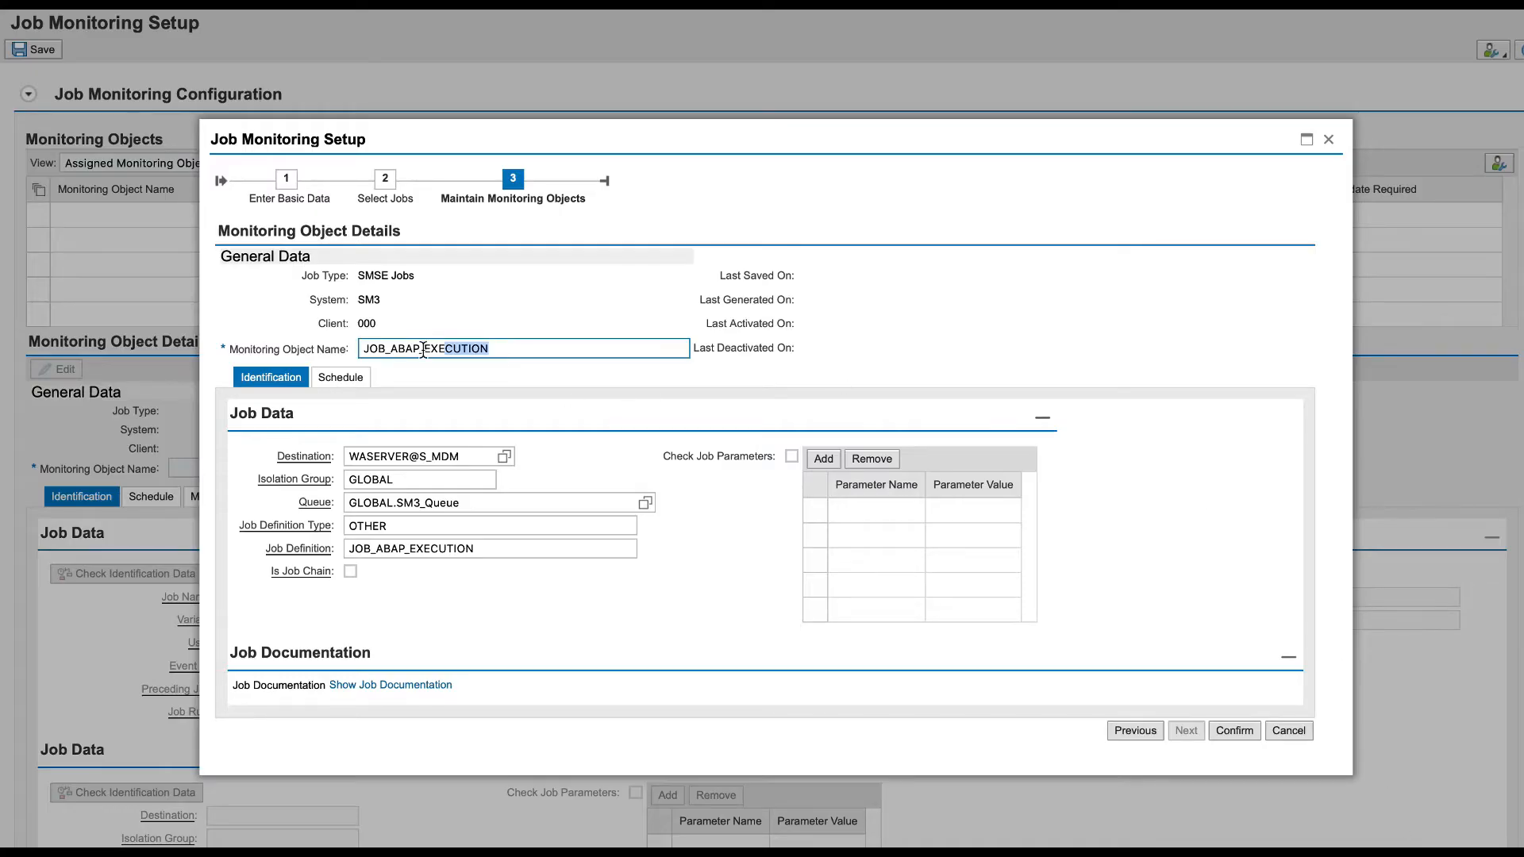
Step: Name the monitoring object WA_JOB_DOCUMENTATION_MONITORING and confirm it
text(WA_JOB_DOCUMENTATION_MONITORING)
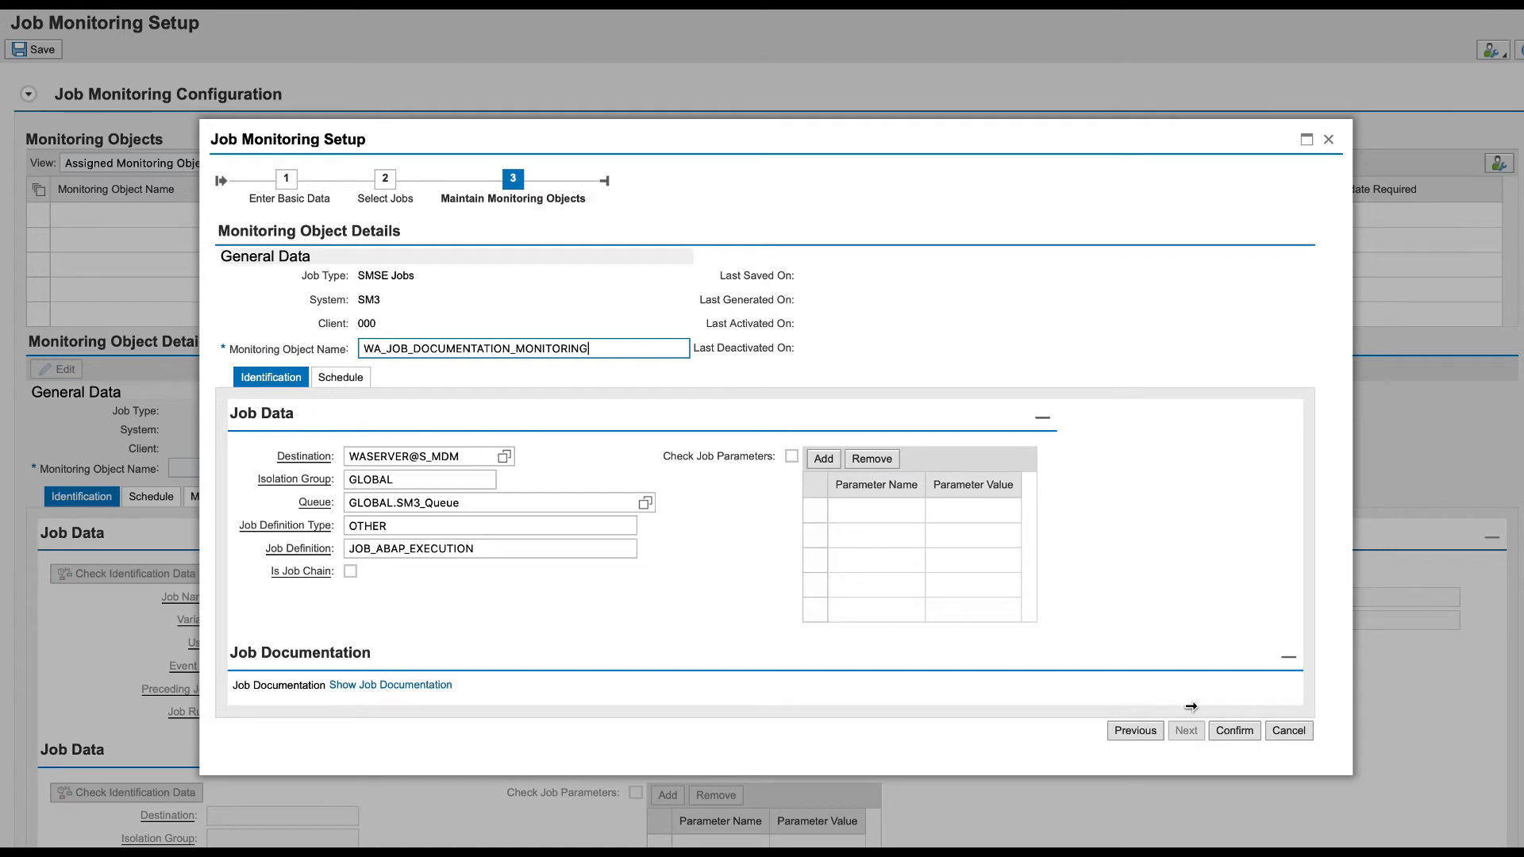
click(1234, 731)
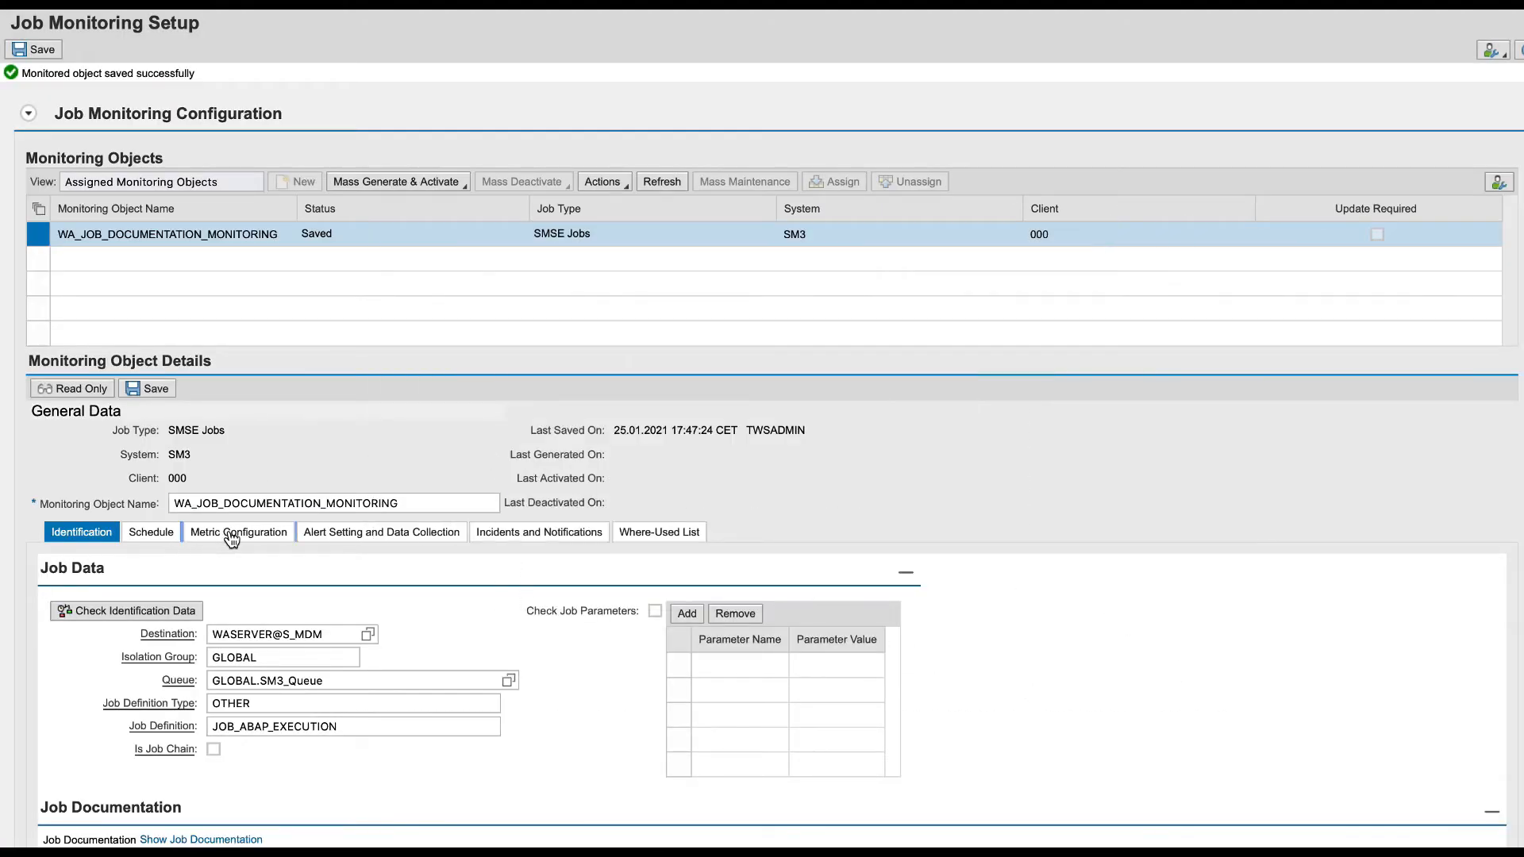
Step: In Metric Configuration, give the Not Started on Time alert a check time of 10:30:00
click(238, 531)
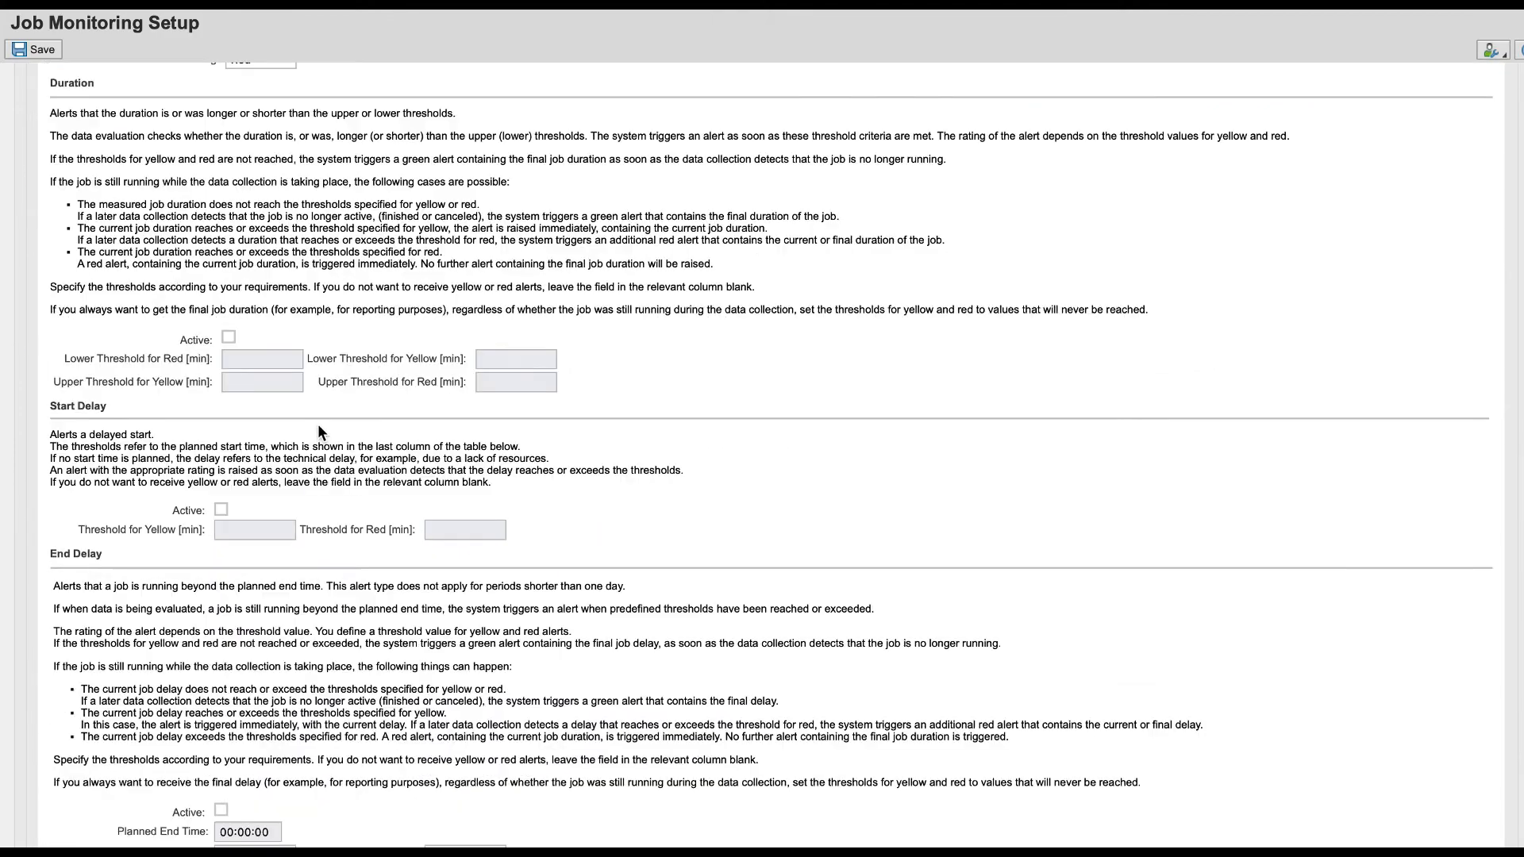
scroll(down, 3)
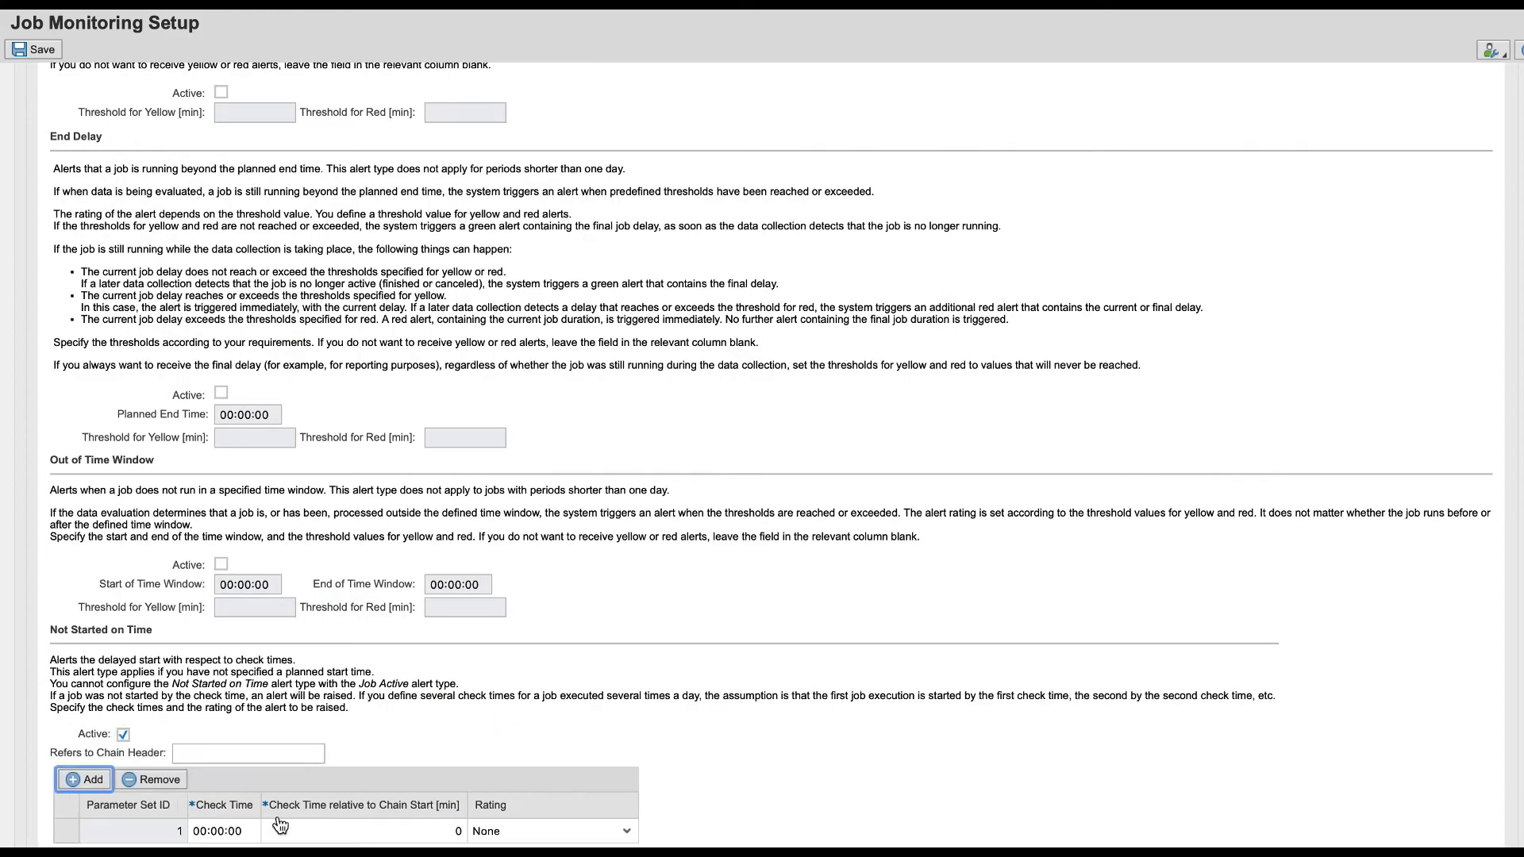
click(224, 830)
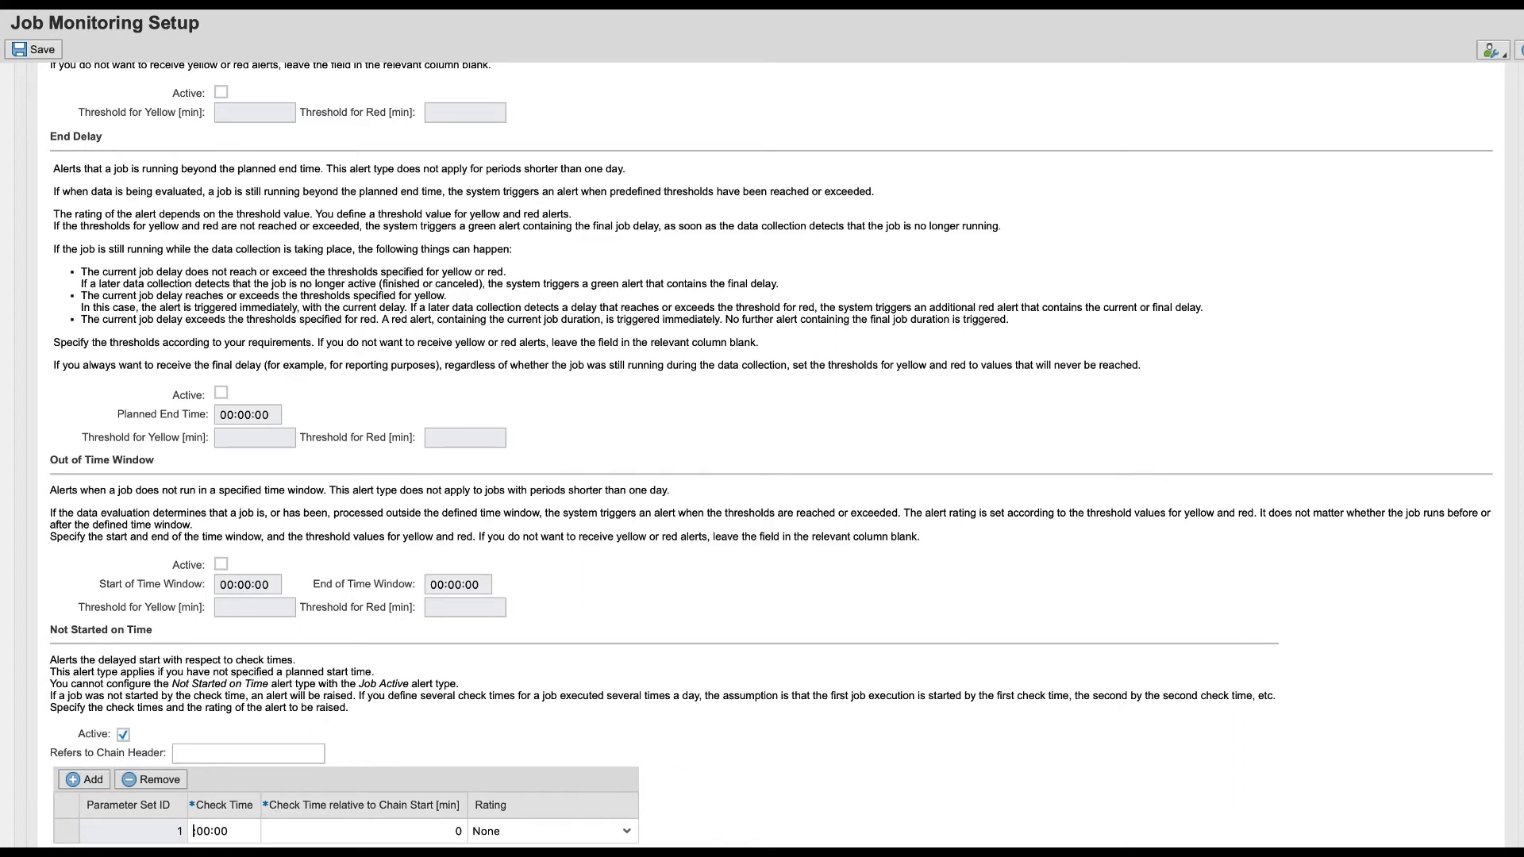
text(10:3)
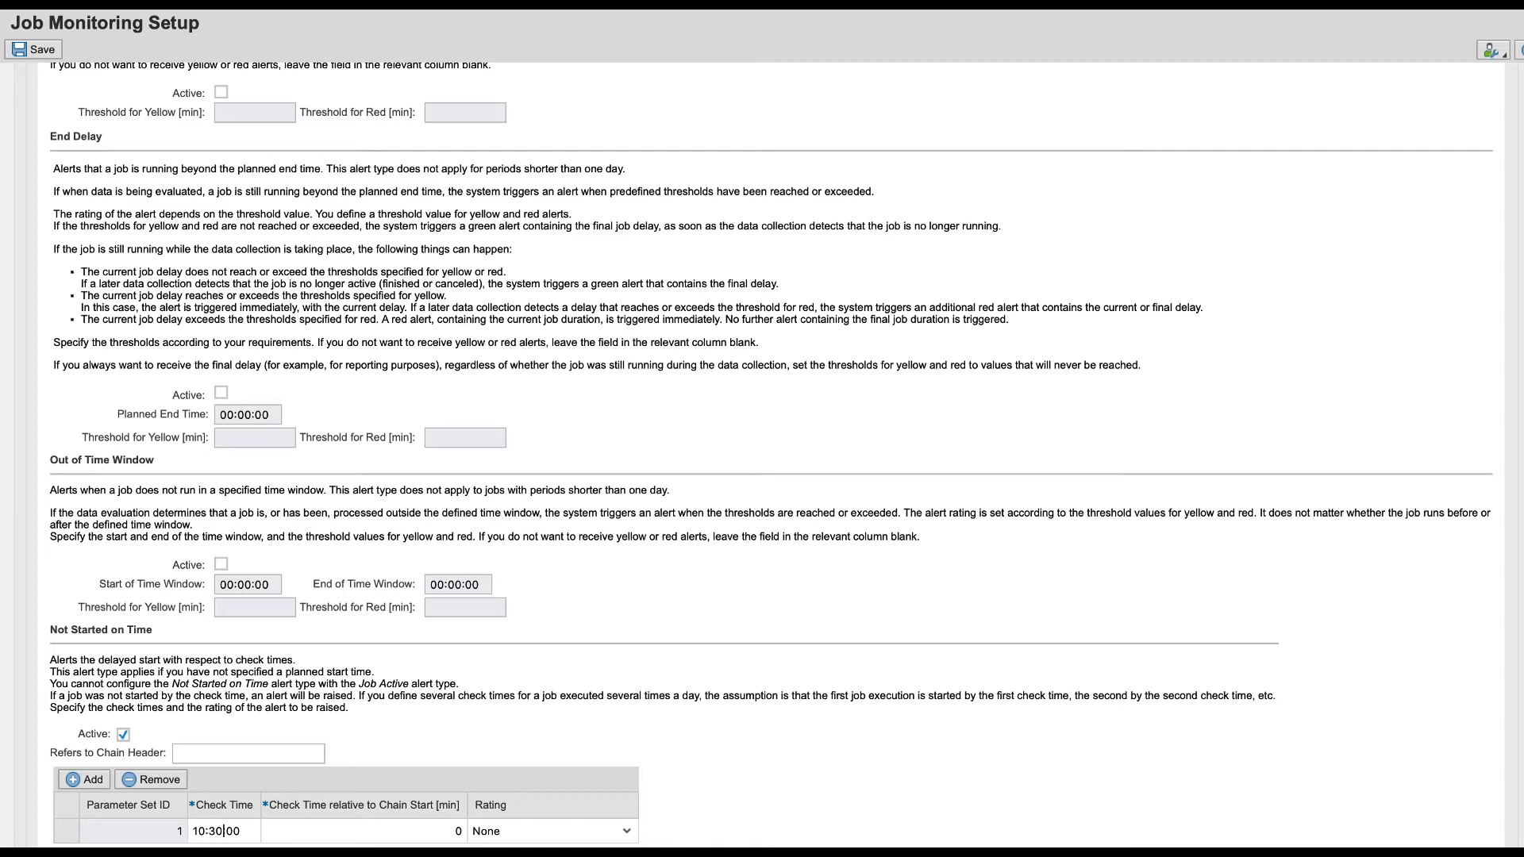
click(551, 831)
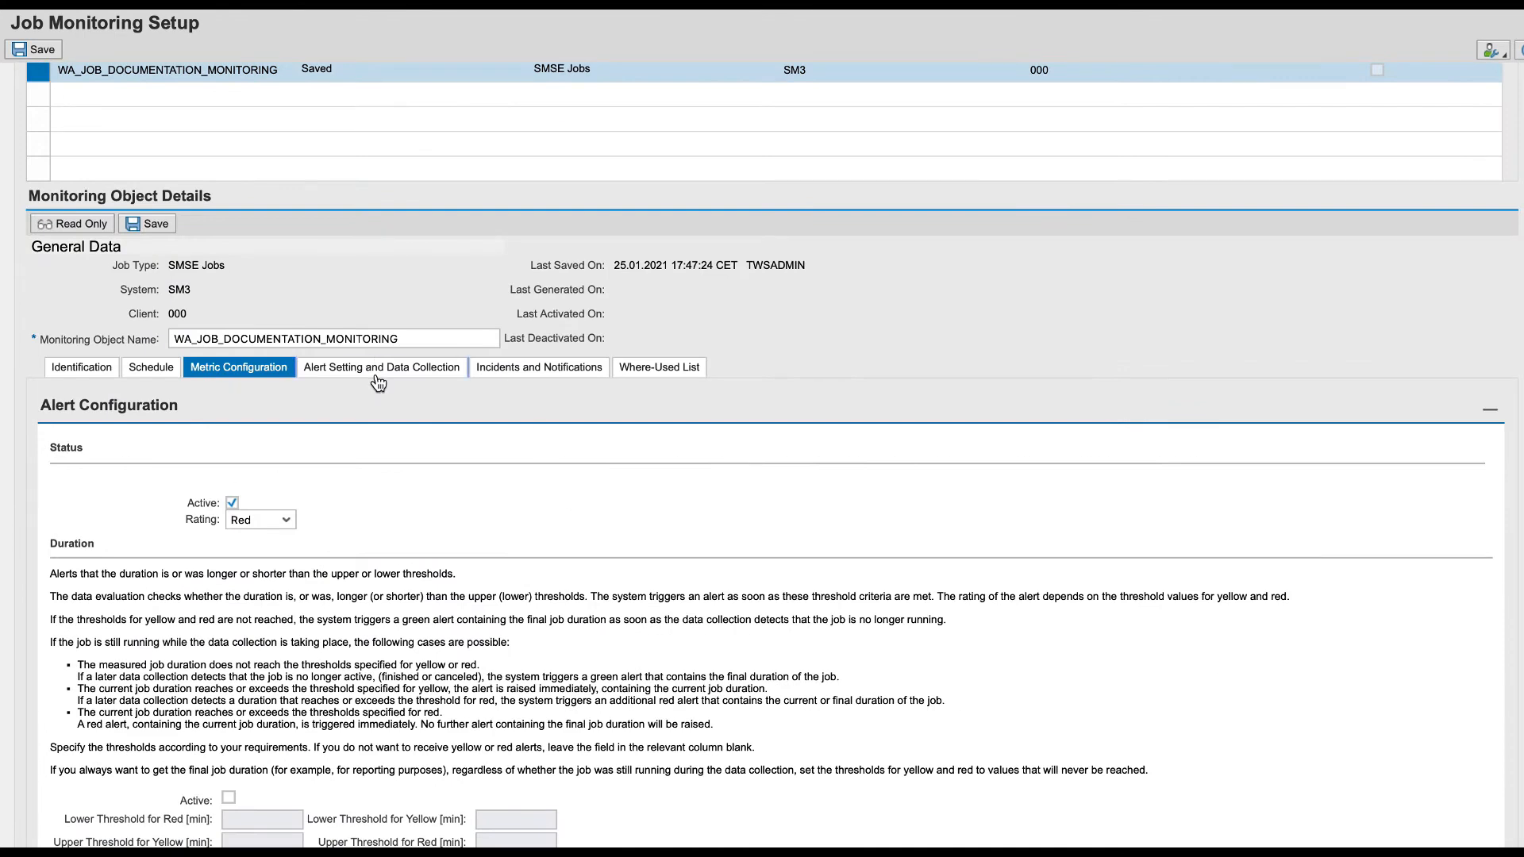
Step: Set the data collection frequency, save the object, and run Mass Generate & Activate in foreground
click(381, 367)
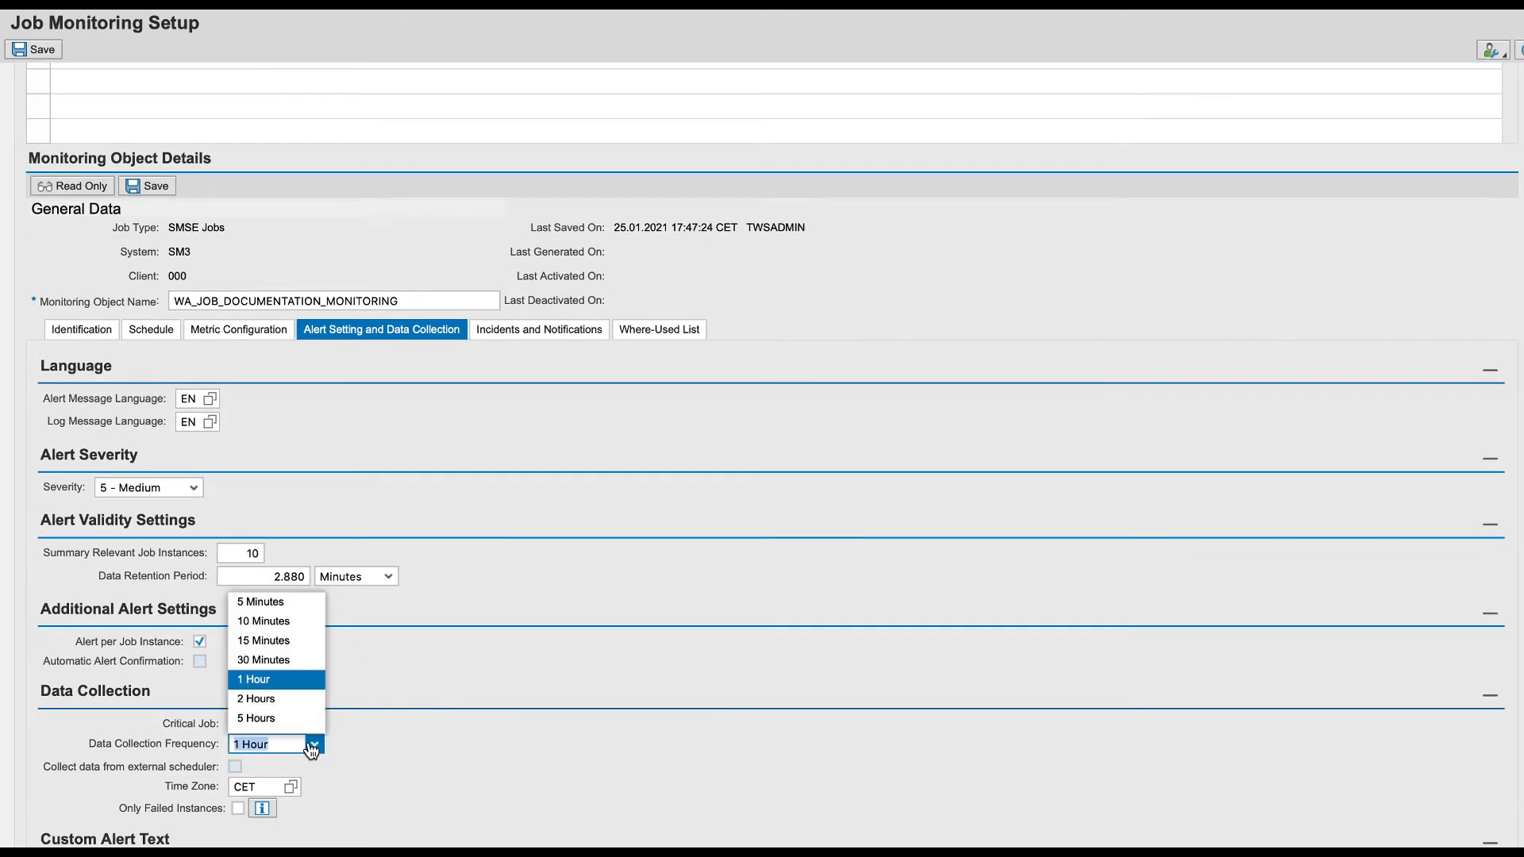
click(260, 600)
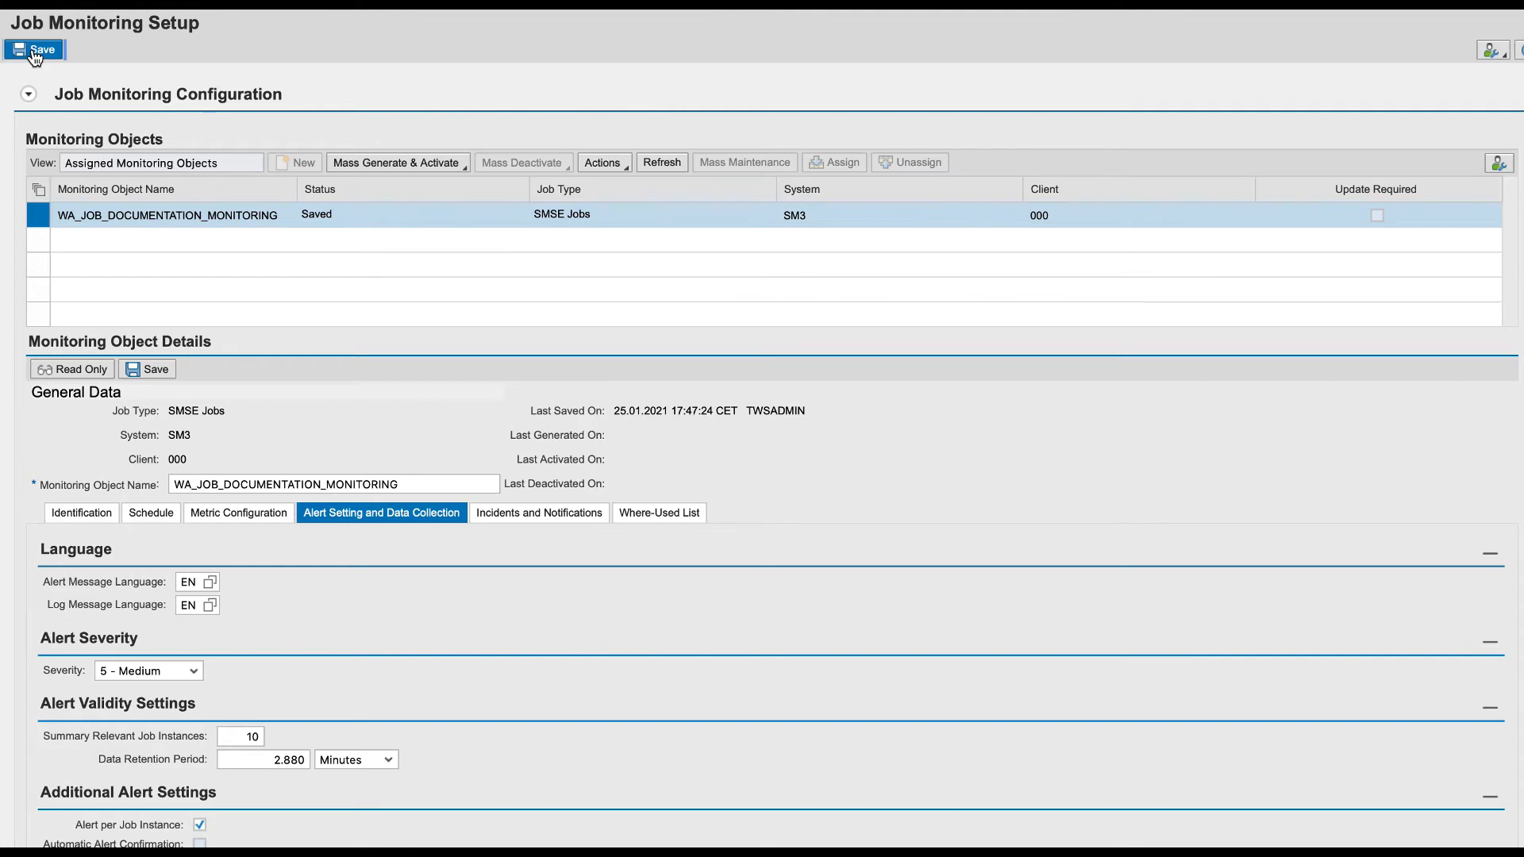
click(34, 49)
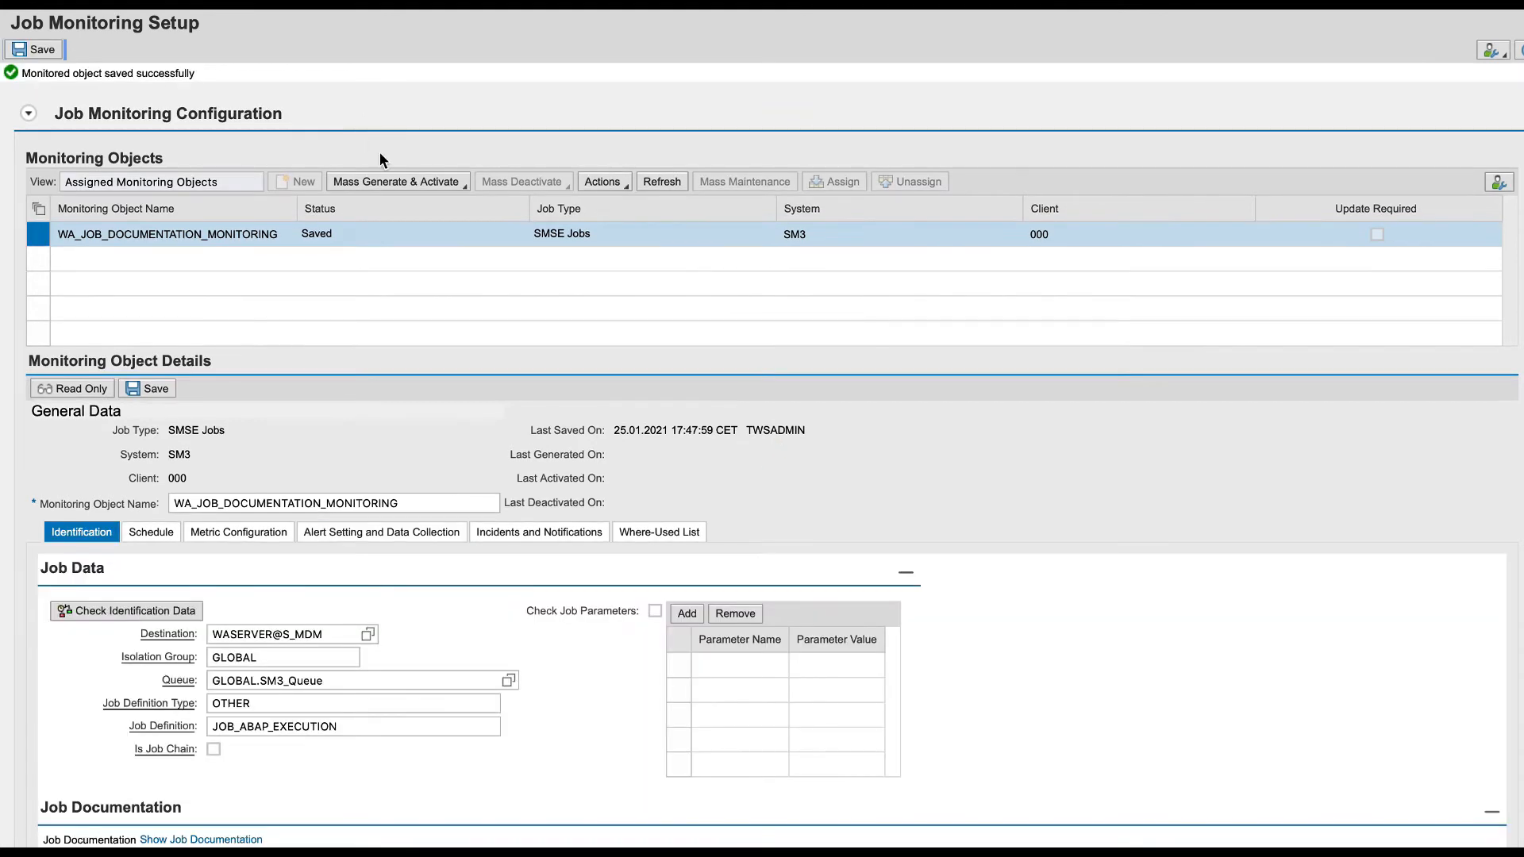
click(394, 181)
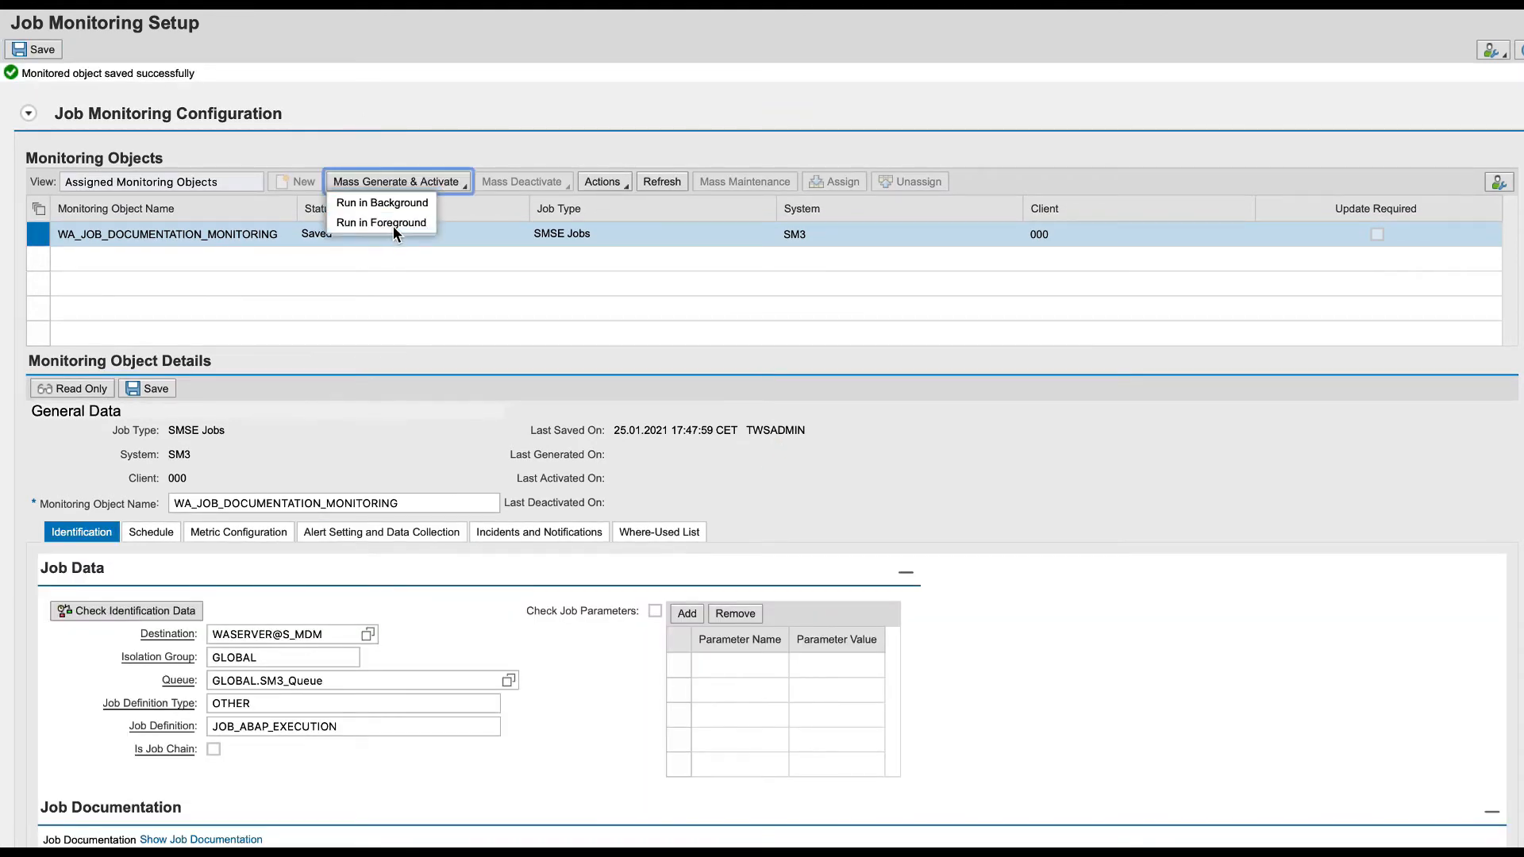
click(382, 222)
text(all)
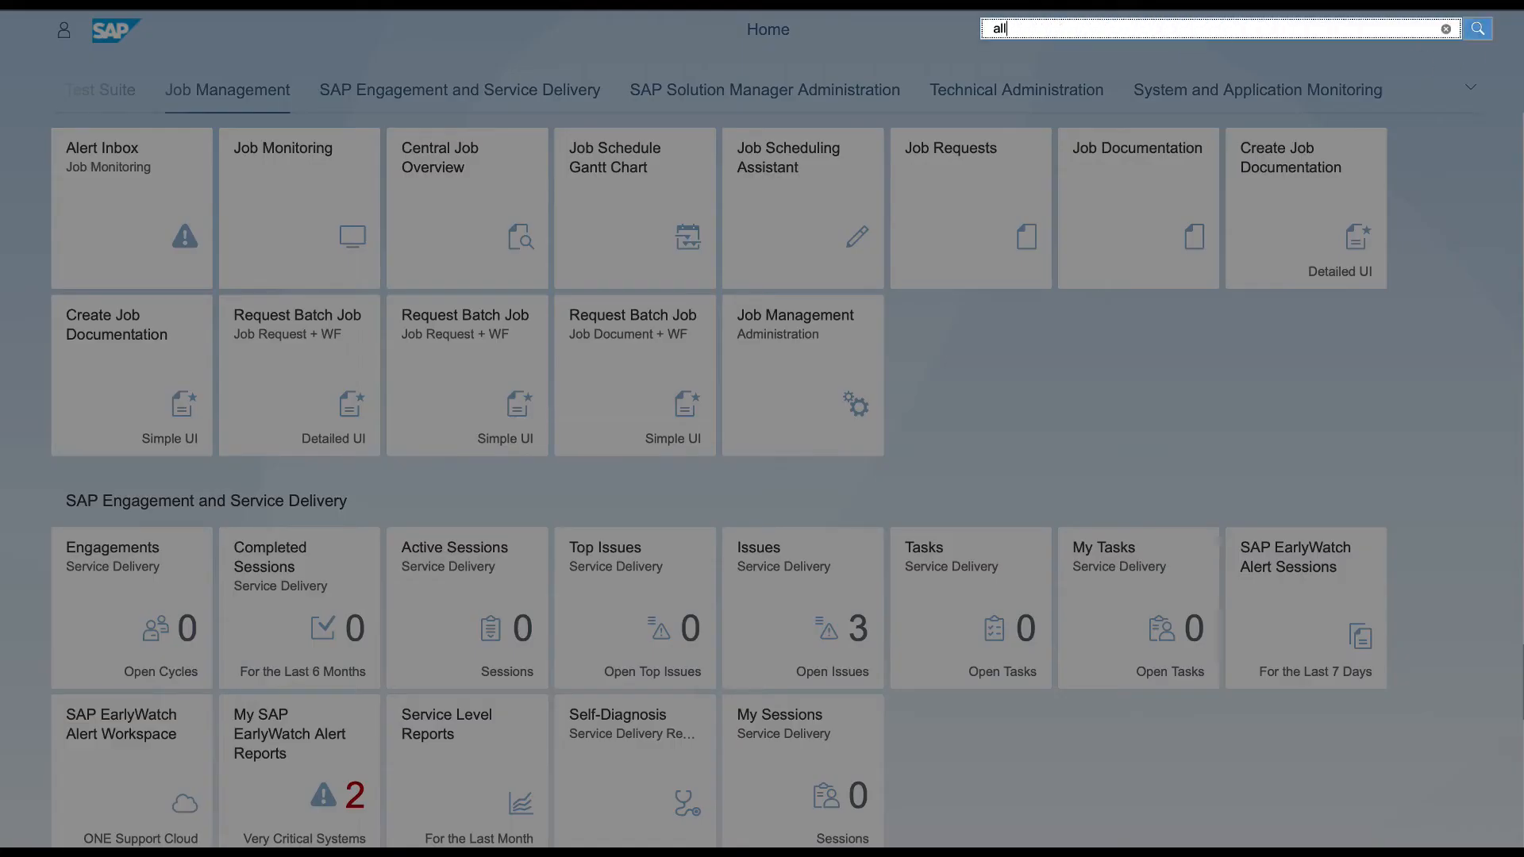
Step: Go to the Job Monitoring scenario under Application Operations in SOLMAN_SETUP
click(1476, 29)
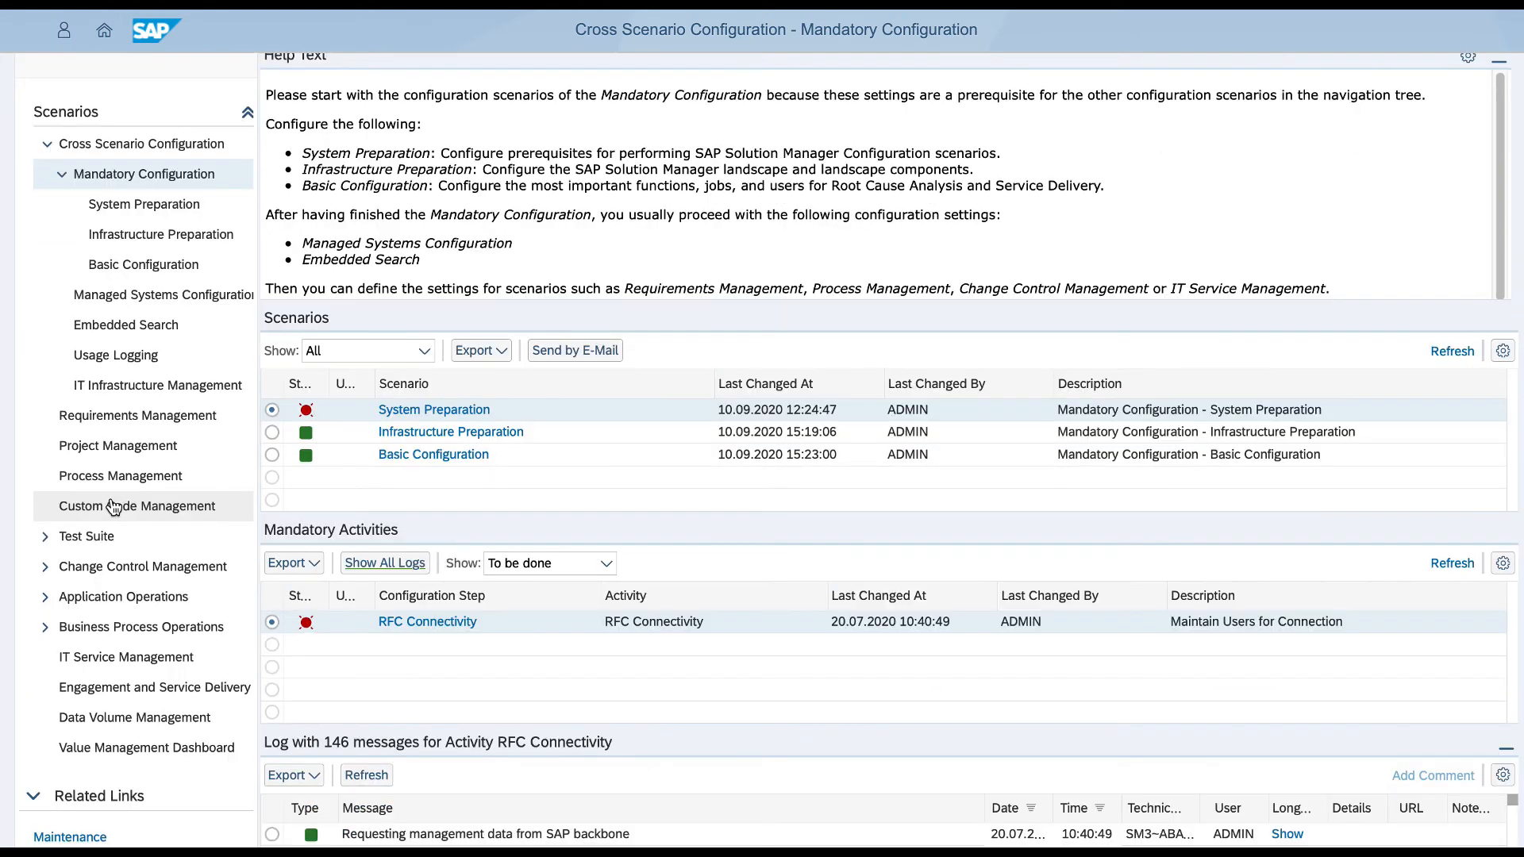
click(45, 597)
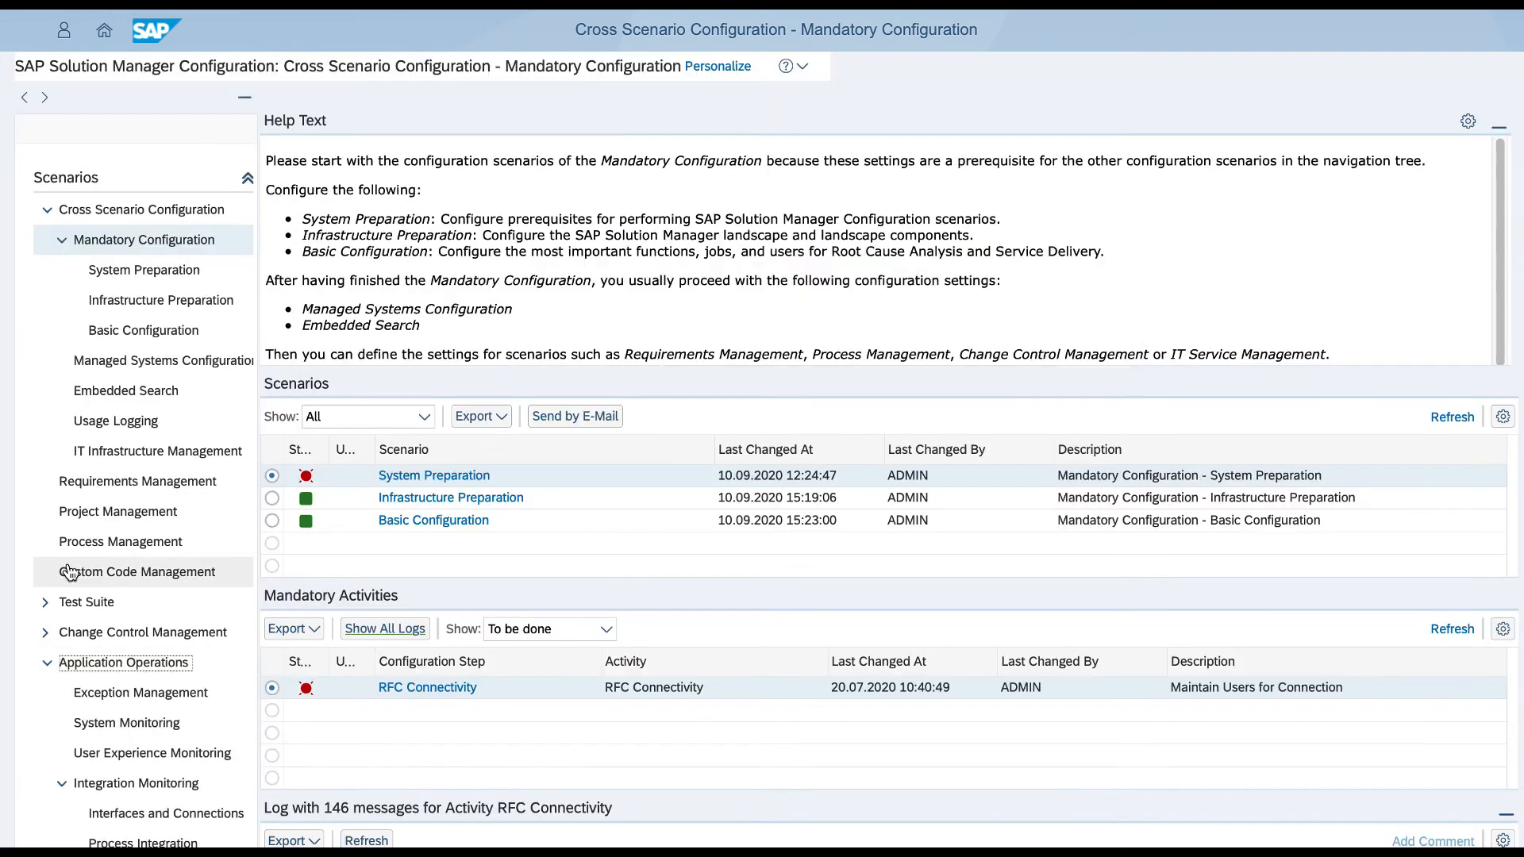
scroll(down, 3)
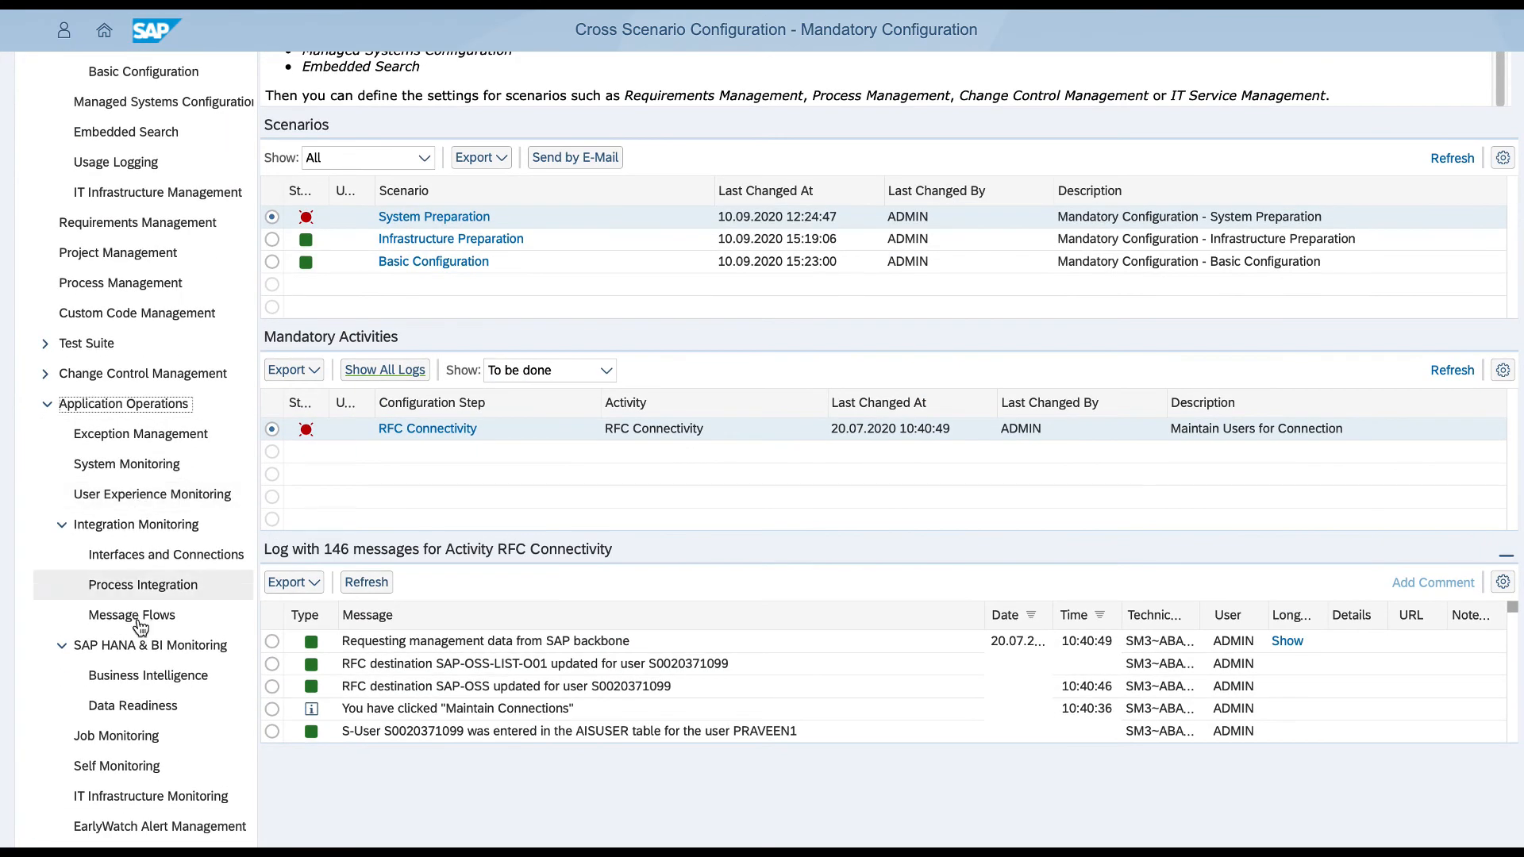
click(116, 735)
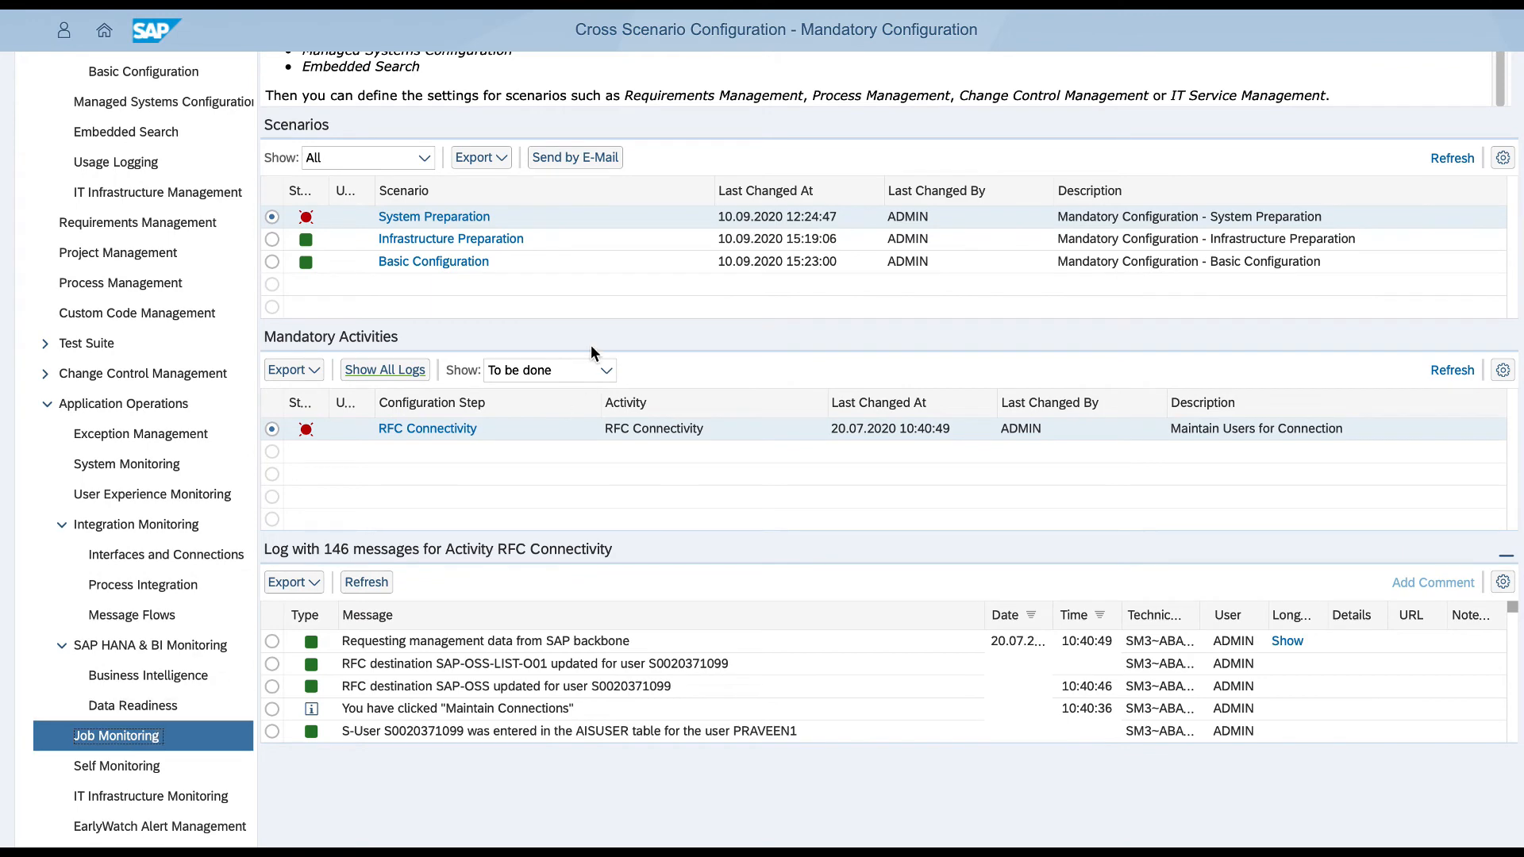
click(116, 735)
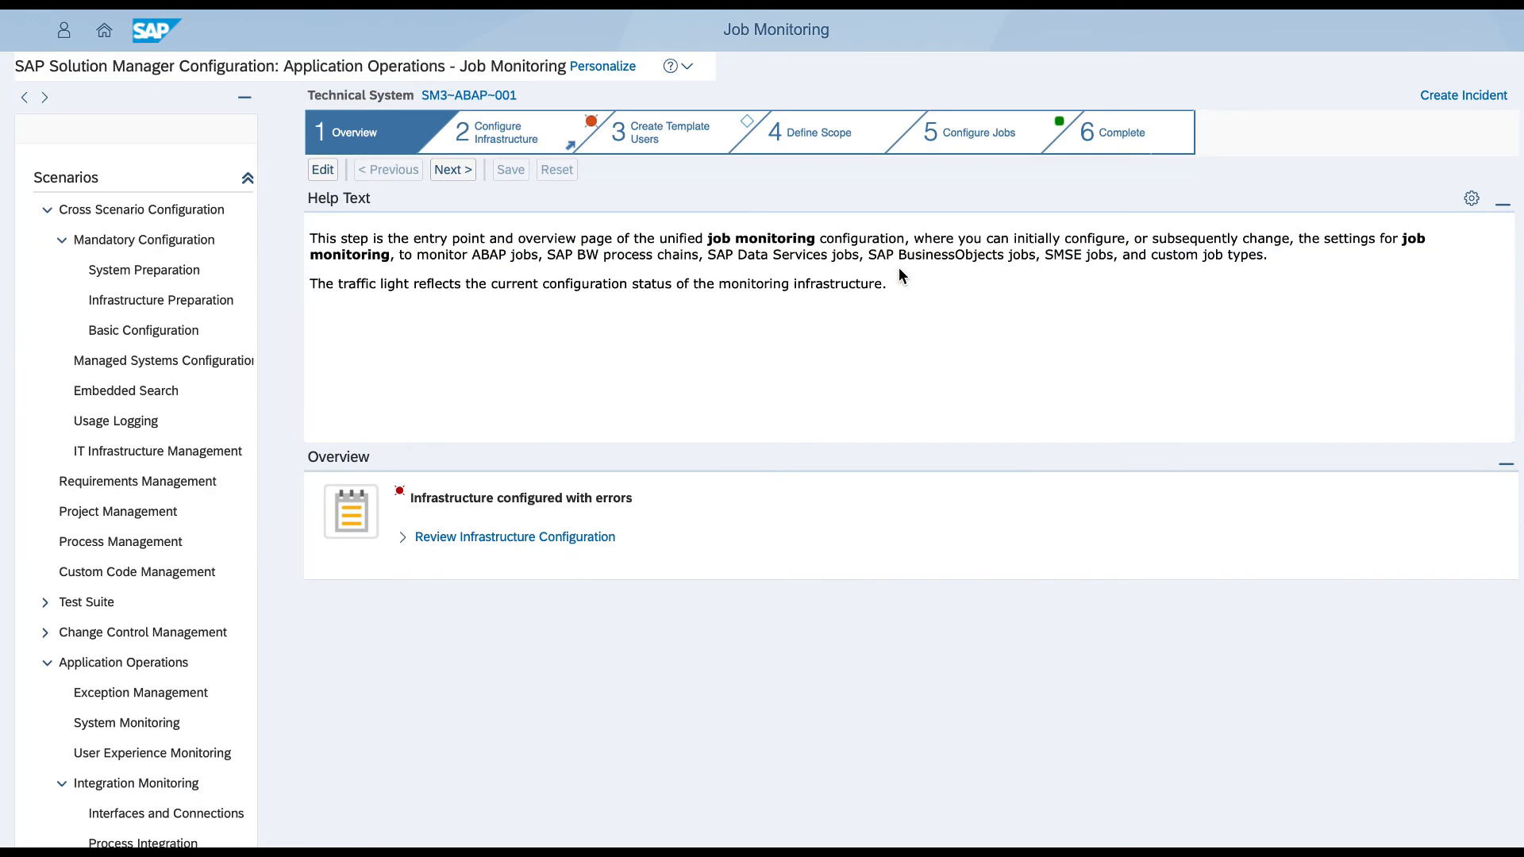
mouse_move(821, 142)
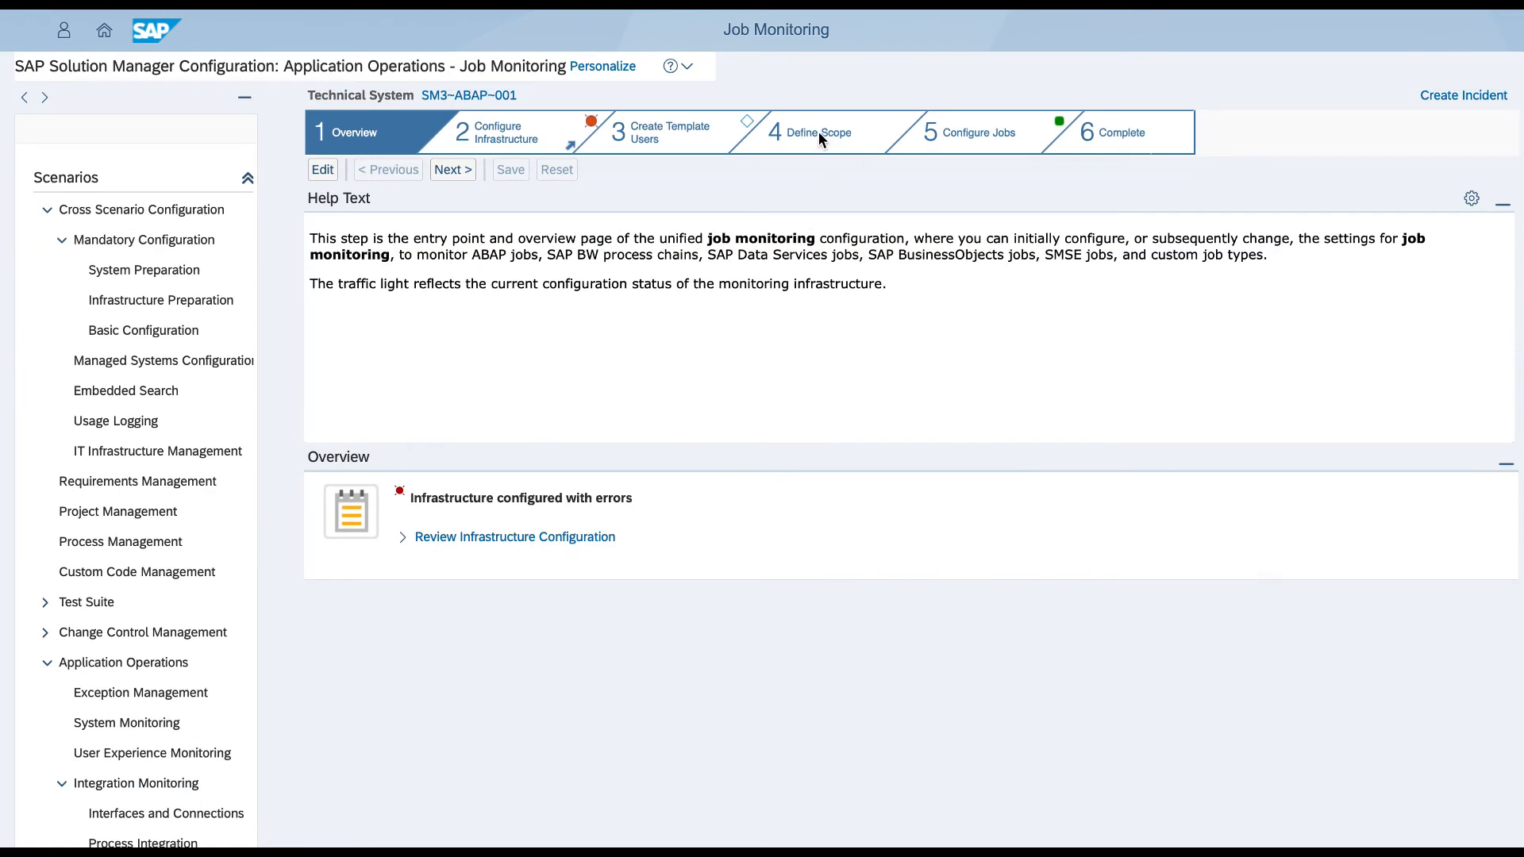
Step: Select TECHMON95 in Define Scope and filter Configure Jobs to Activated objects
click(813, 132)
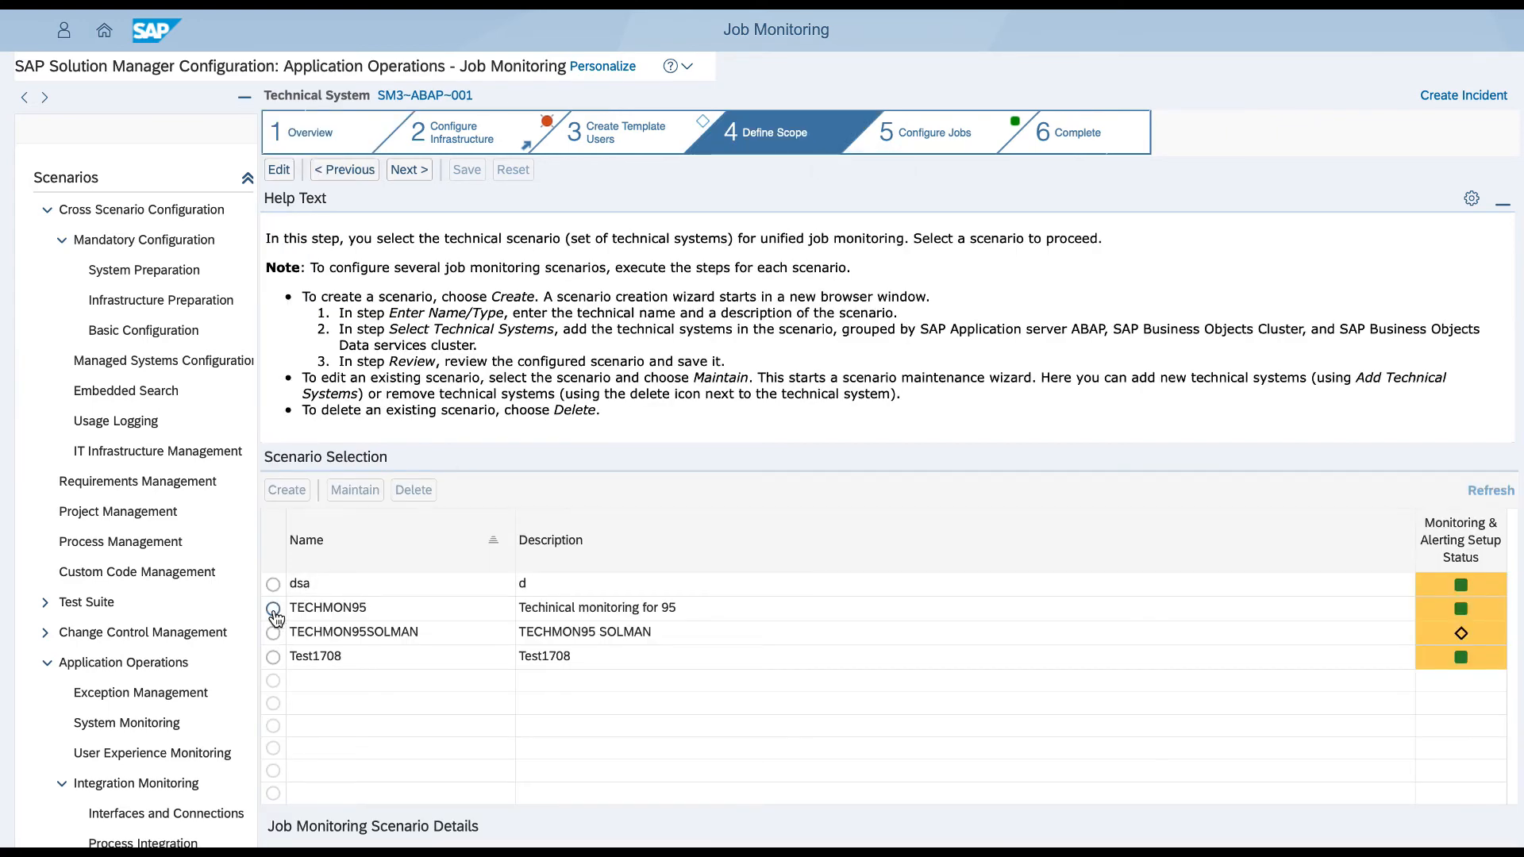
click(273, 609)
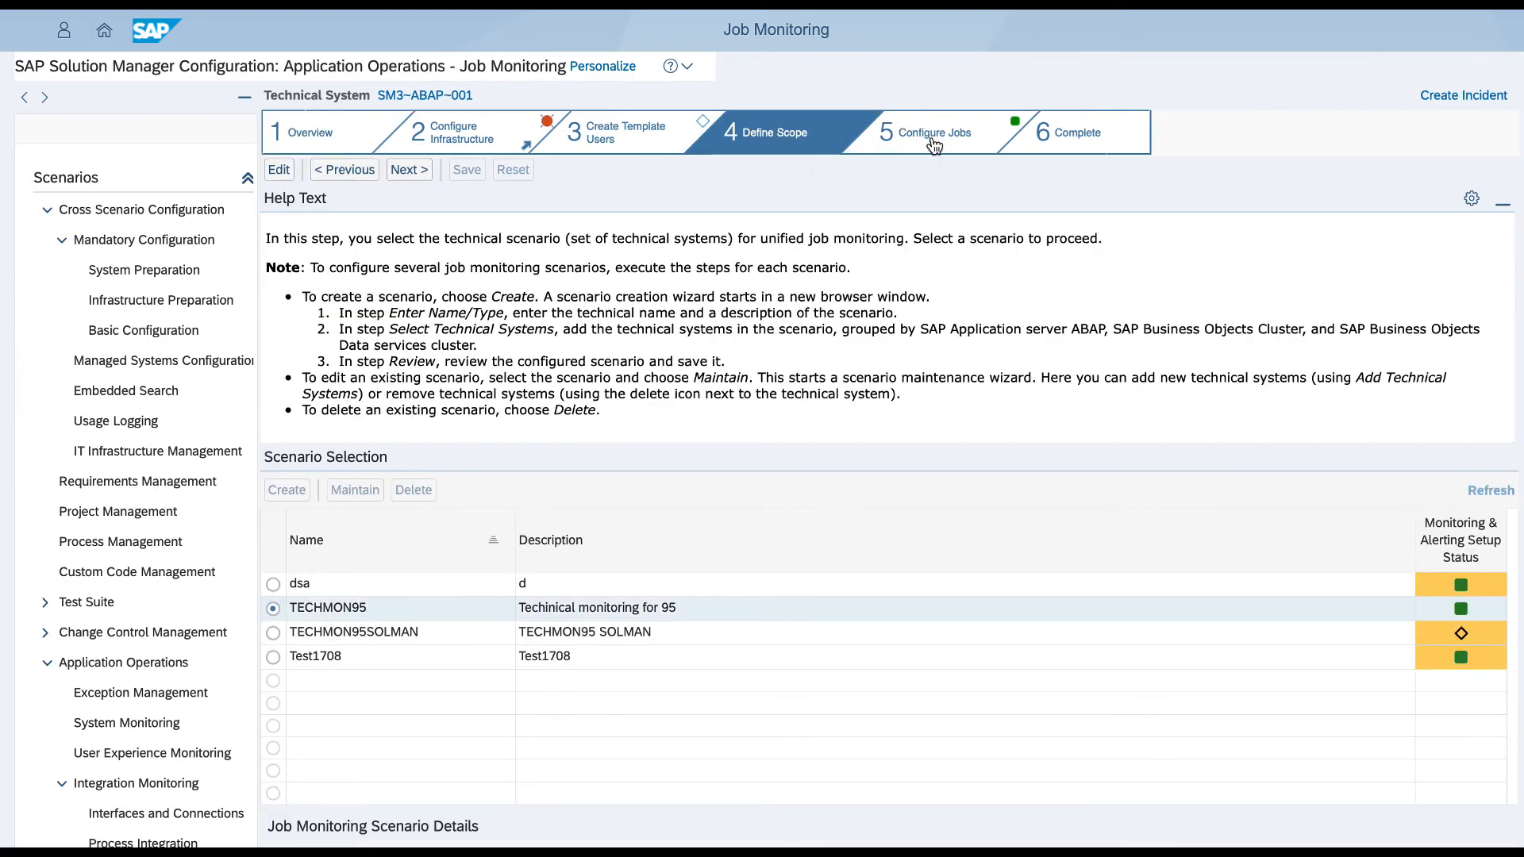
click(408, 170)
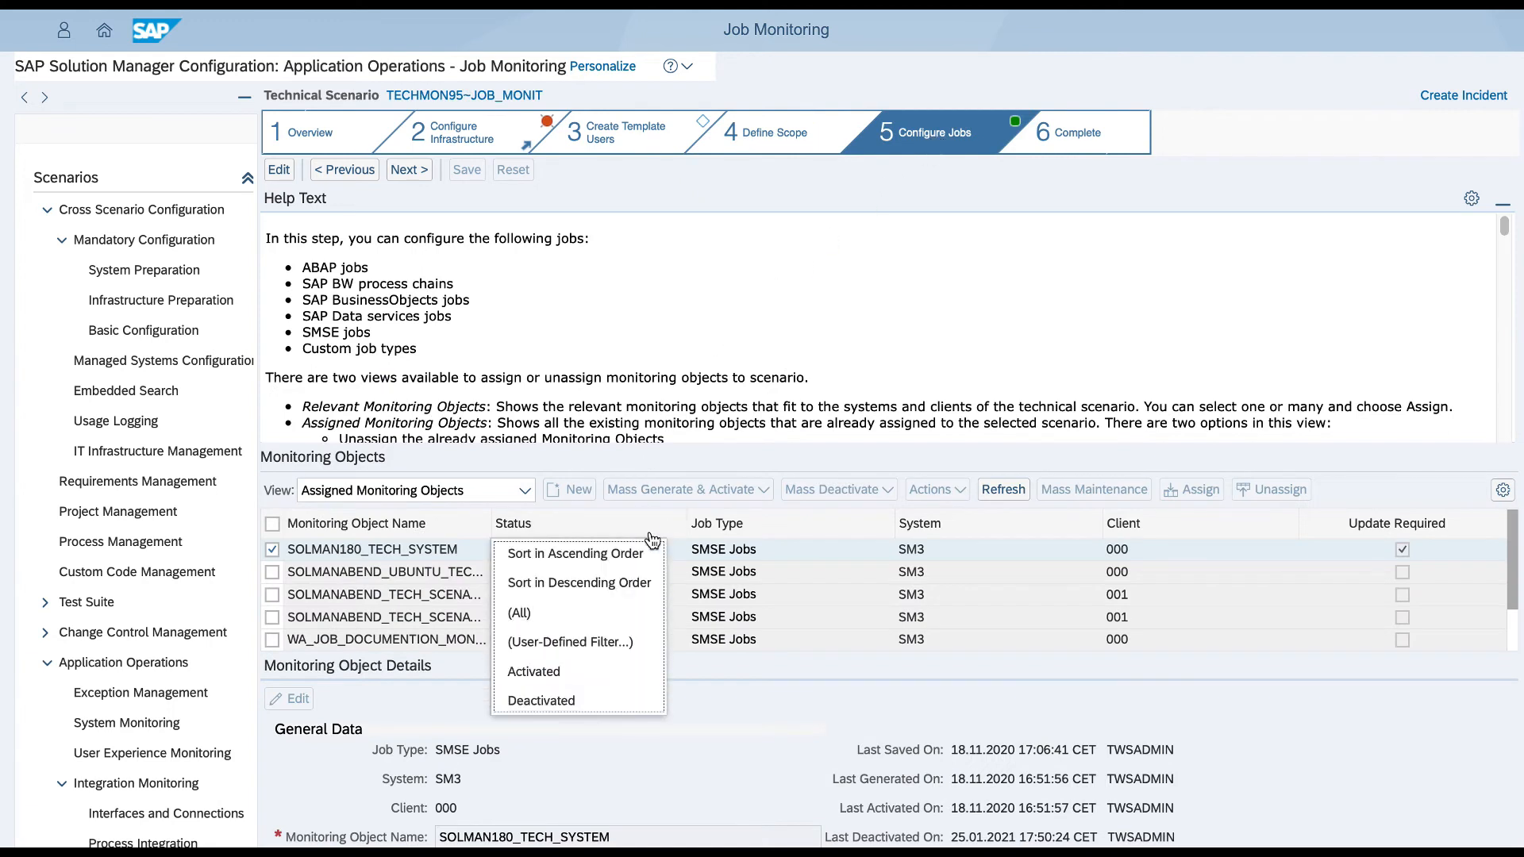
click(533, 670)
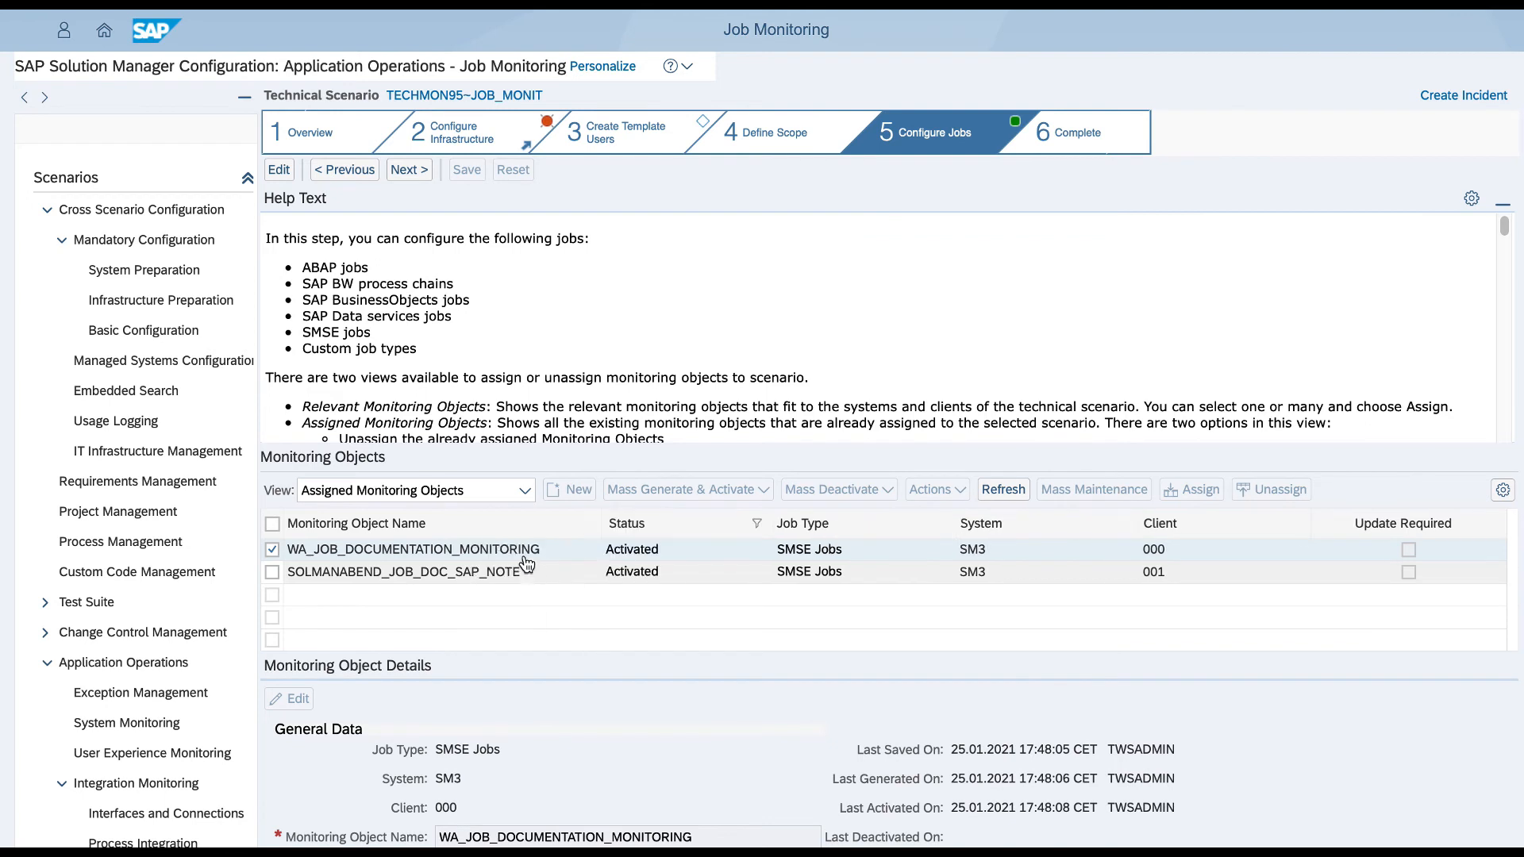
mouse_move(520, 559)
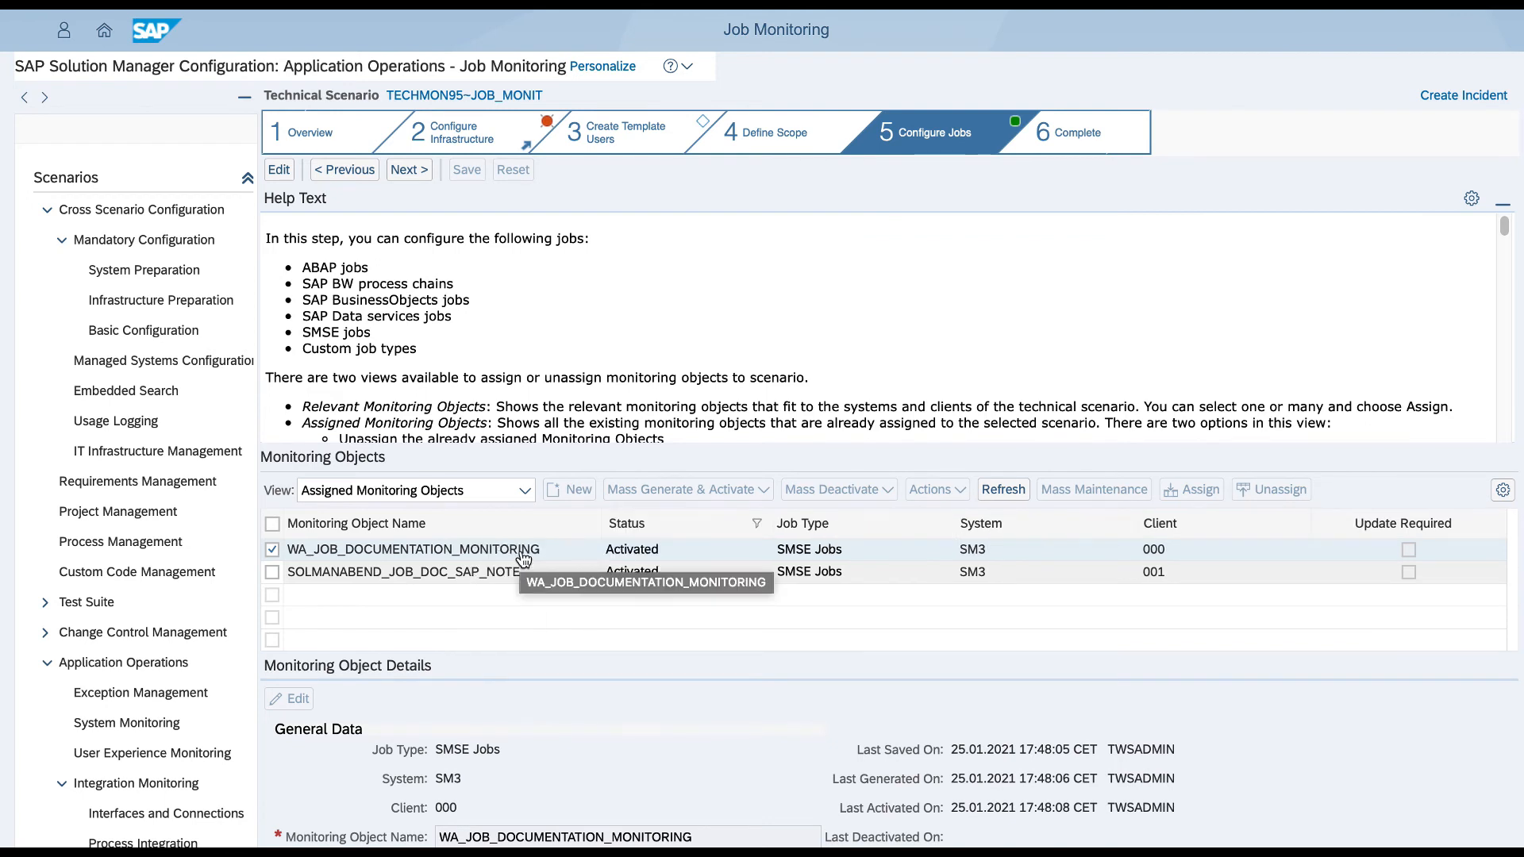
mouse_move(712, 701)
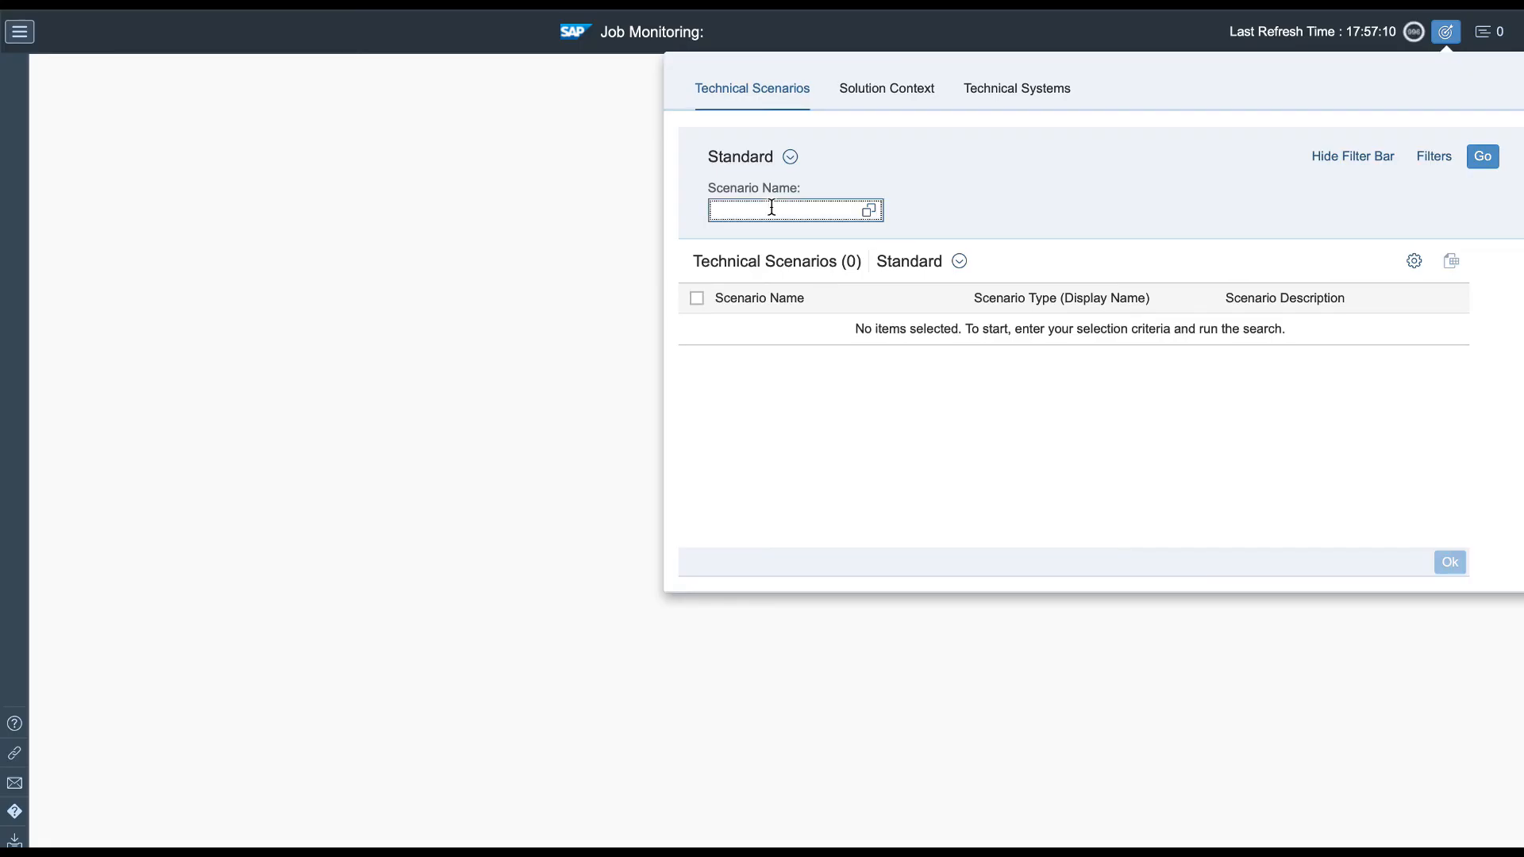
Step: Filter scenarios to TECHMON95 and view technical details of WA_JOB_DOCUMENTATION_MONITORING, which shows No Data
click(1481, 156)
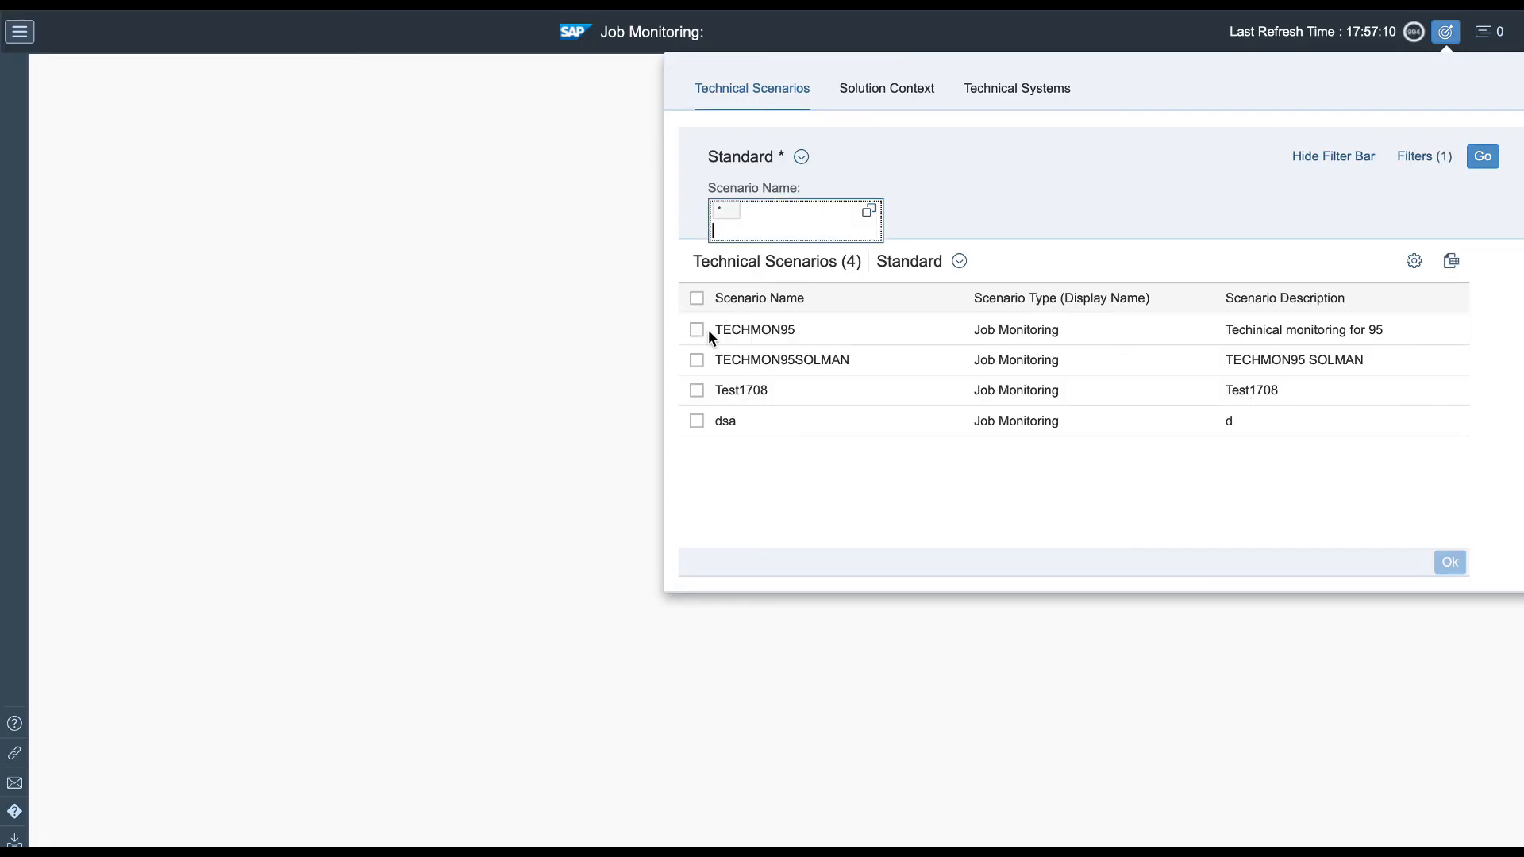
click(1450, 562)
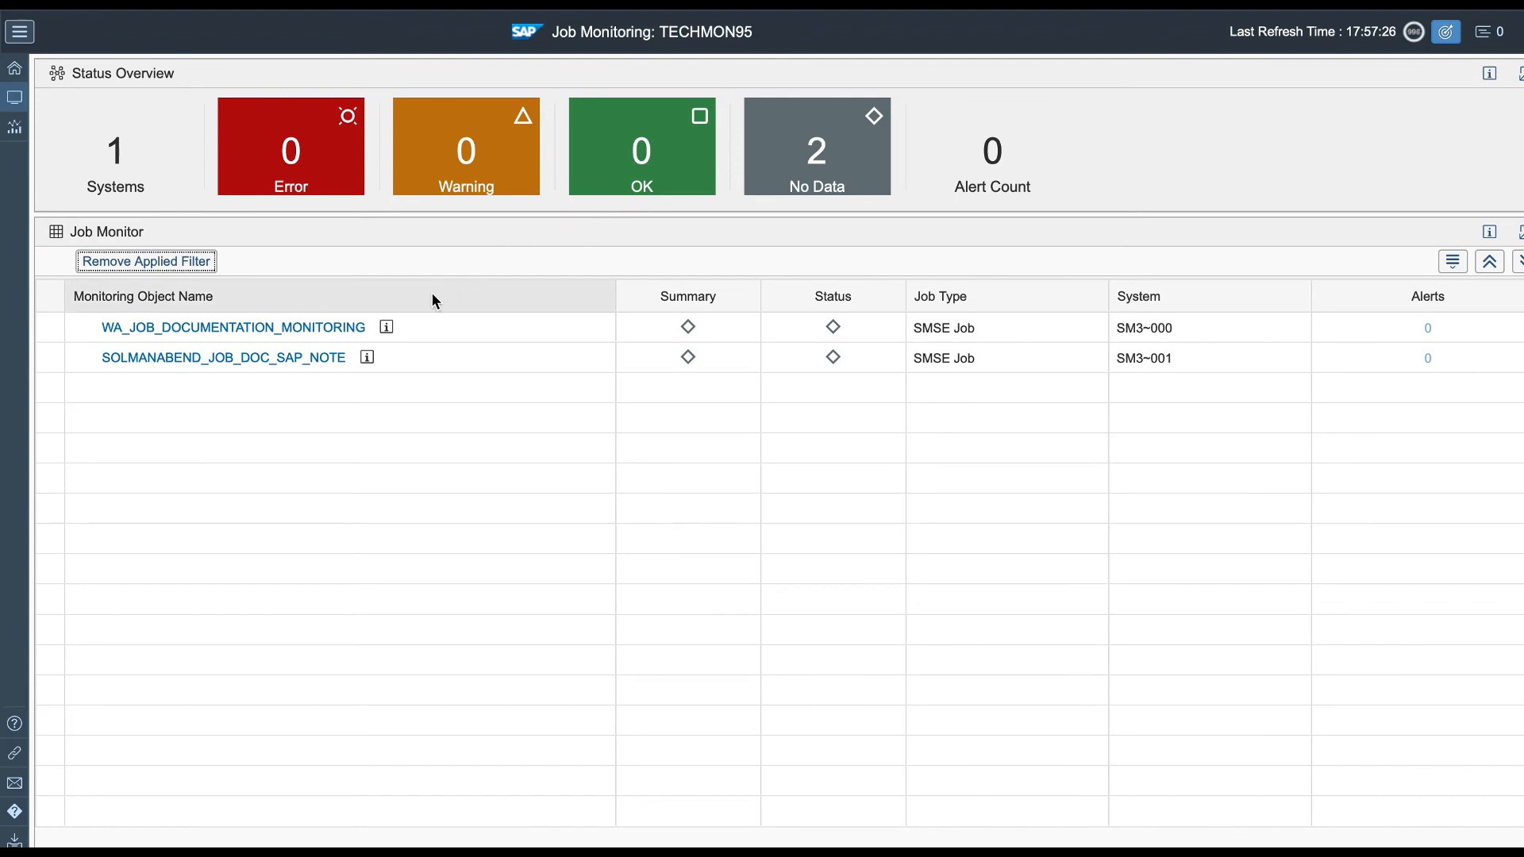
click(384, 327)
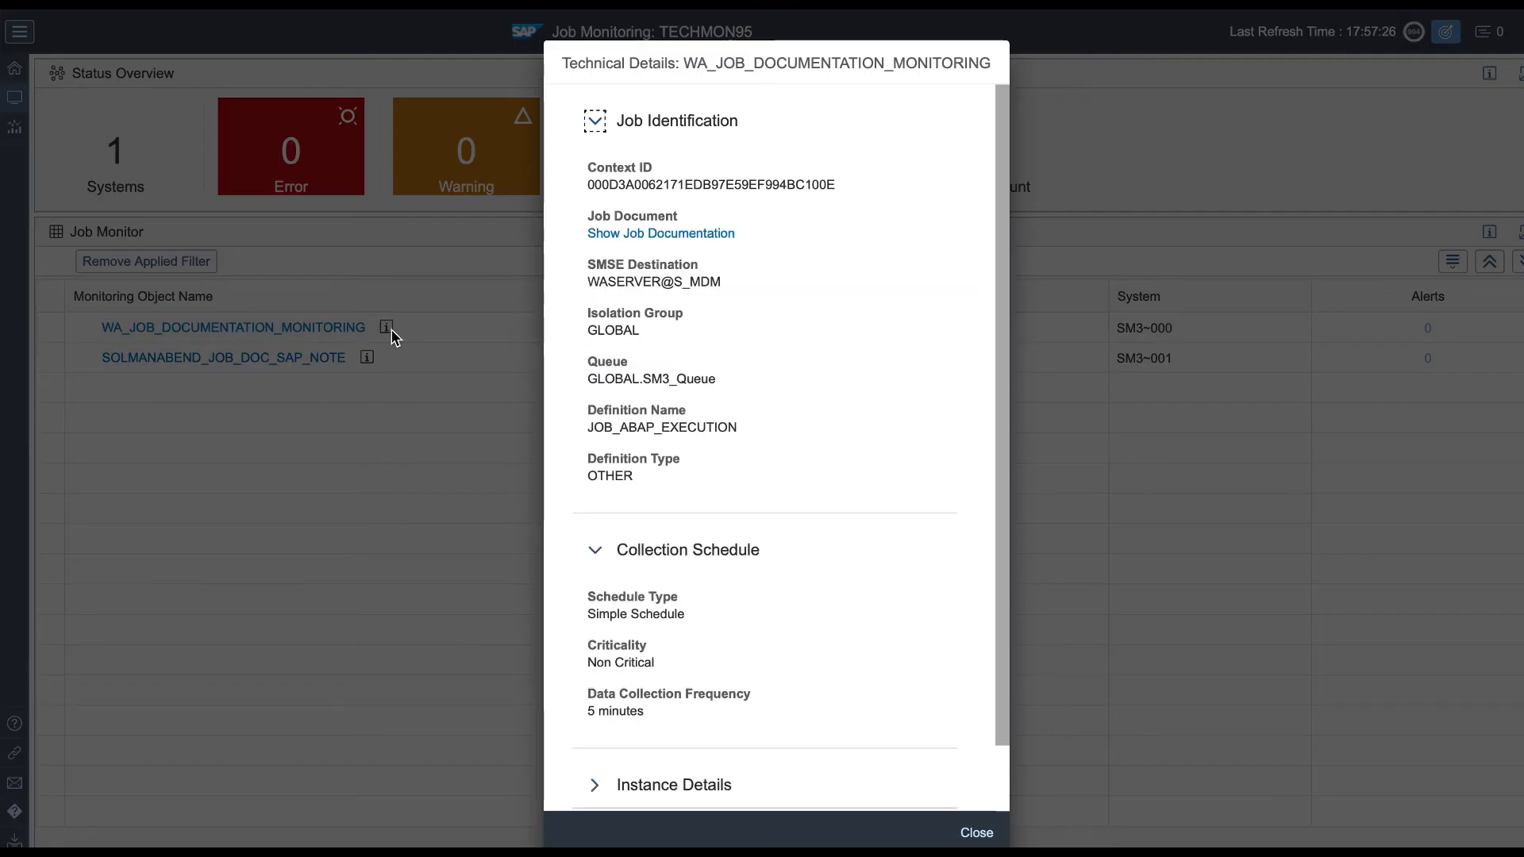
mouse_move(661, 233)
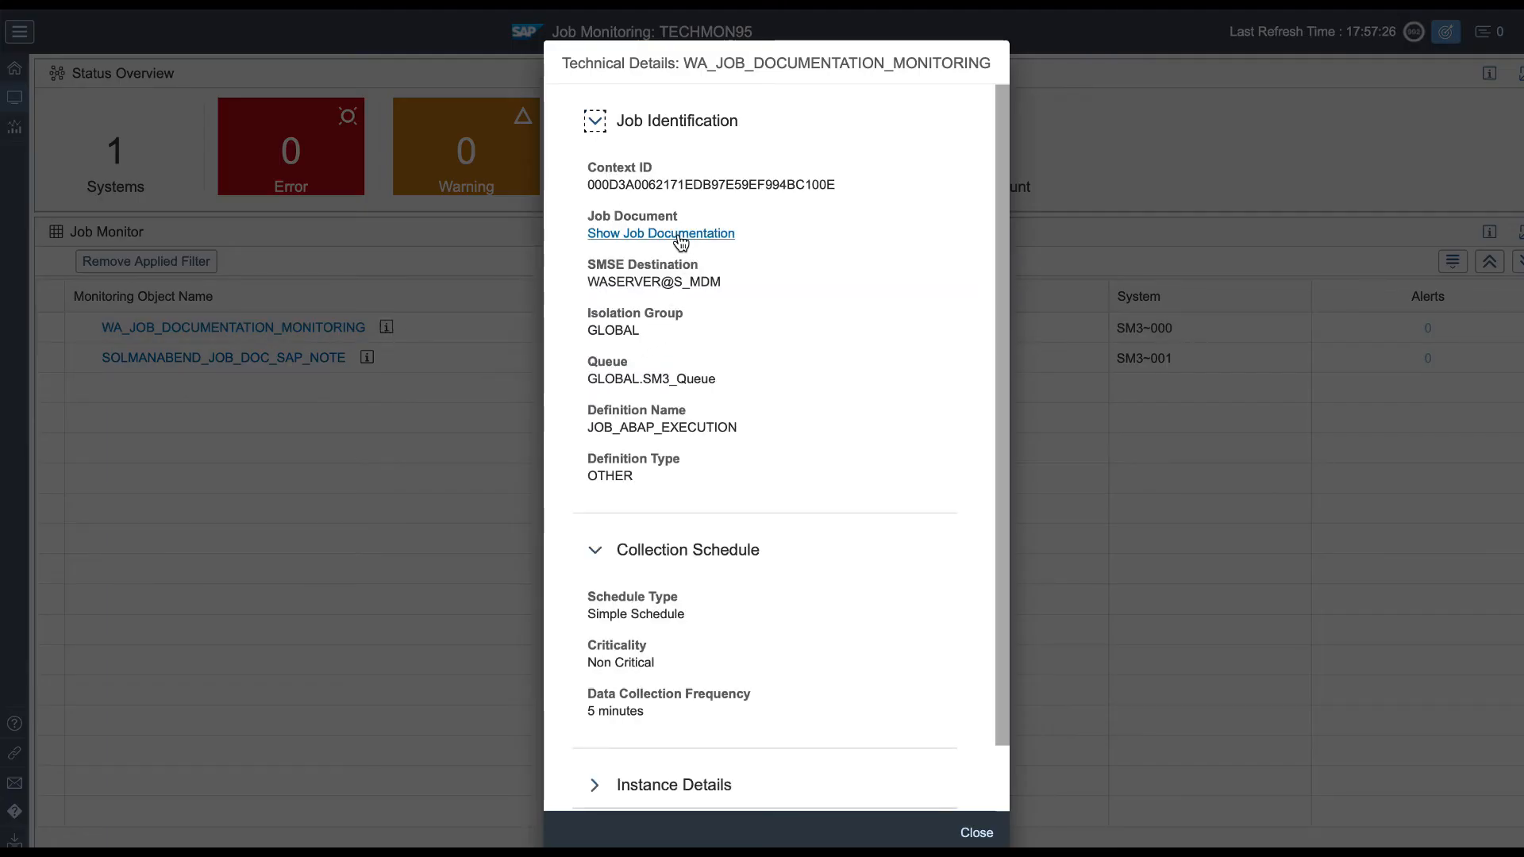
click(976, 833)
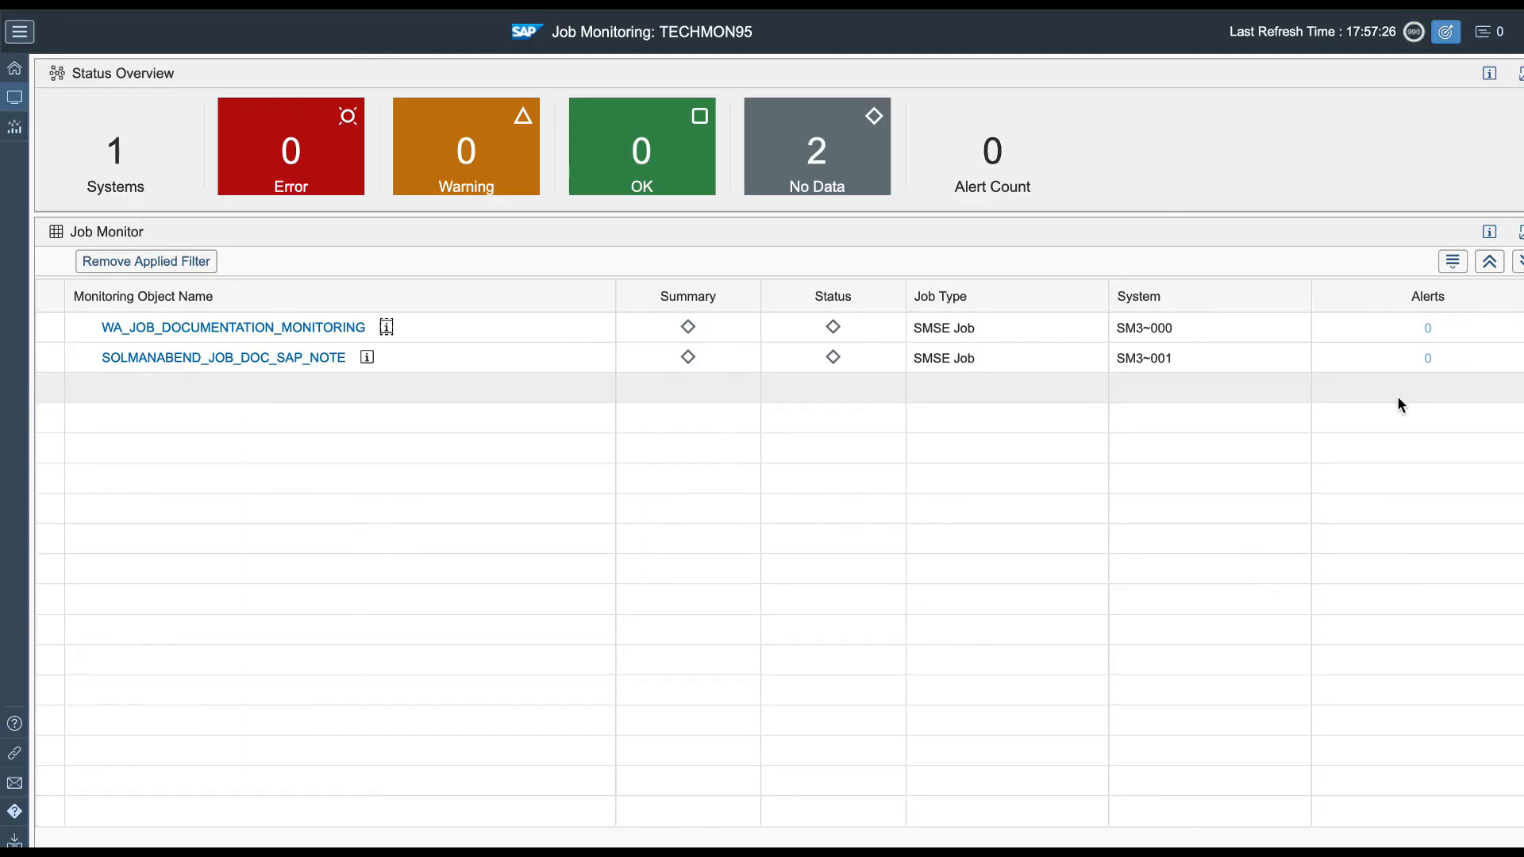
mouse_move(1427, 327)
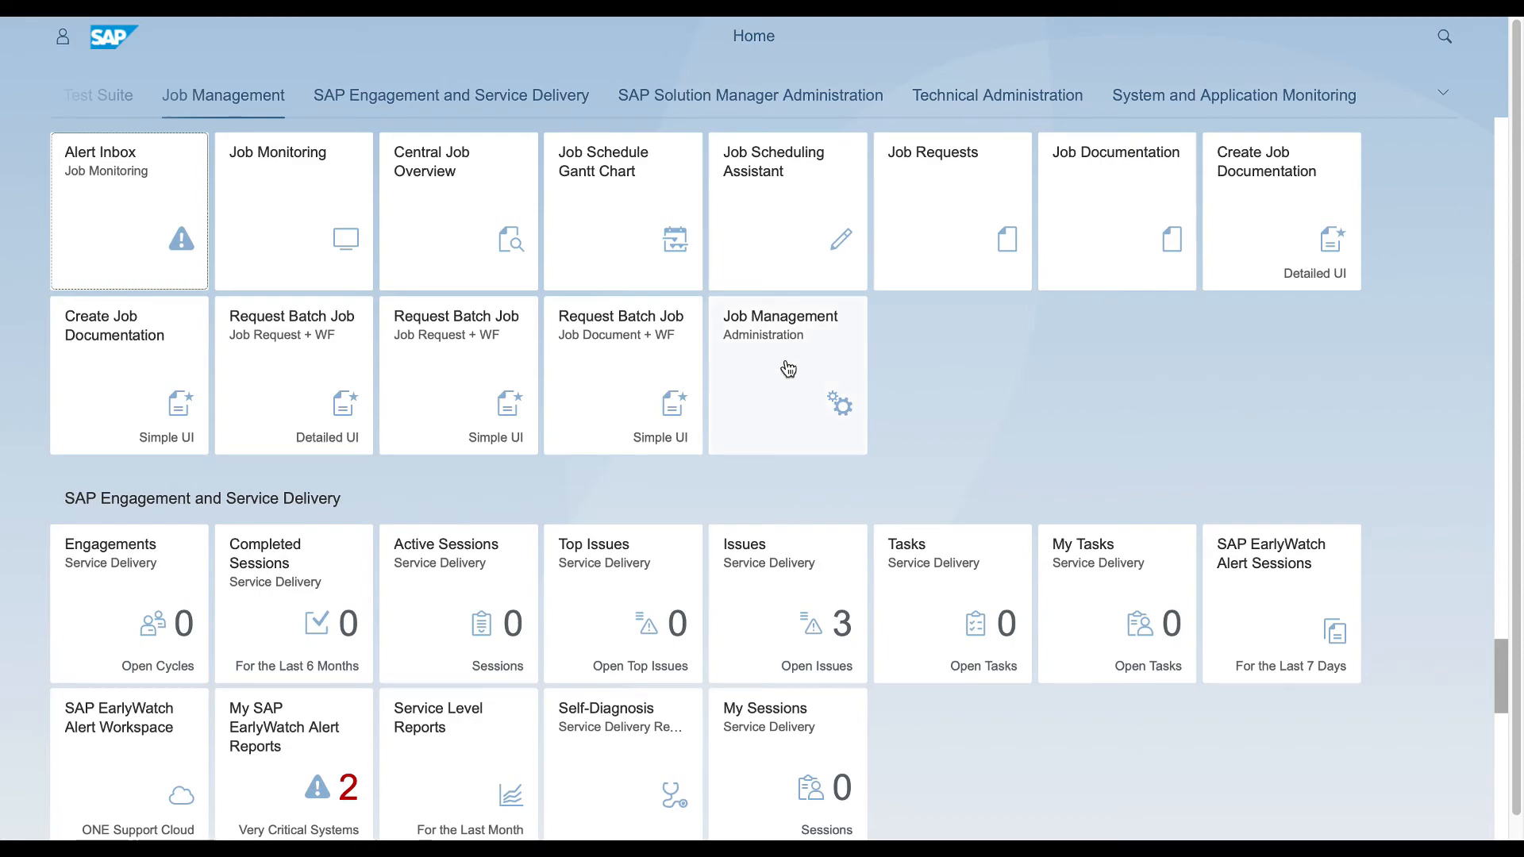
Step: From the launchpad Alert Inbox, show the newest WA_JOB_DOCUMENTION_MONITORING alert: job not started by 10:30:00 on 21.01.2021
click(786, 374)
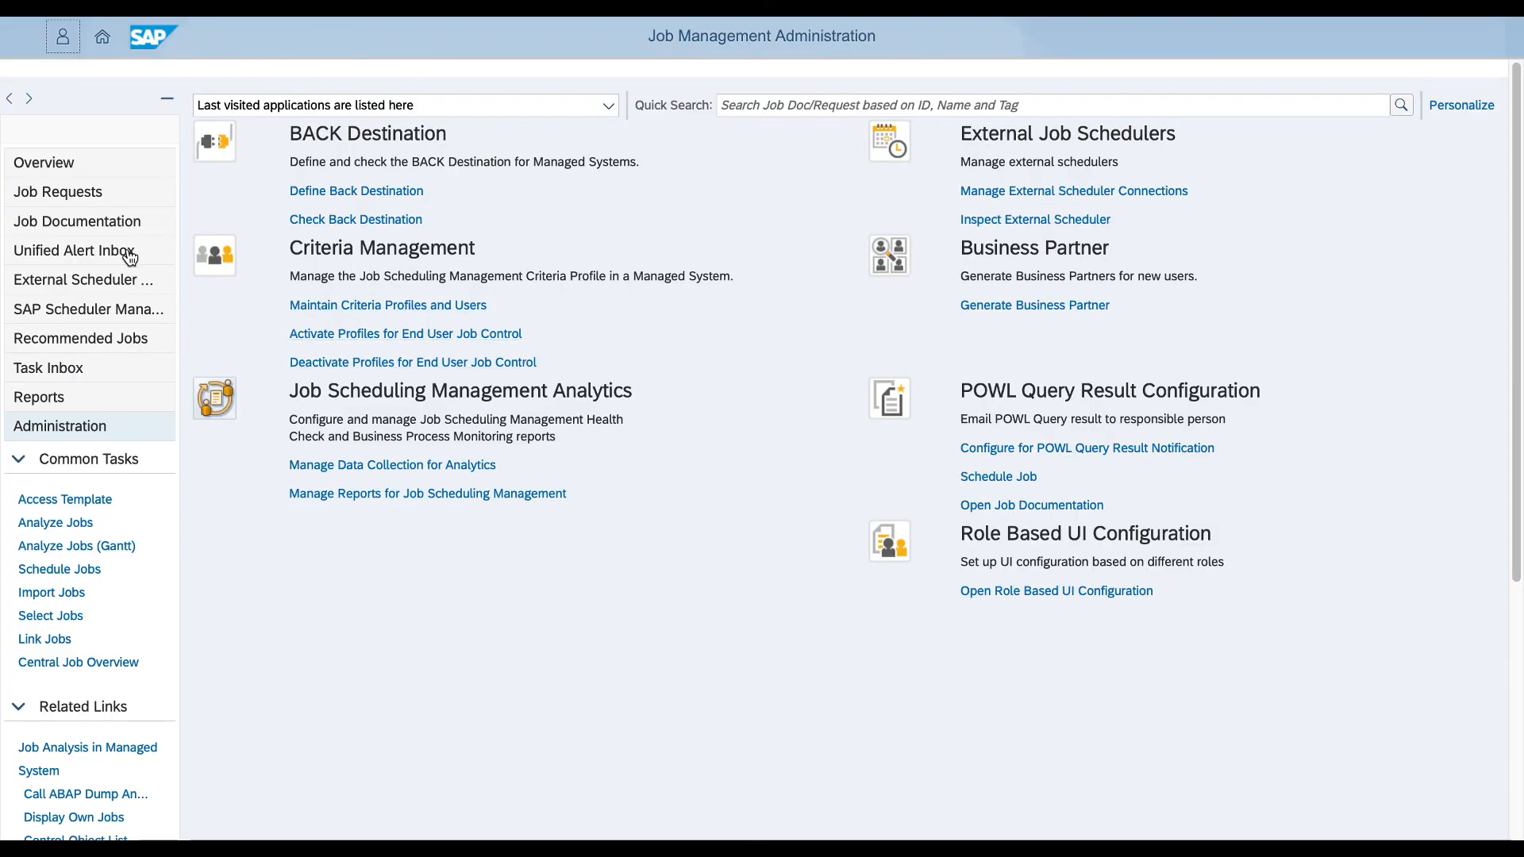
click(101, 36)
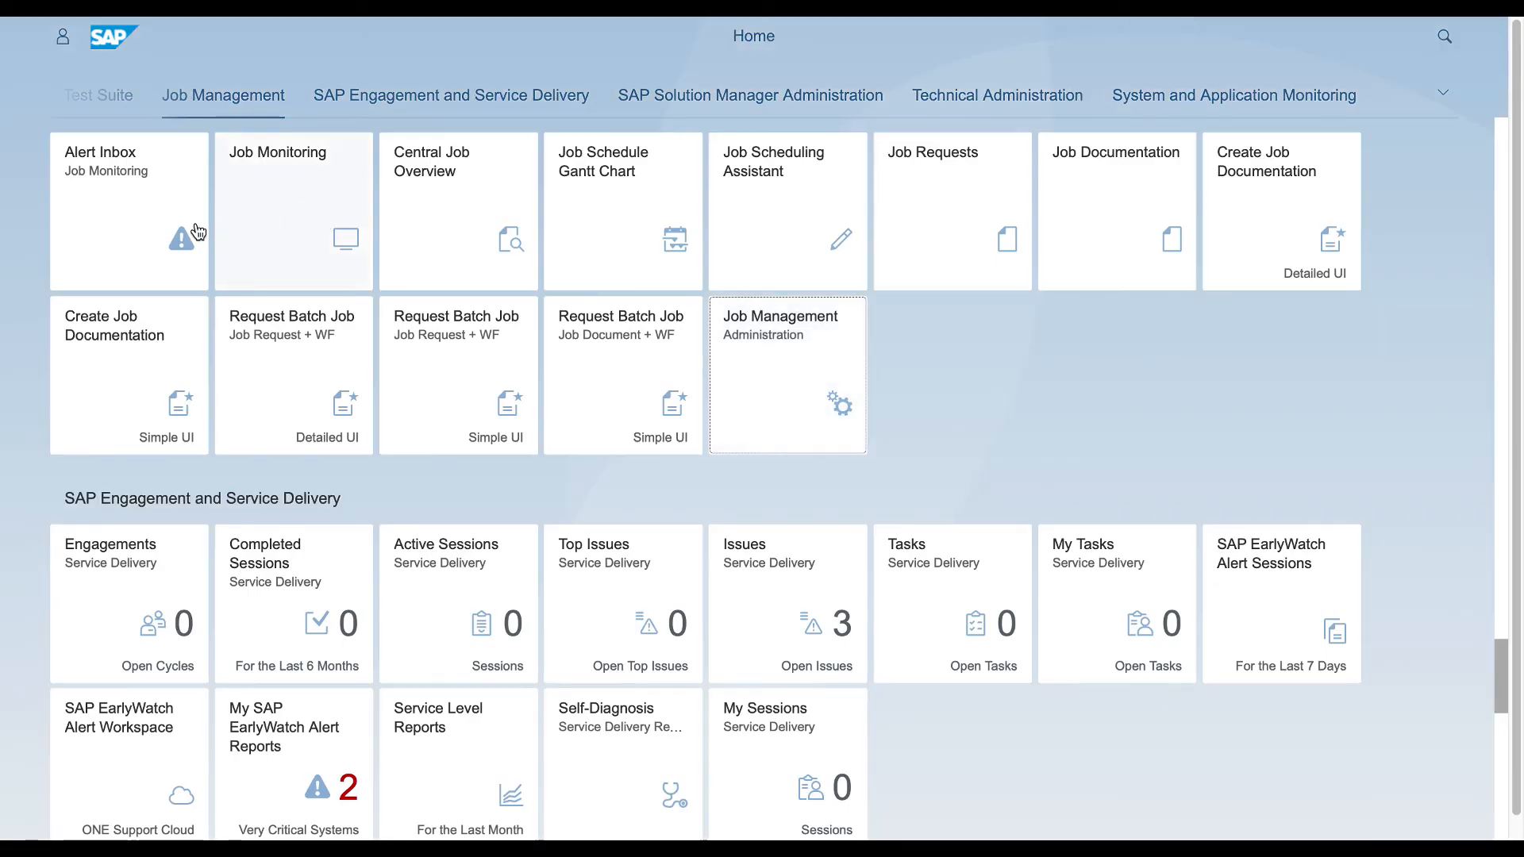
click(129, 211)
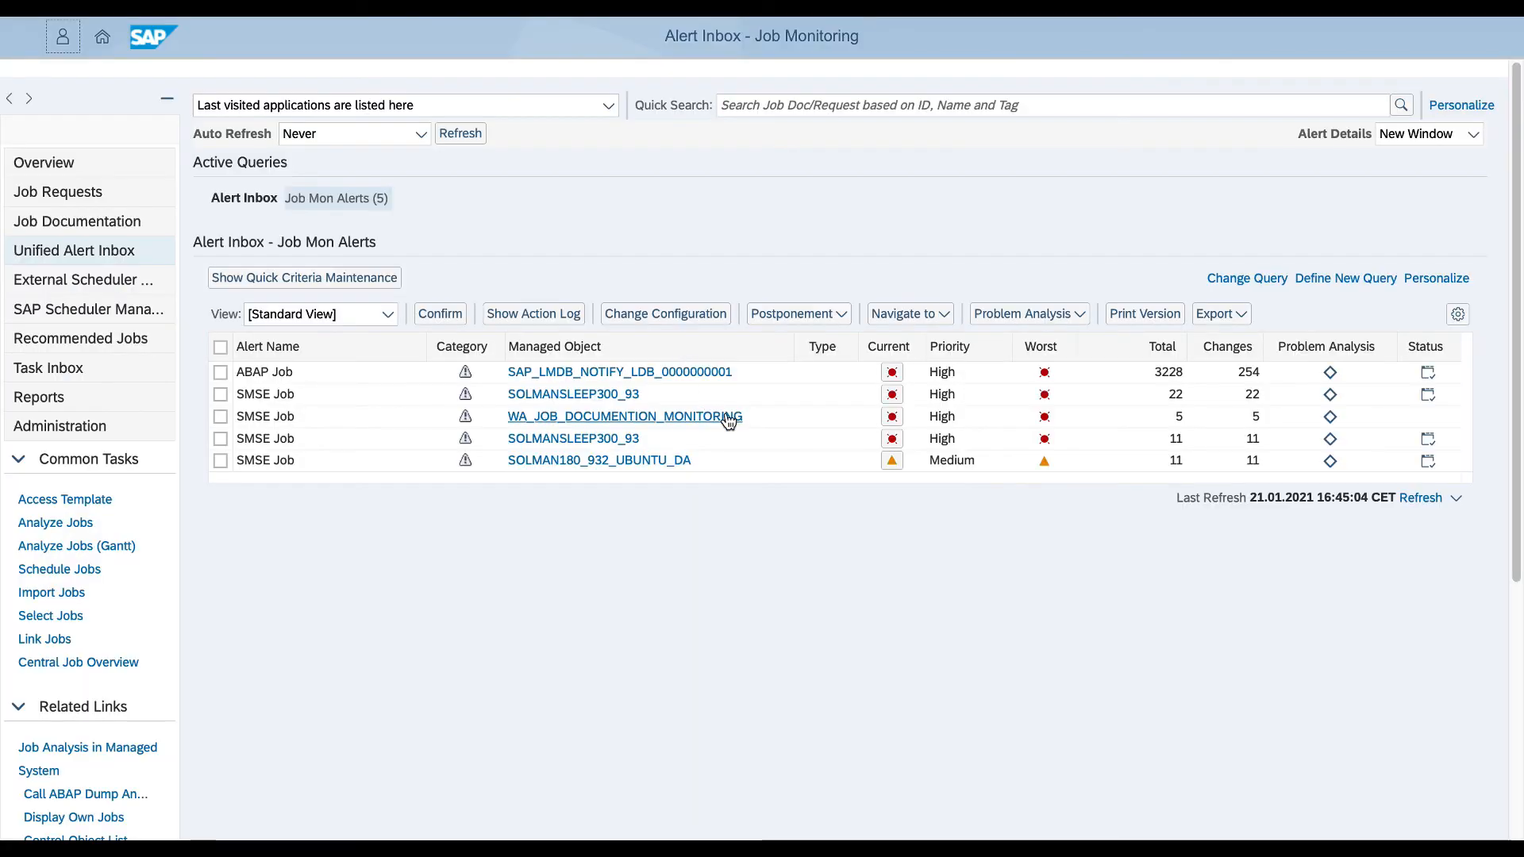
mouse_move(1184, 430)
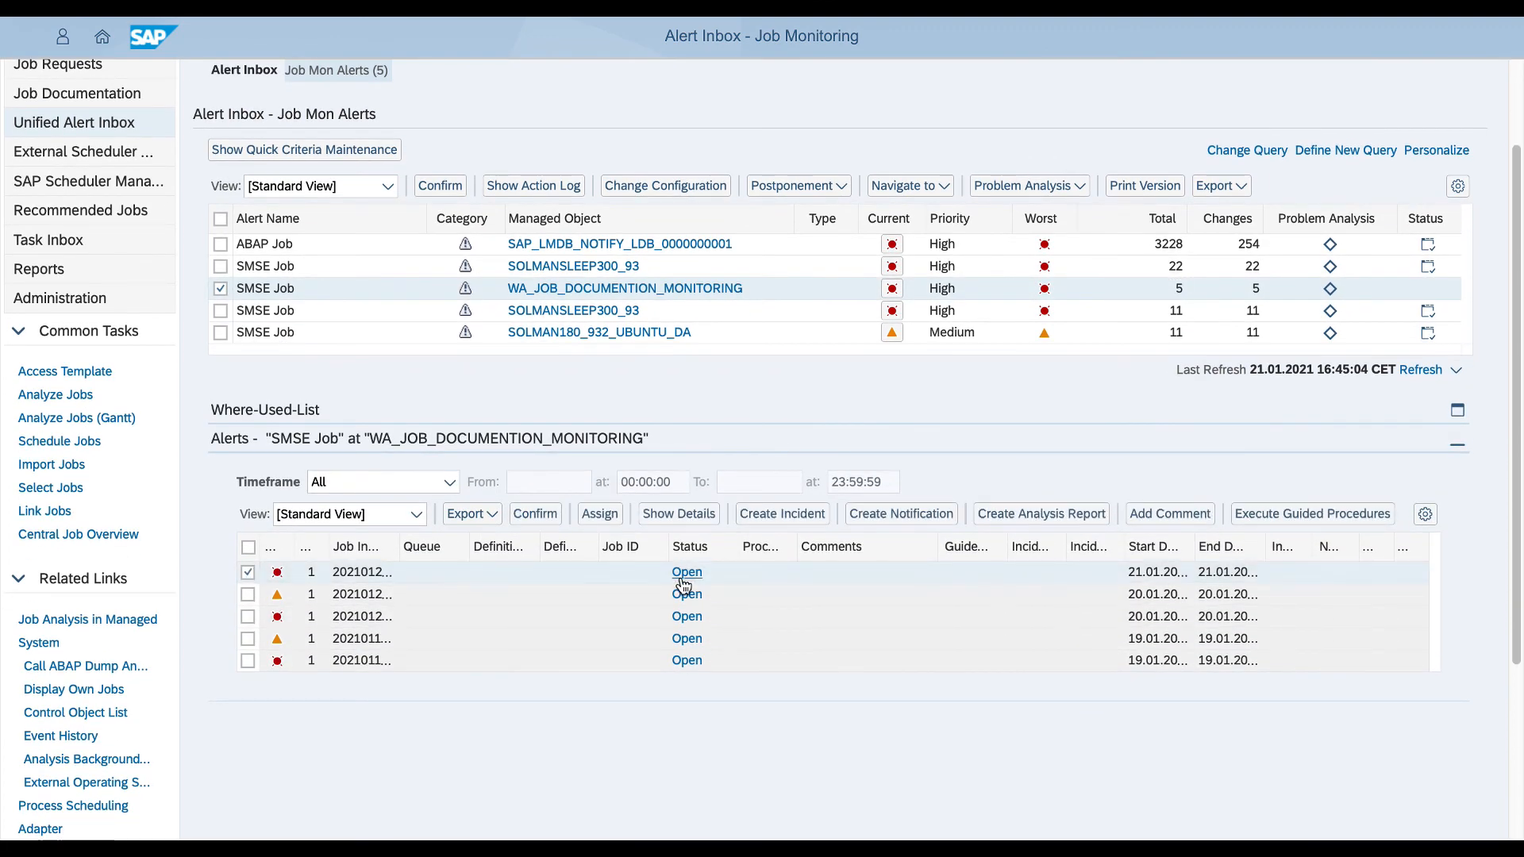
click(686, 572)
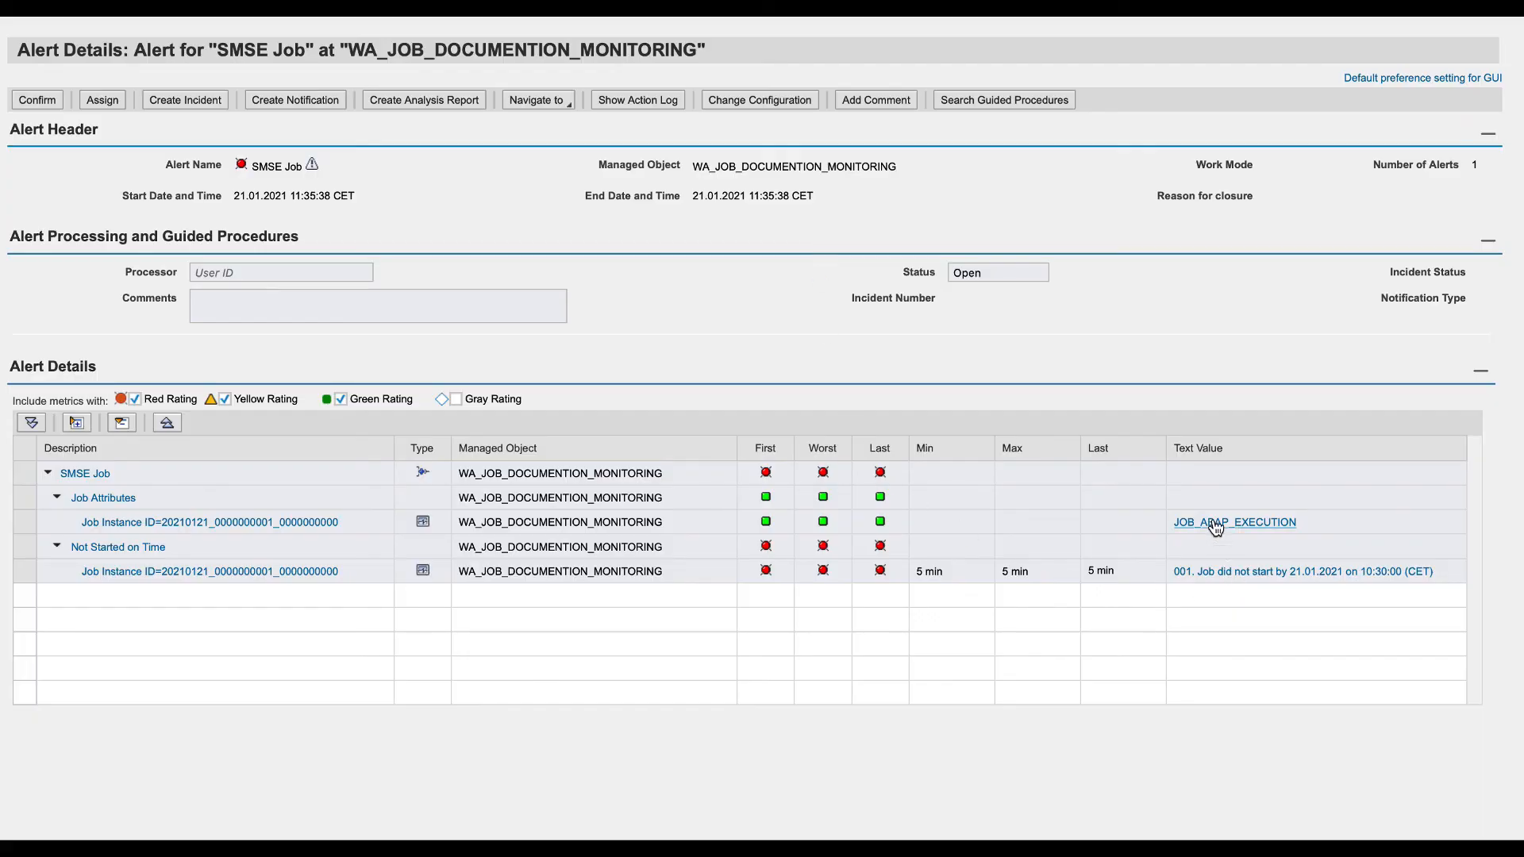
mouse_move(1186, 431)
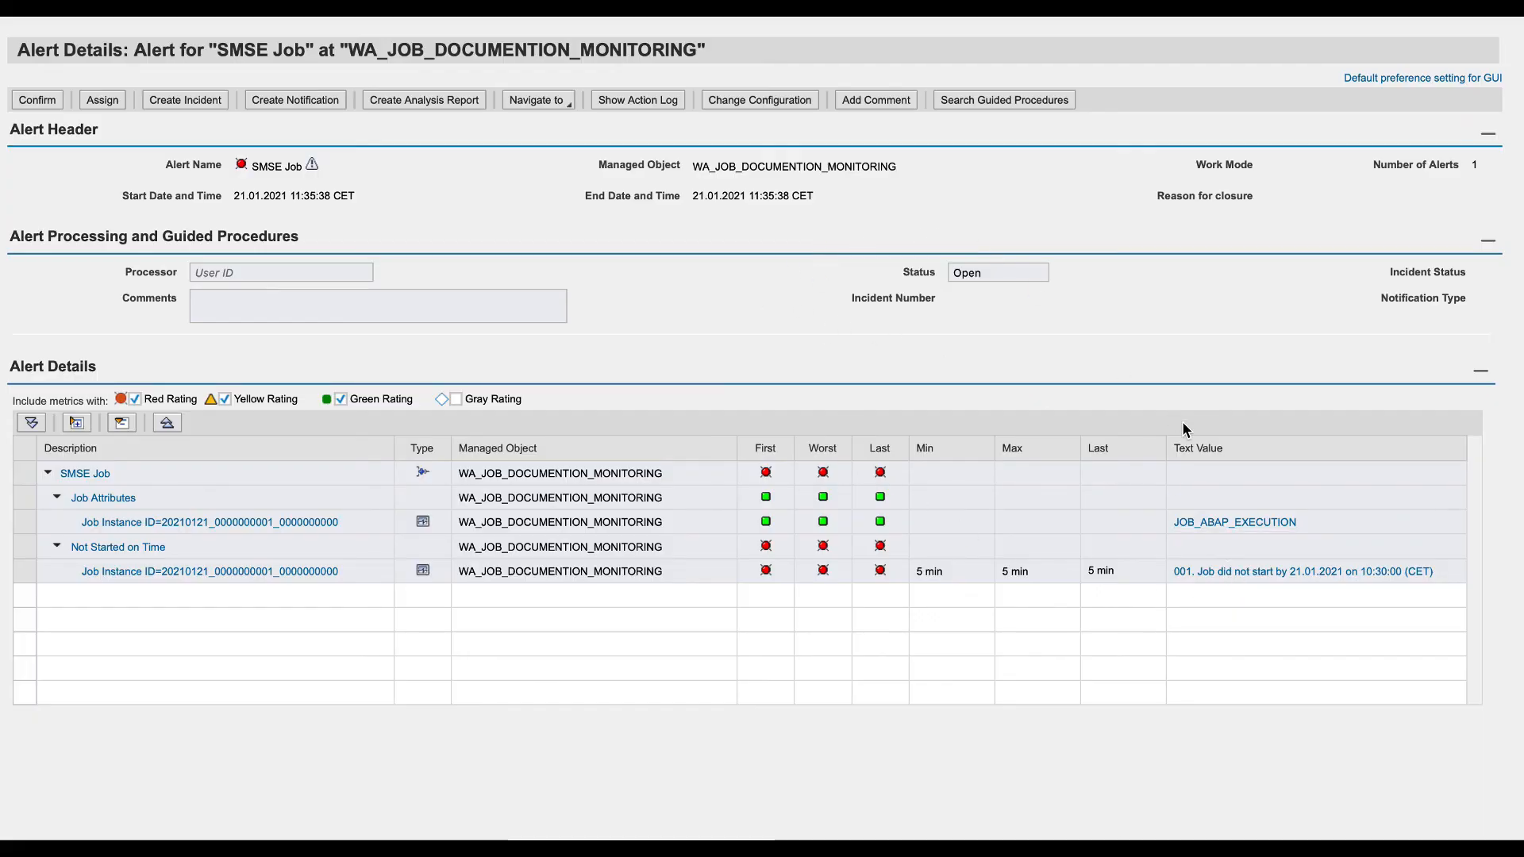